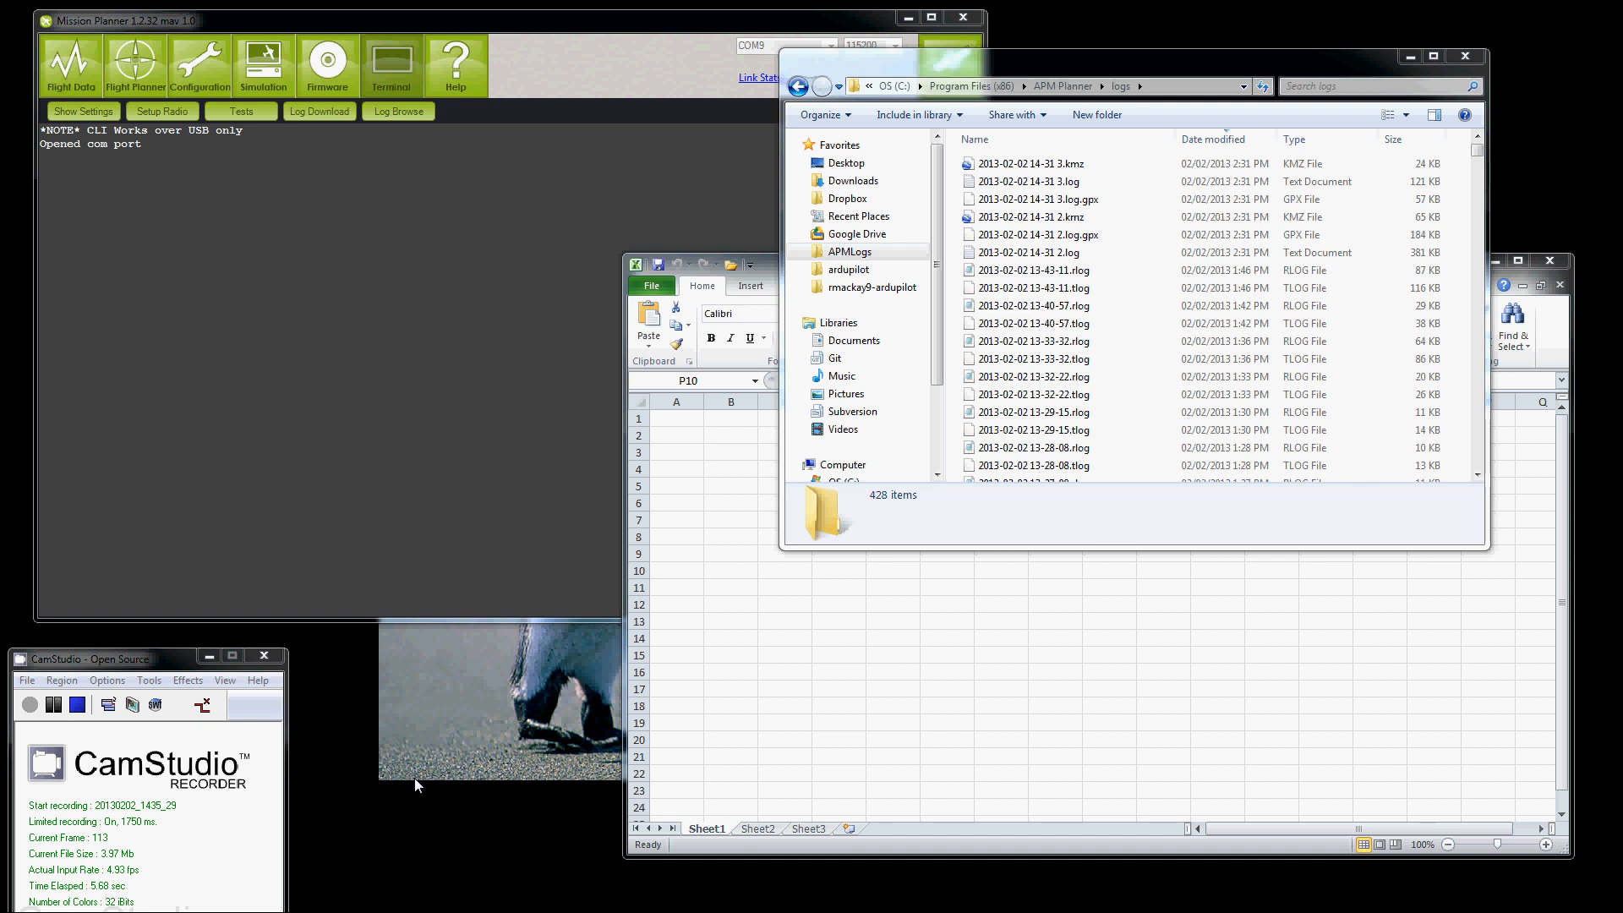
pyautogui.moveTo(370, 434)
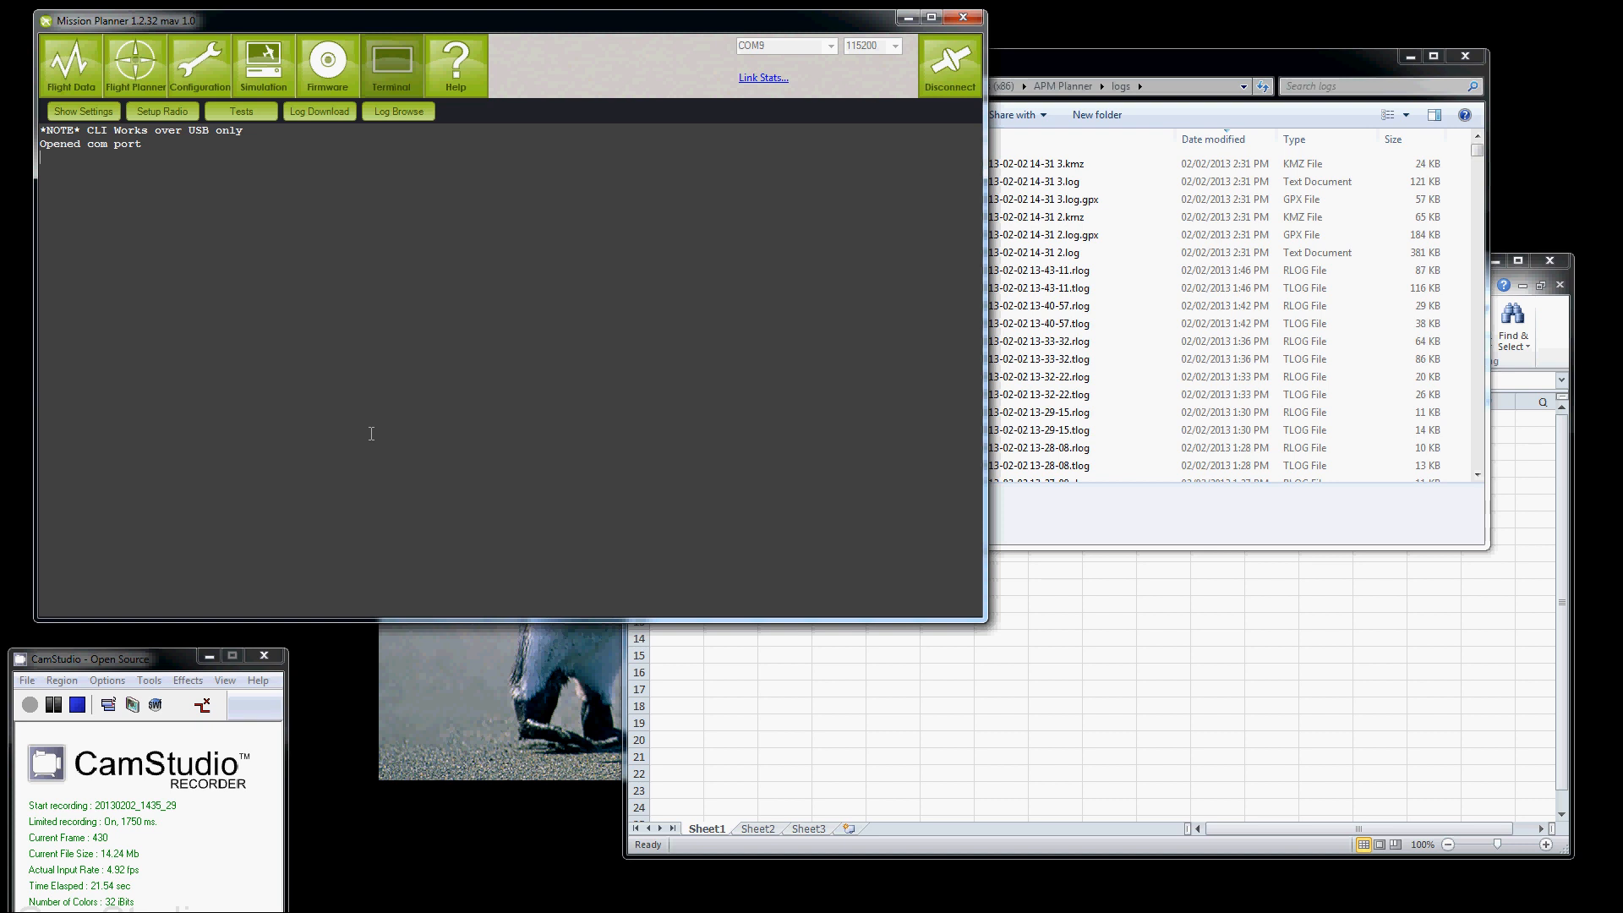
# From the Terminal view, tick onboard logs 2 and 3 in the Log Download window
pyautogui.click(69, 64)
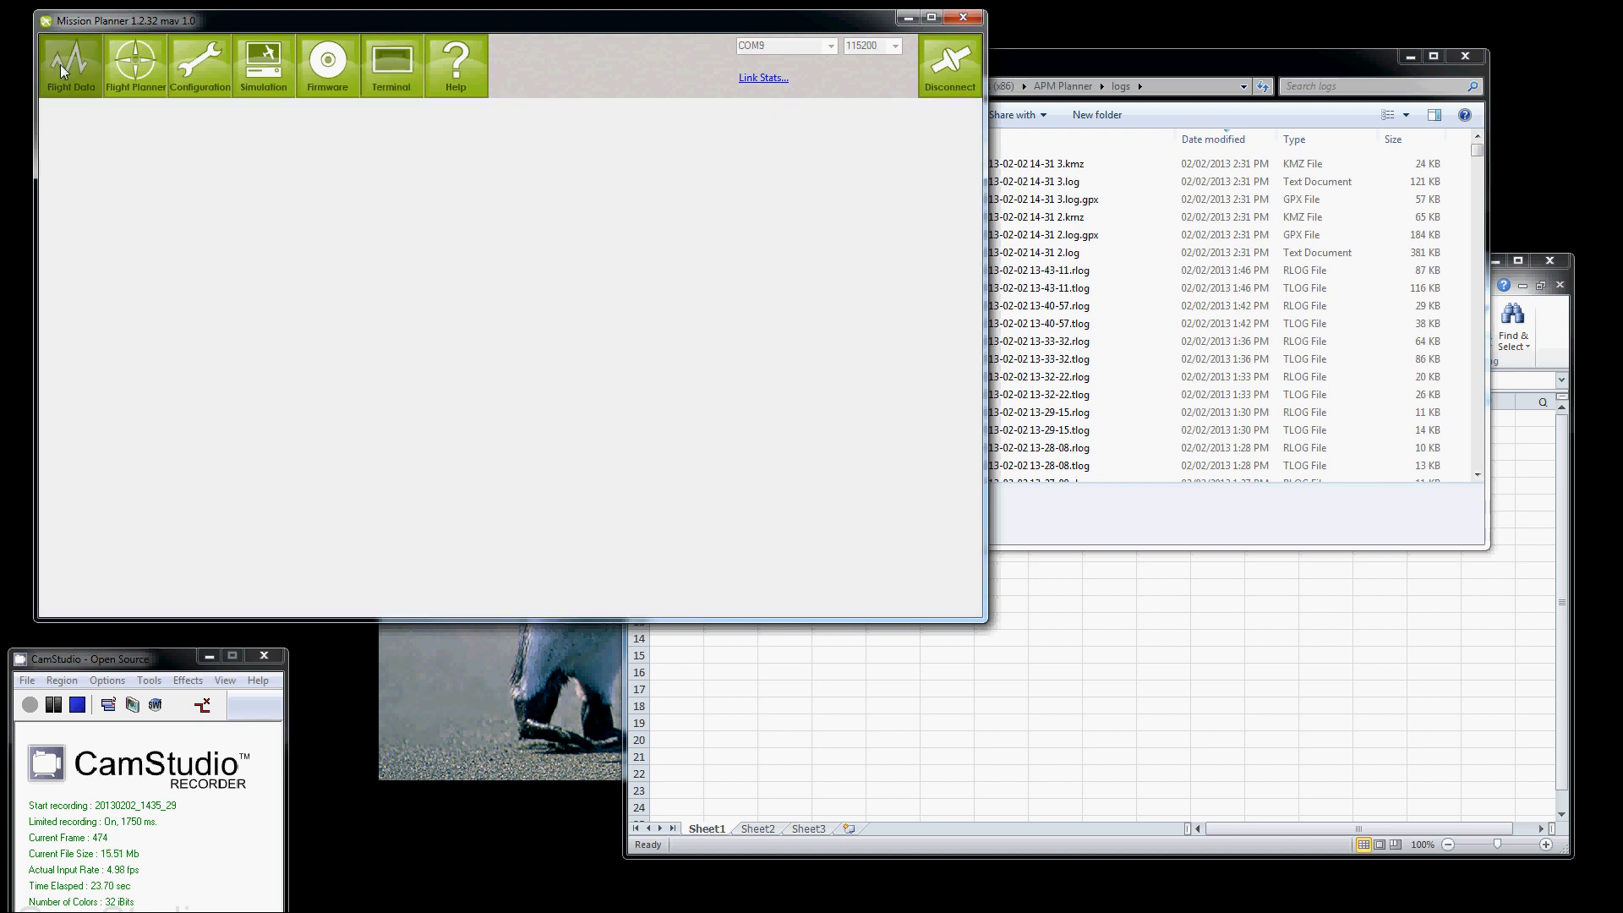
pyautogui.click(69, 64)
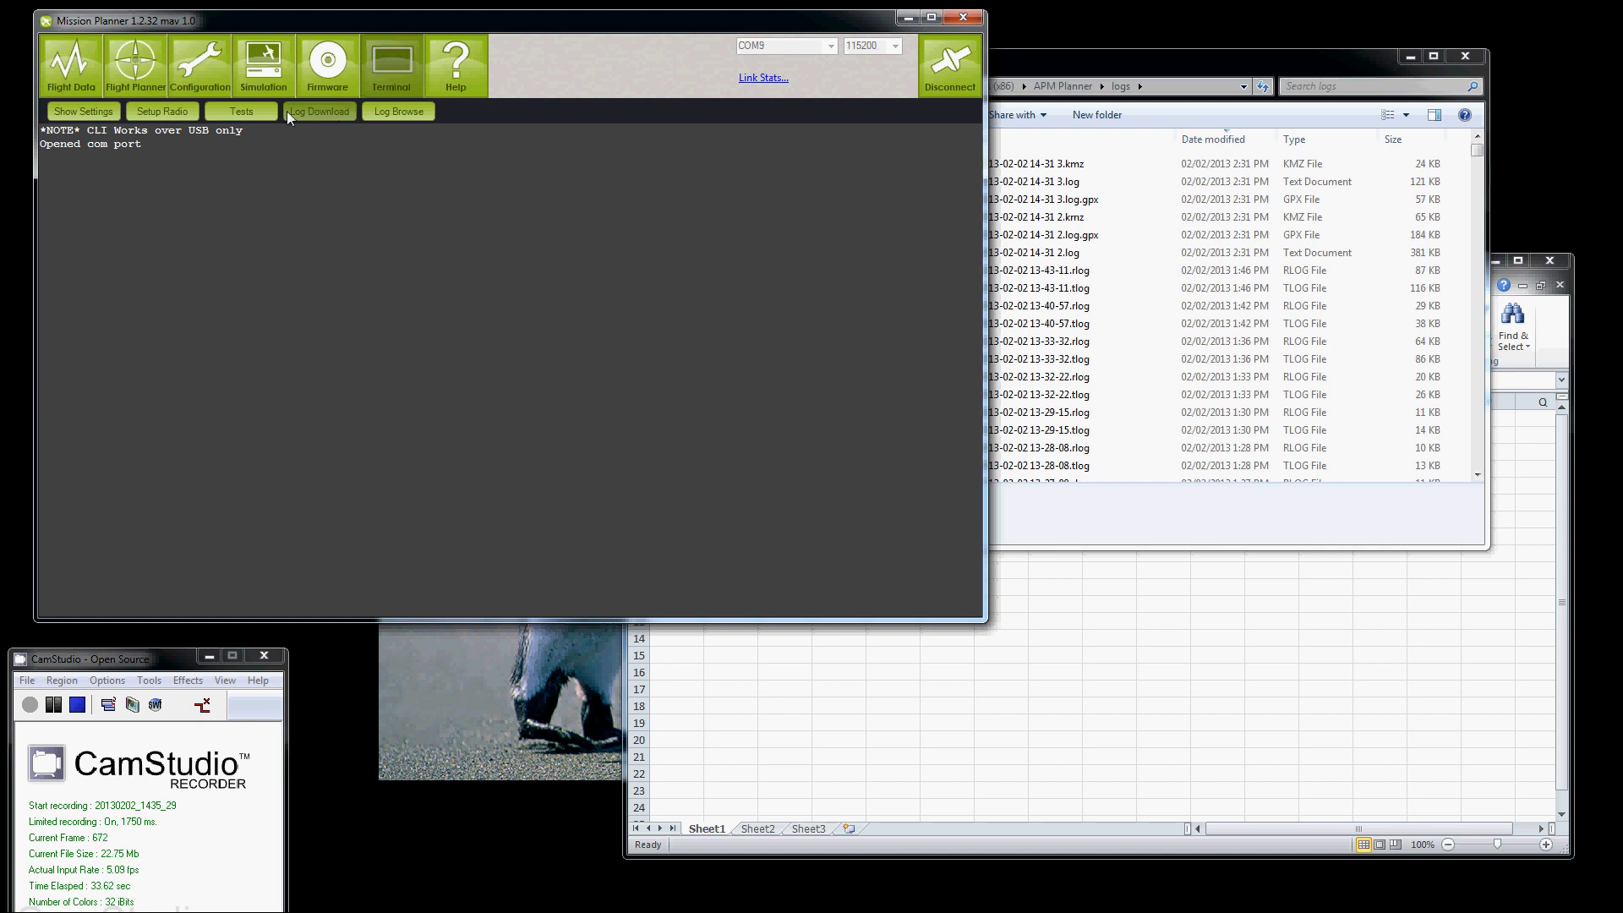
pyautogui.moveTo(326, 121)
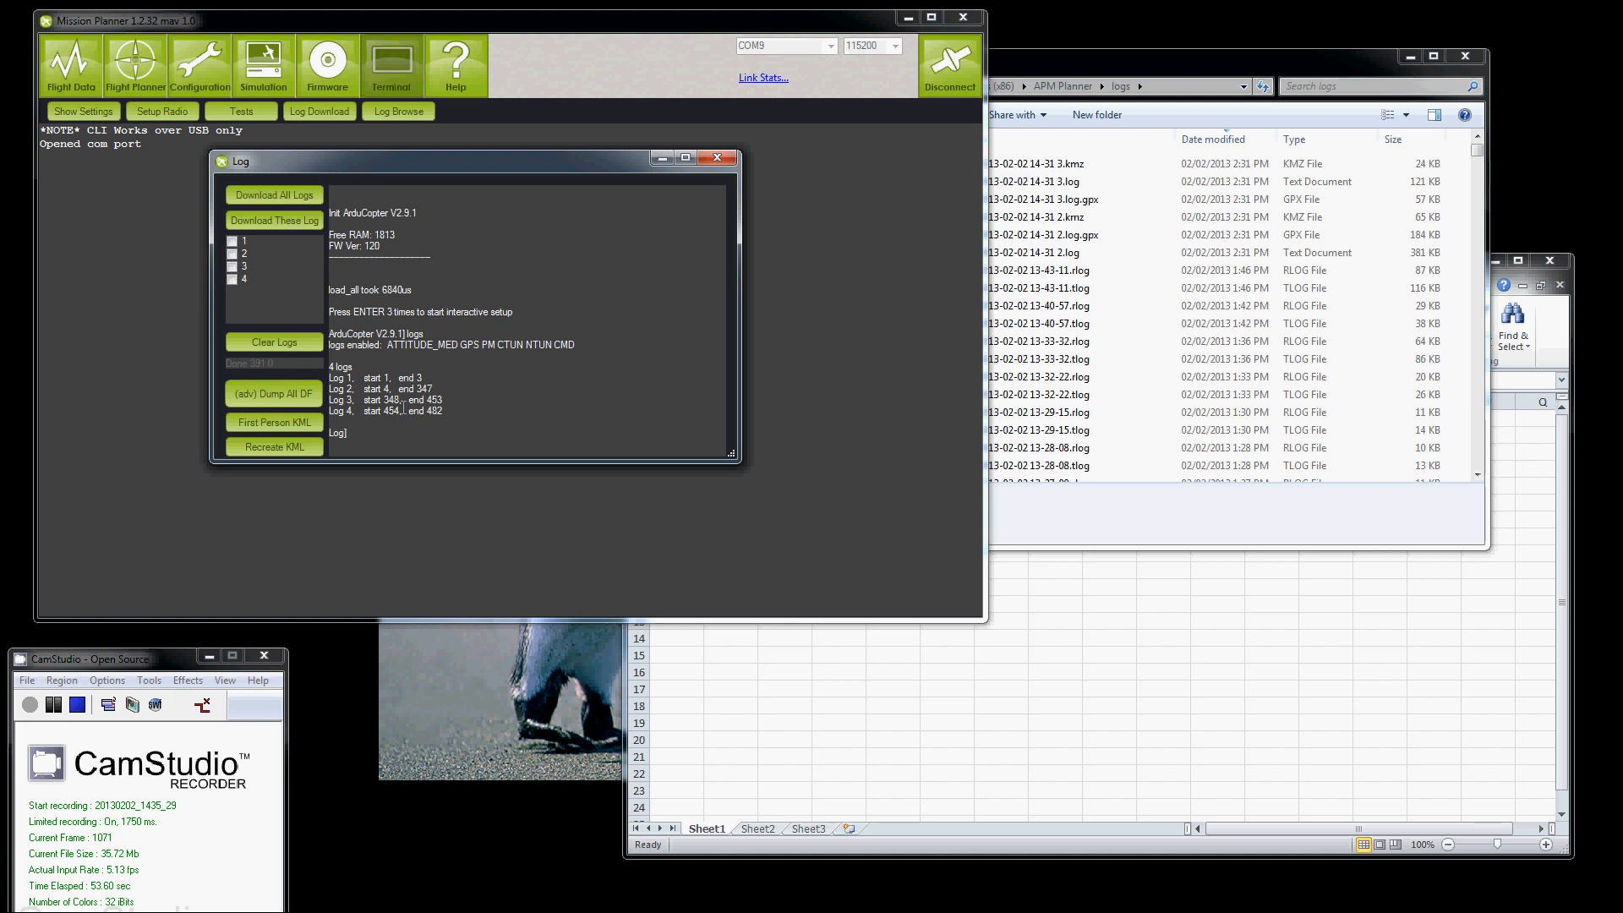
pyautogui.tripleClick(399, 410)
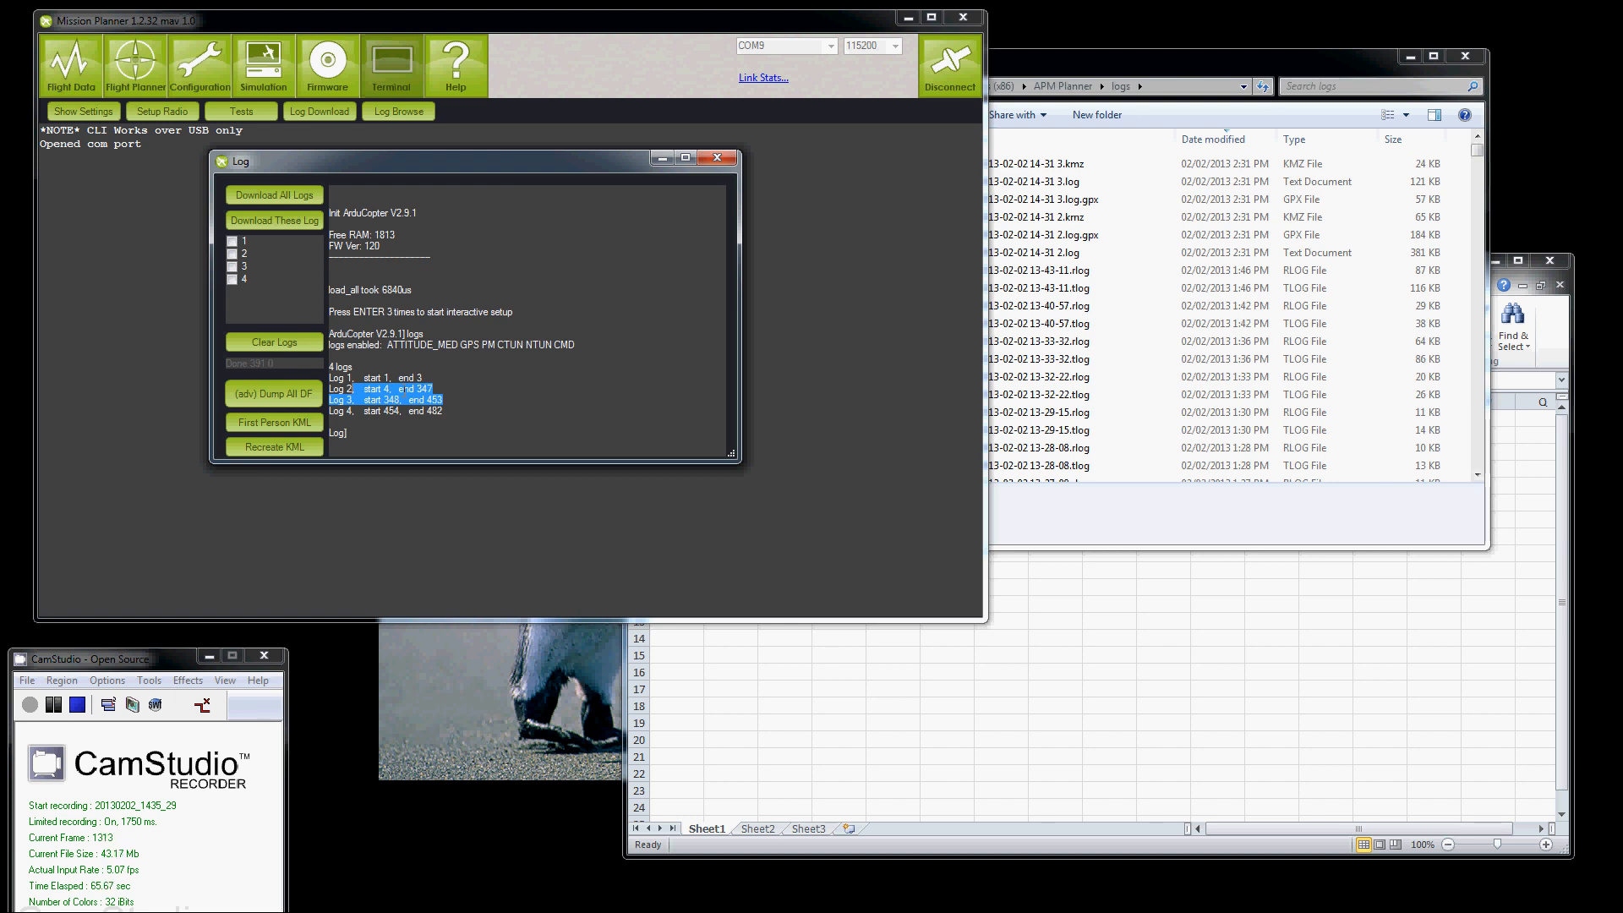
pyautogui.moveTo(245, 301)
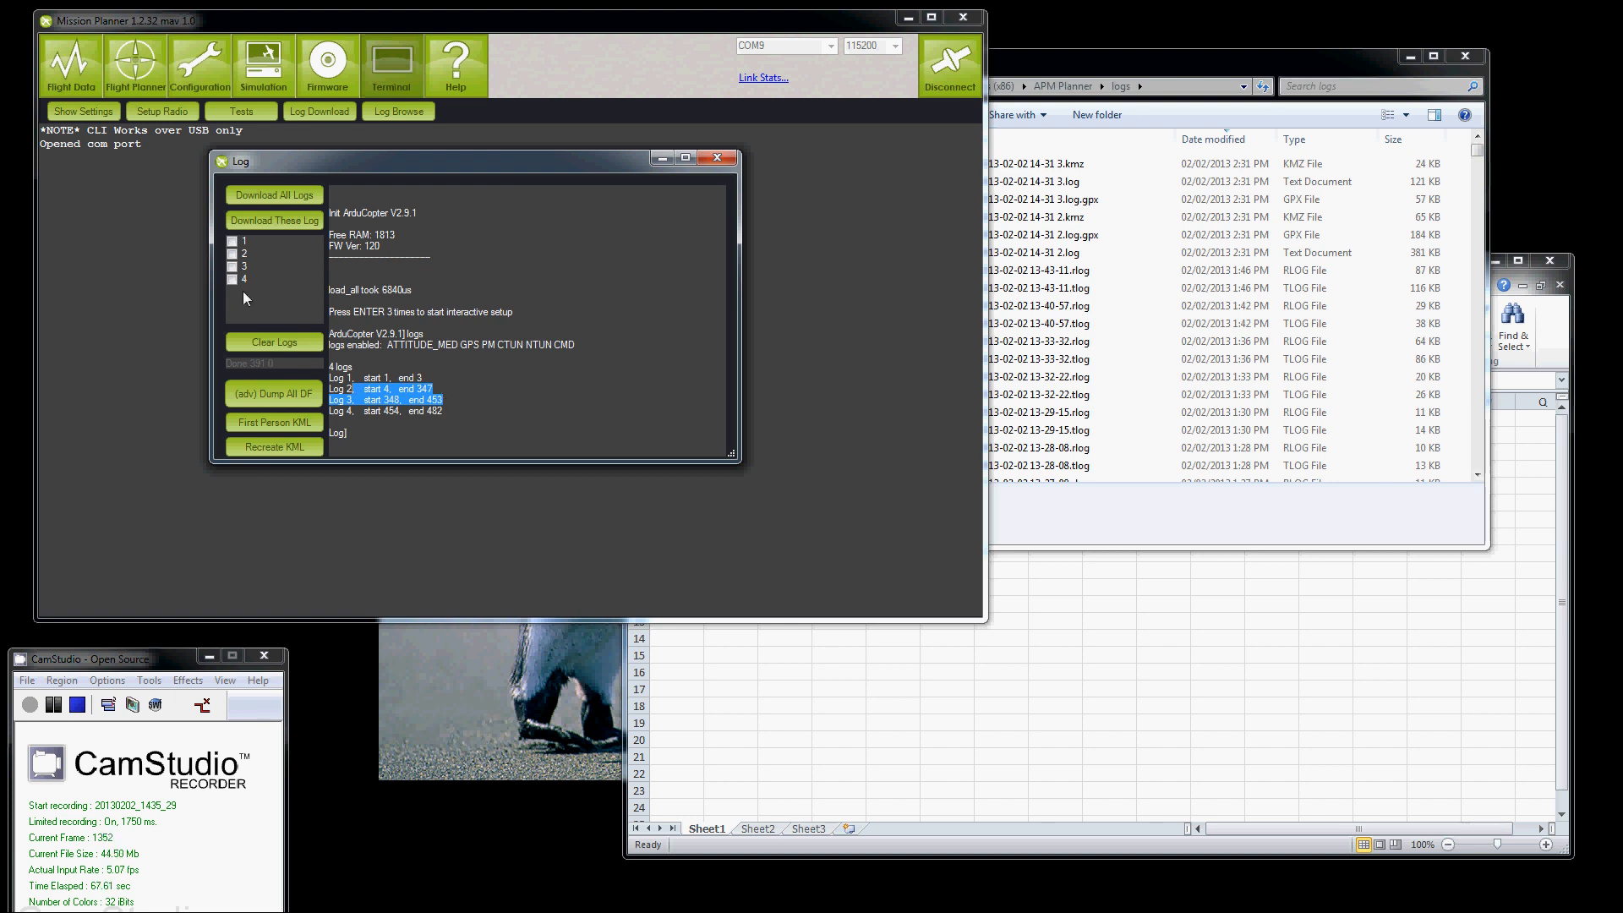
pyautogui.click(279, 266)
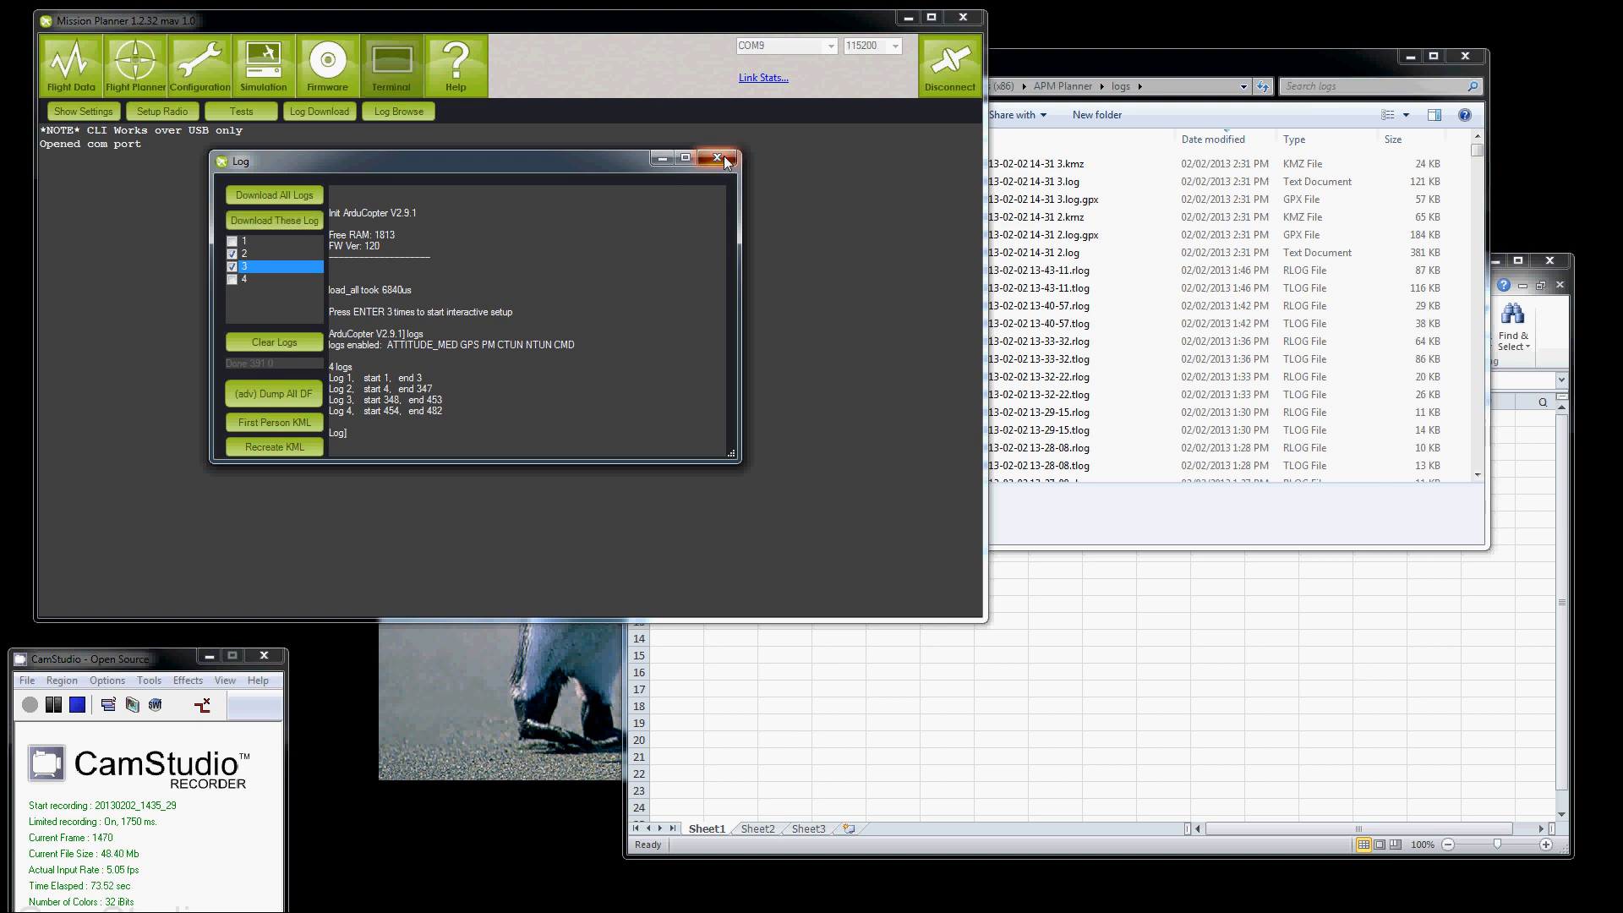
# Create a folder named Randy_RTL_02Feb2013 among the downloaded logs for the log 2 and 3 files
pyautogui.click(718, 157)
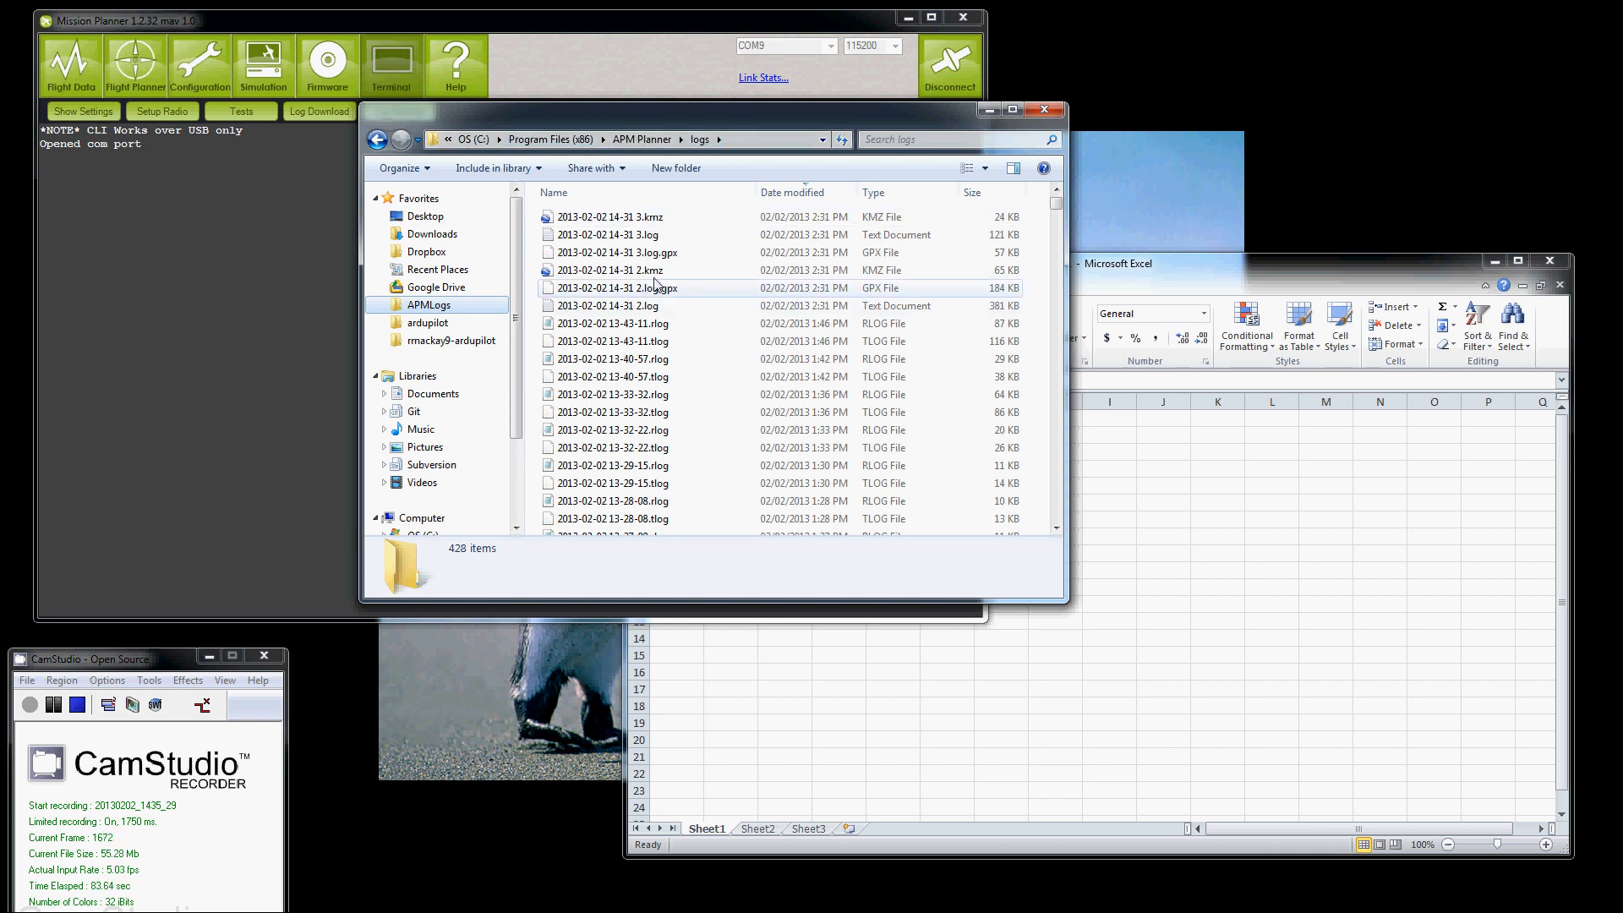
pyautogui.click(610, 307)
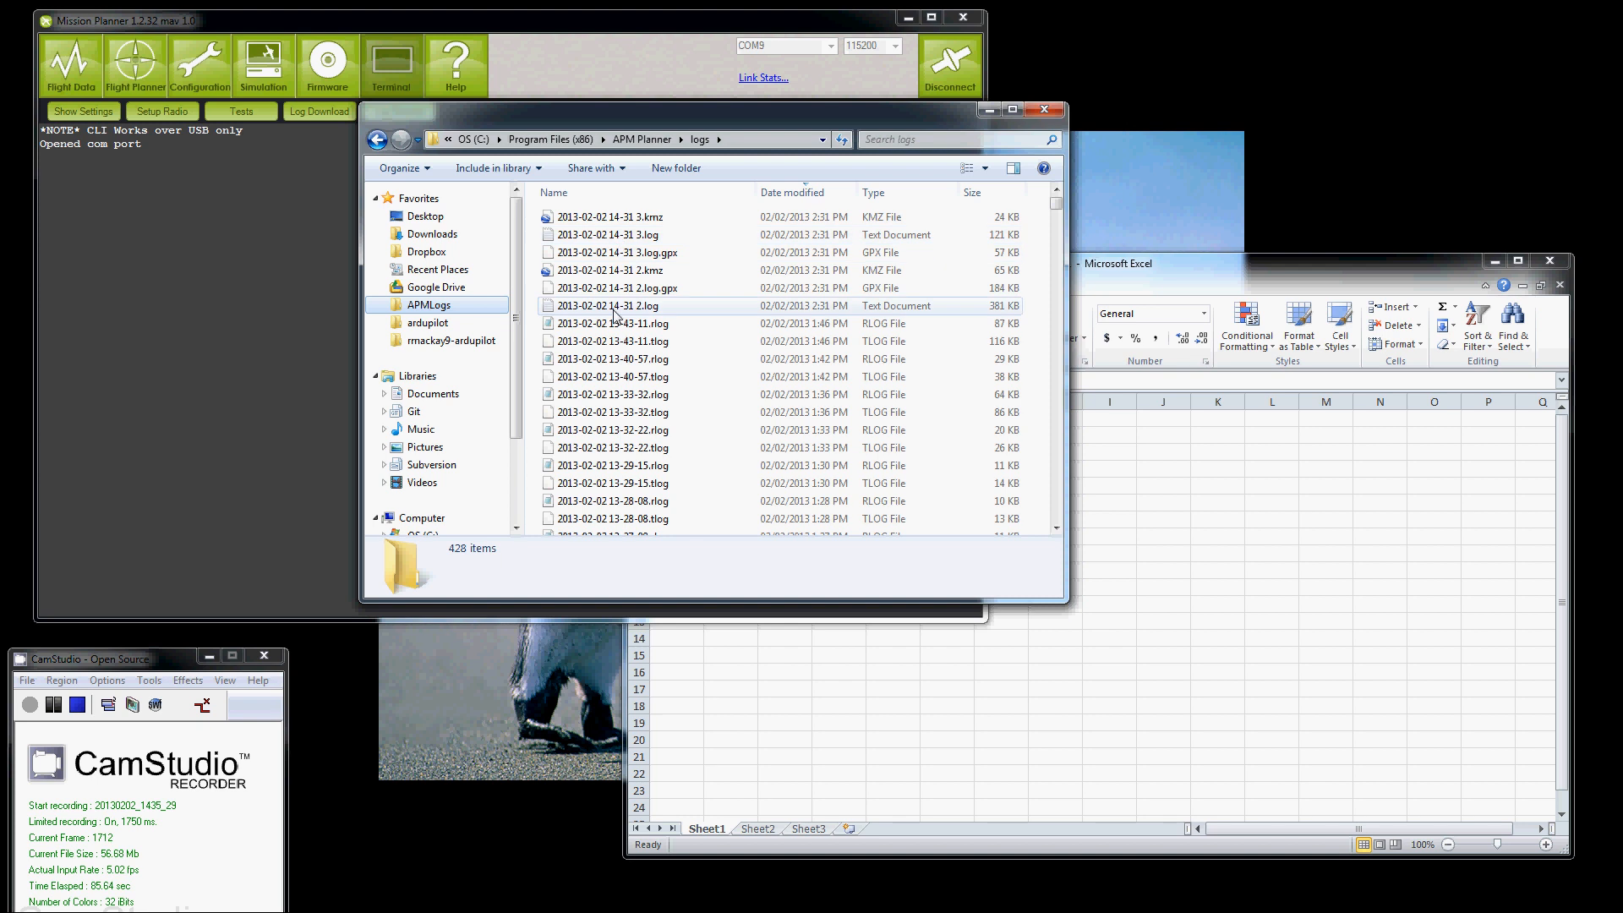
pyautogui.moveTo(596, 321)
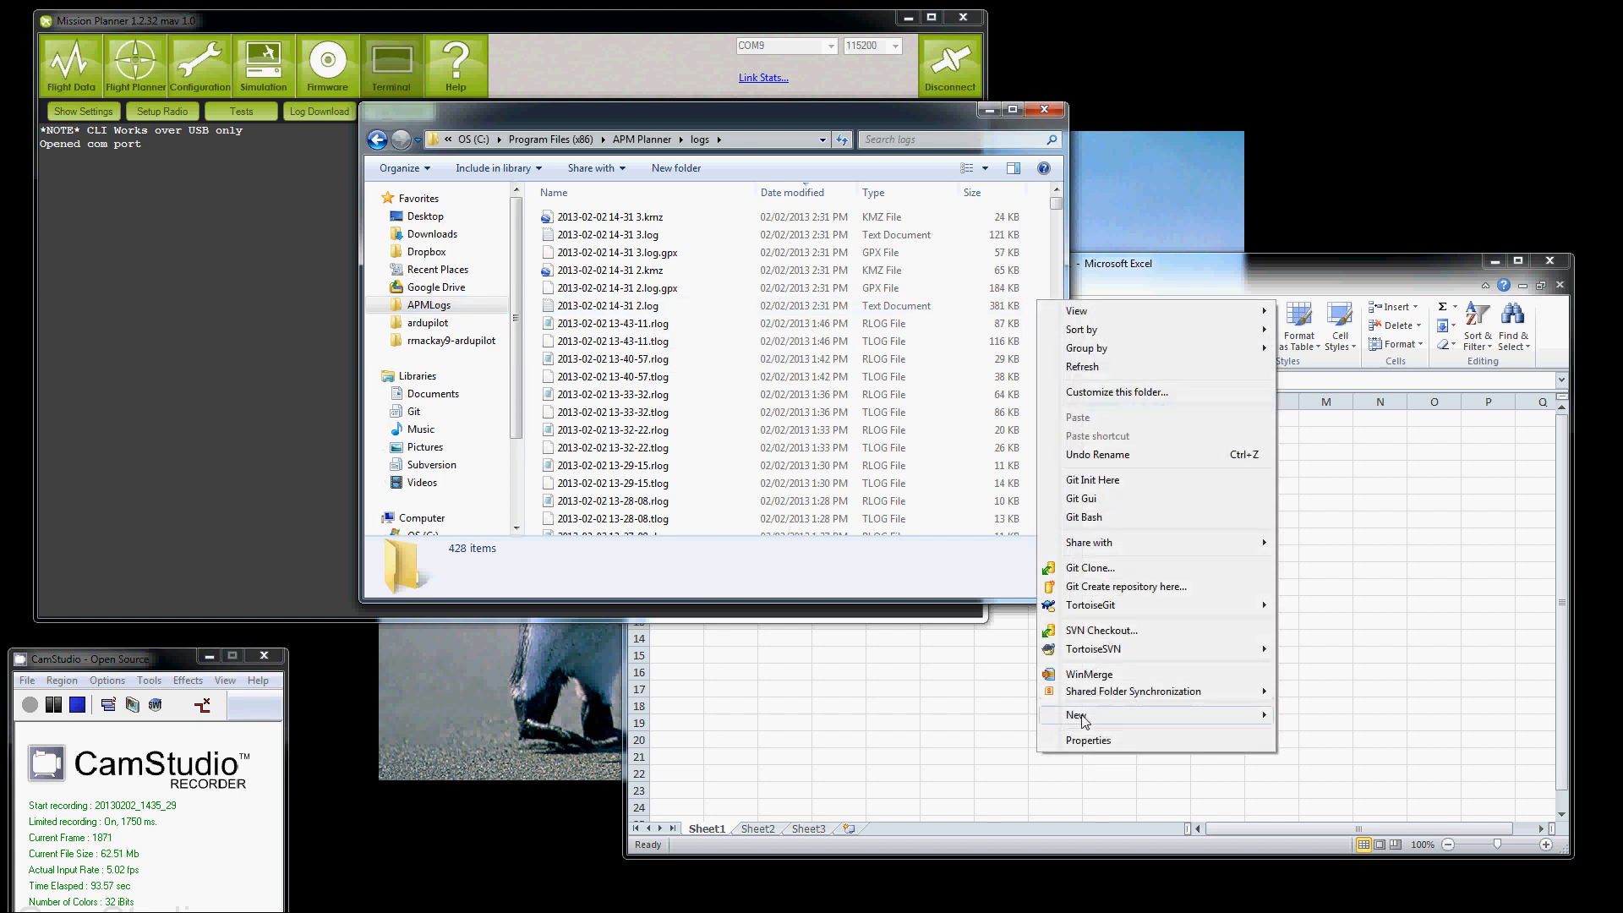
pyautogui.click(1083, 715)
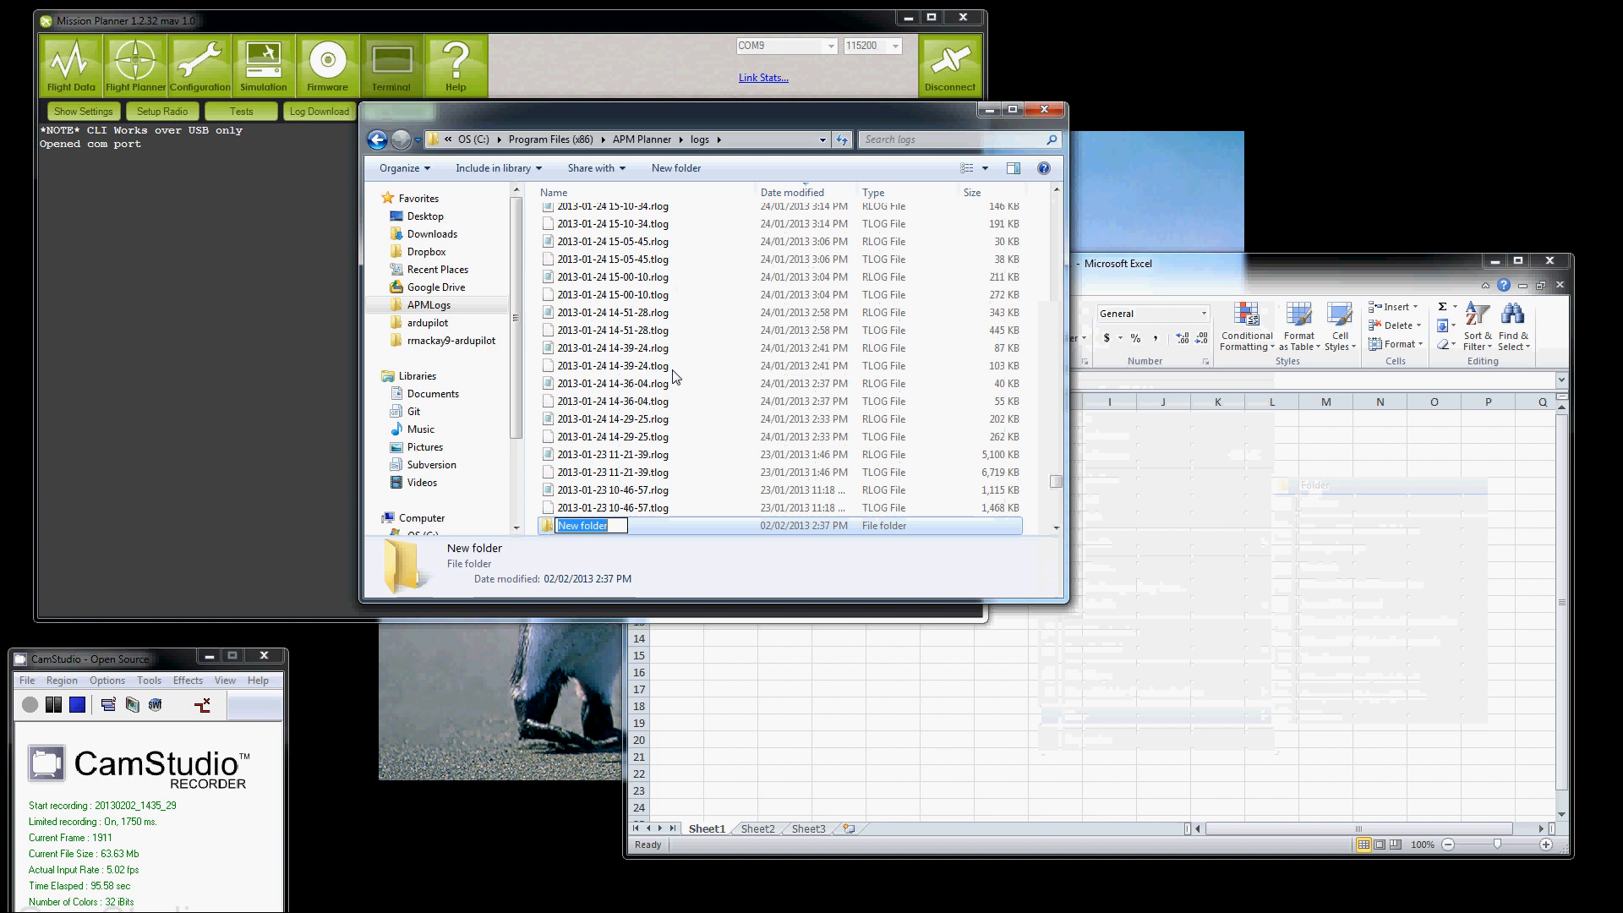
pyautogui.write('RA')
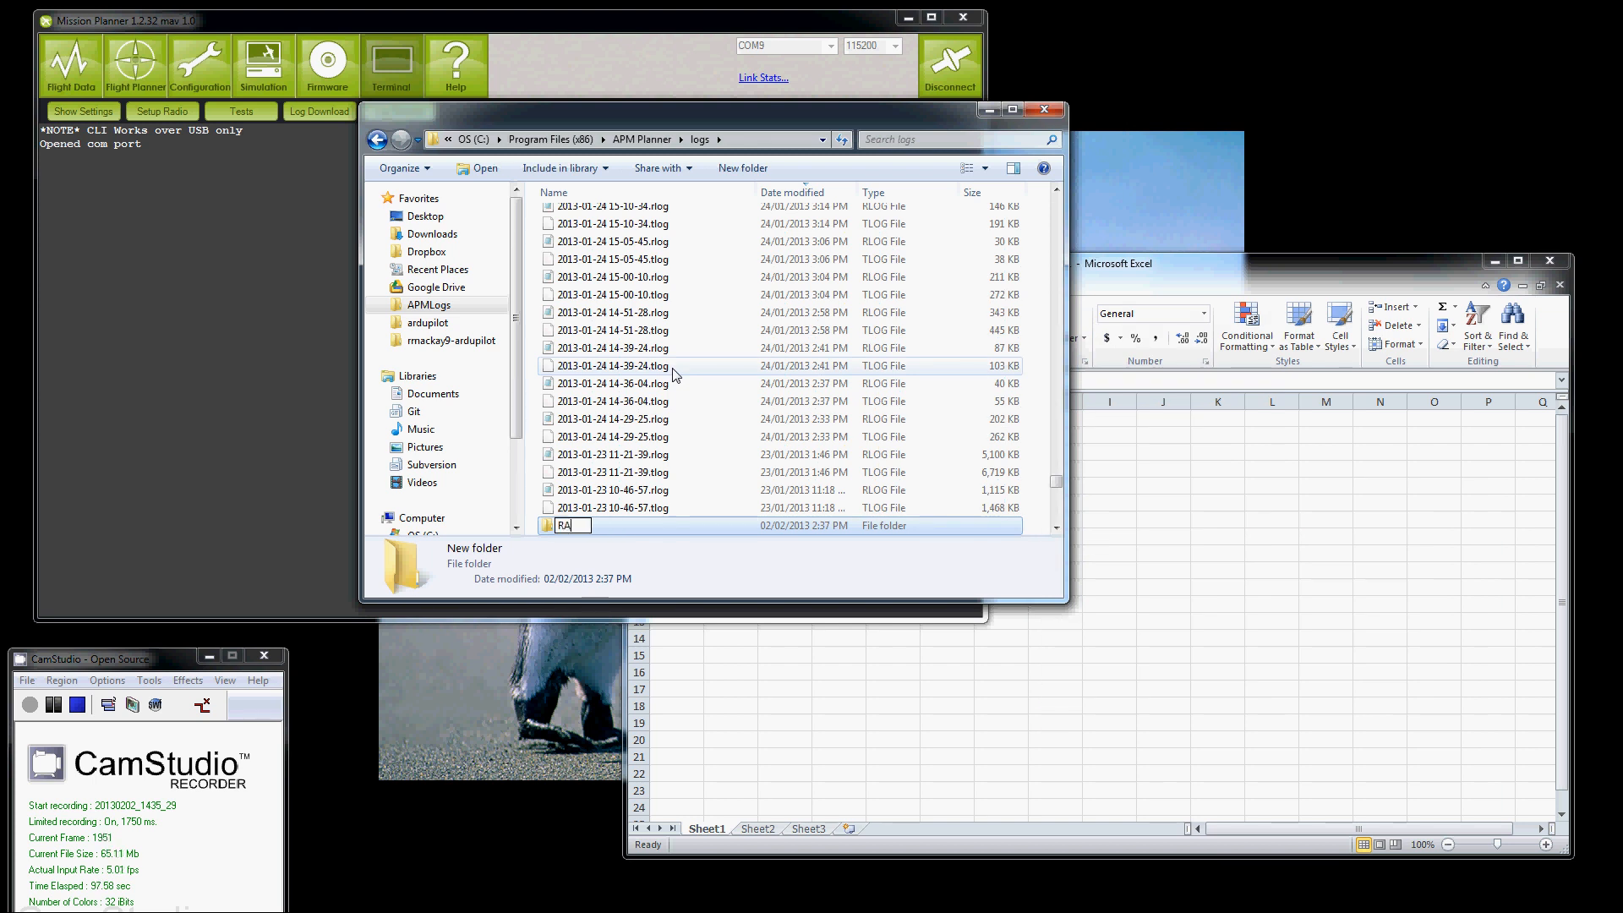
pyautogui.write('Randy_R')
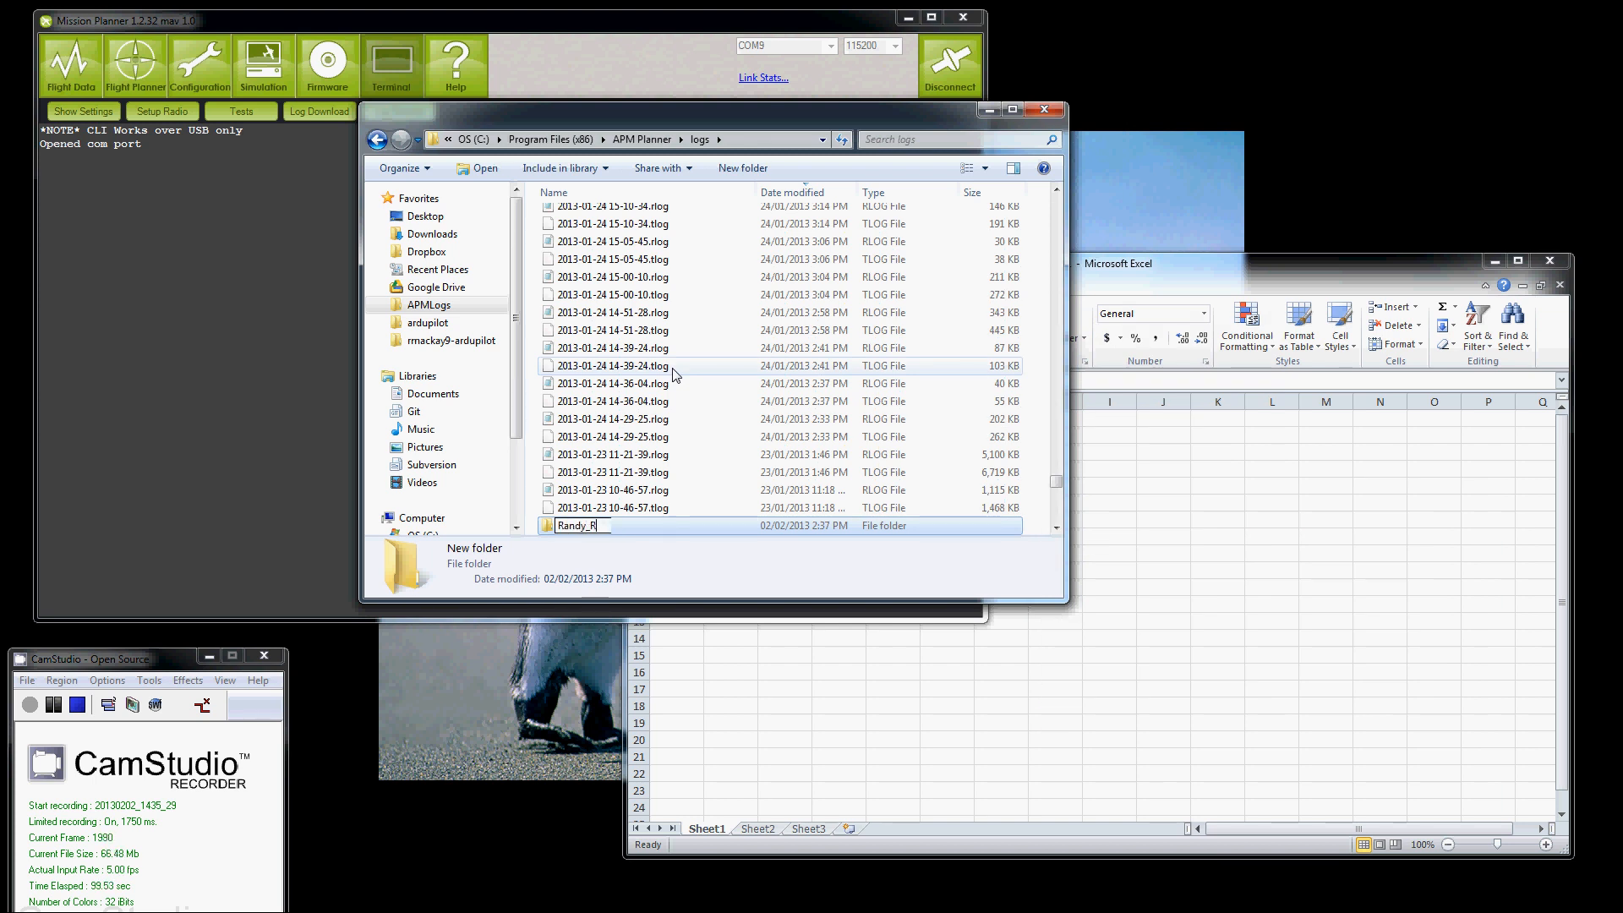
pyautogui.write('TL02F')
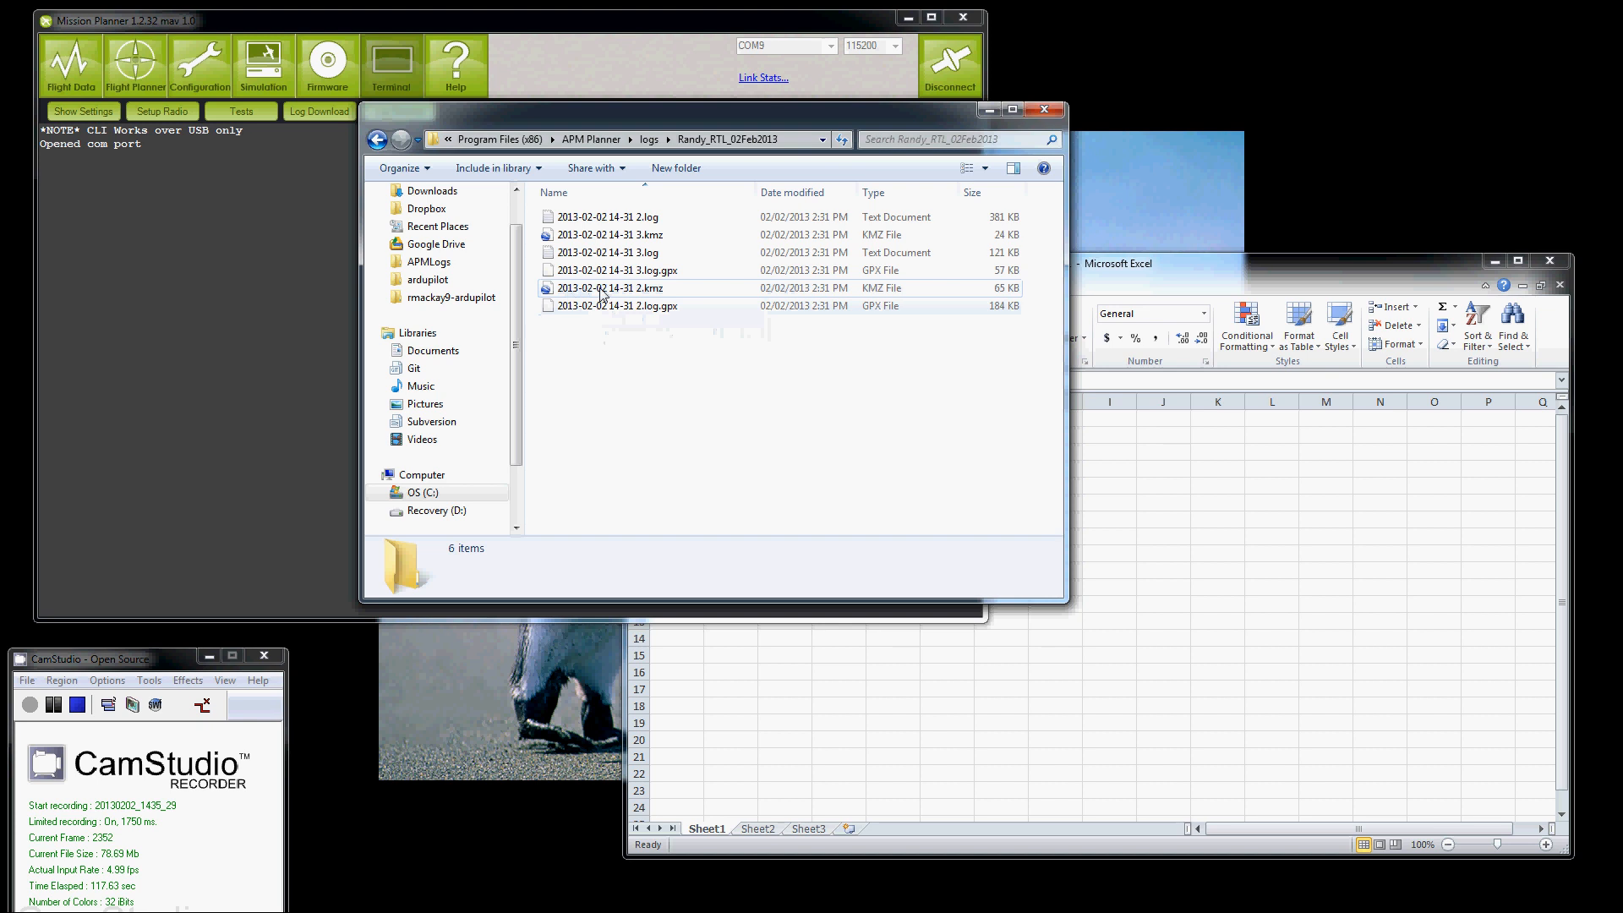
# Load 2.kmz in Google Earth, hide the Log folder and show only the STABILIZE and 22 RTL flight paths
pyautogui.click(610, 287)
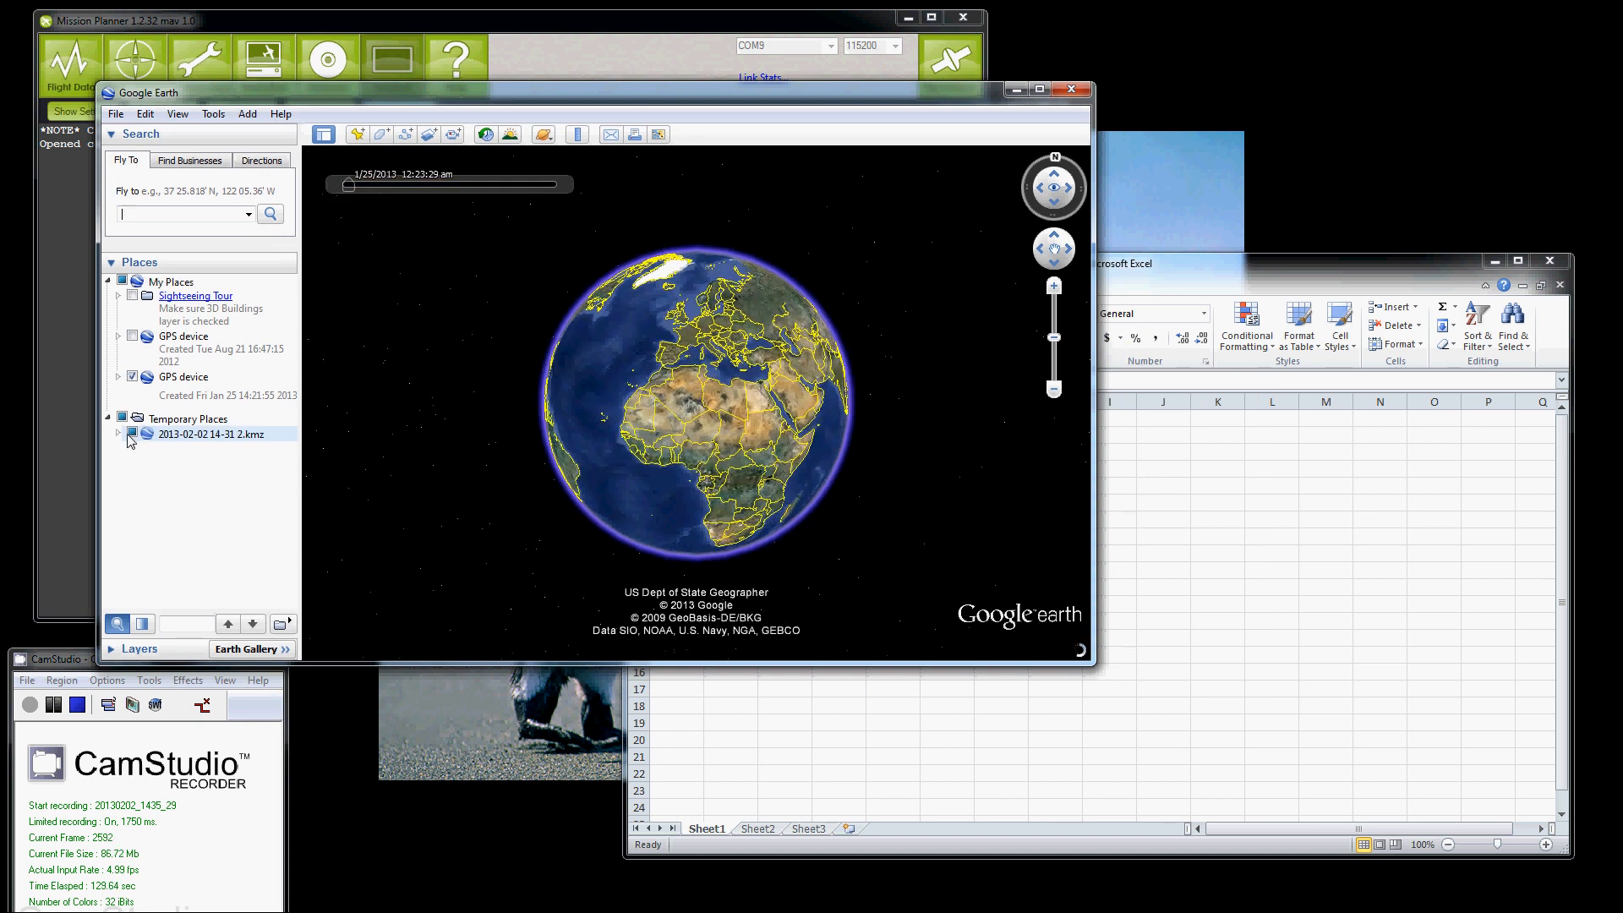
pyautogui.click(119, 434)
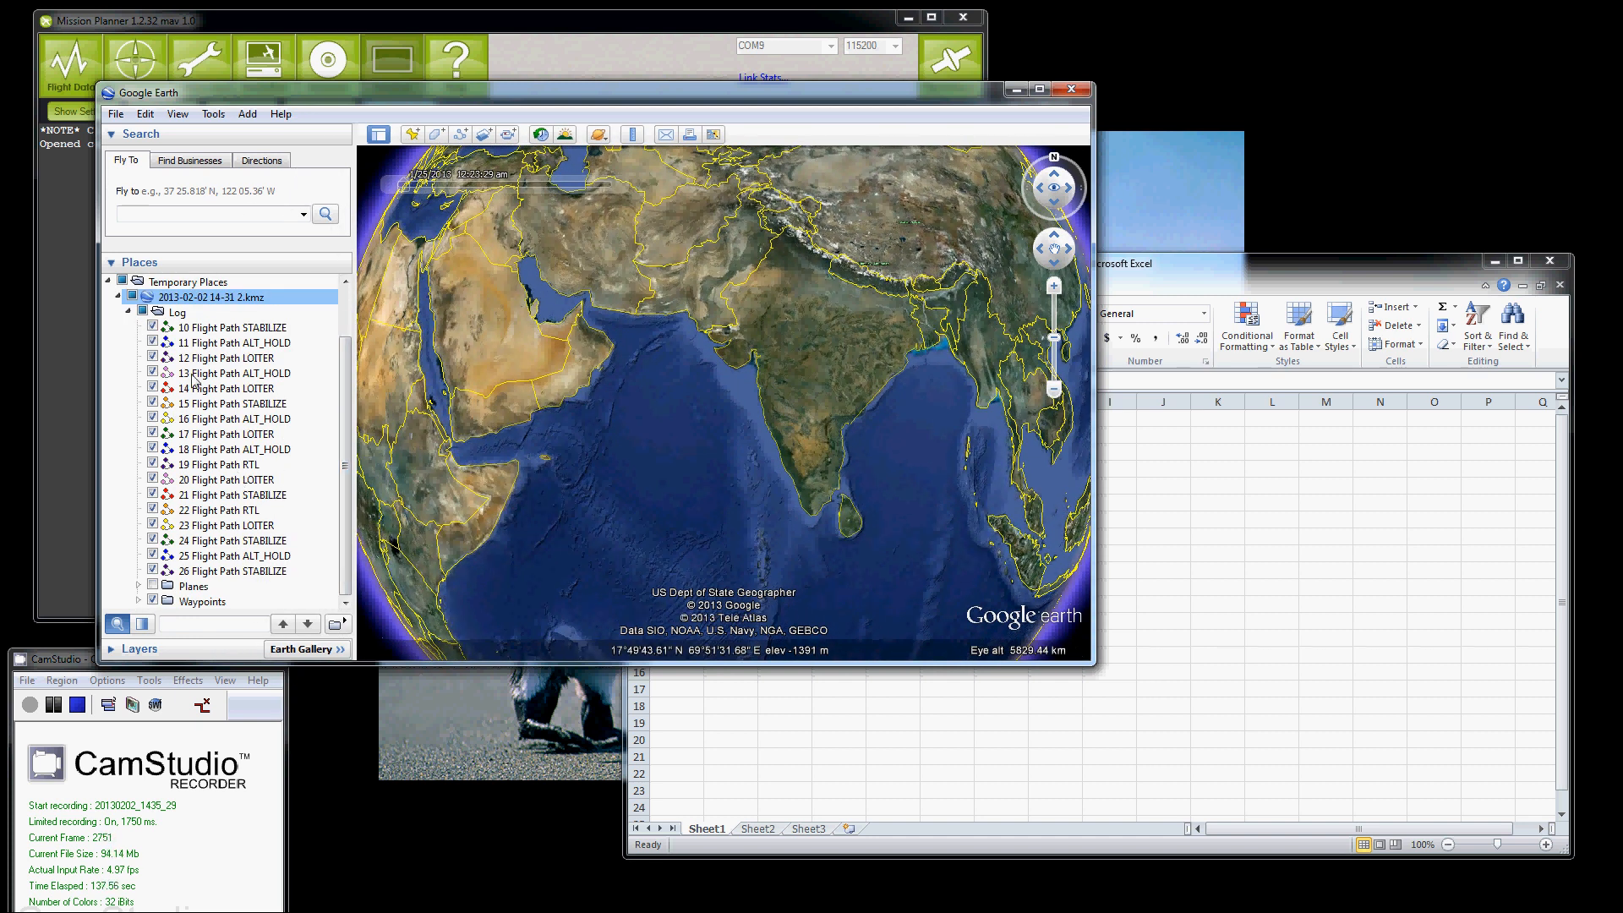
pyautogui.click(152, 327)
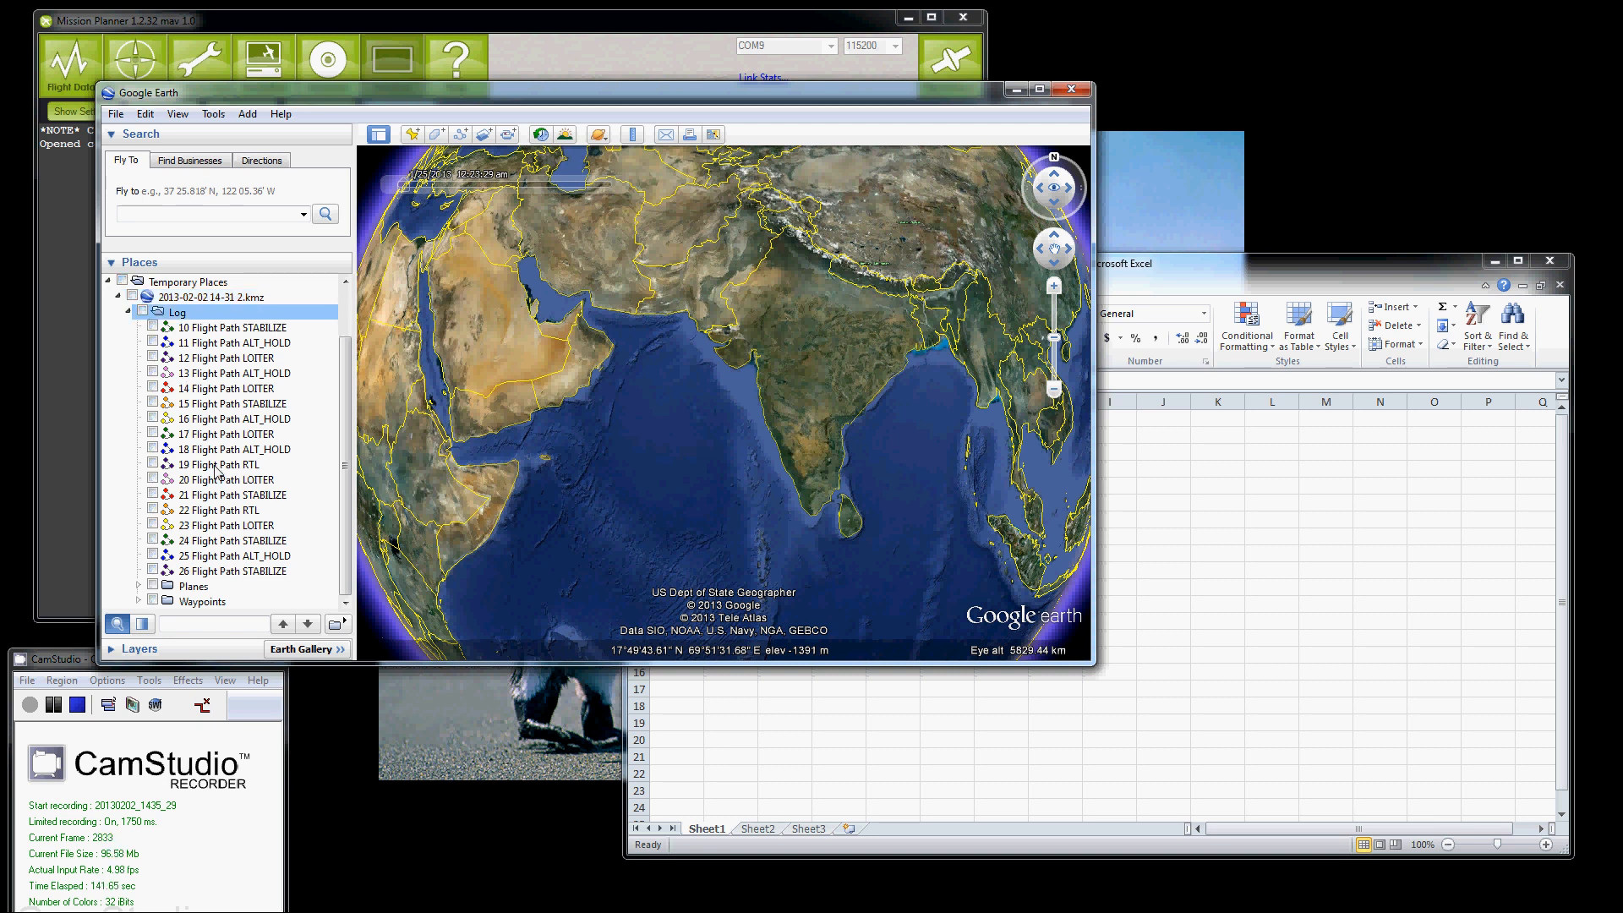
pyautogui.click(229, 463)
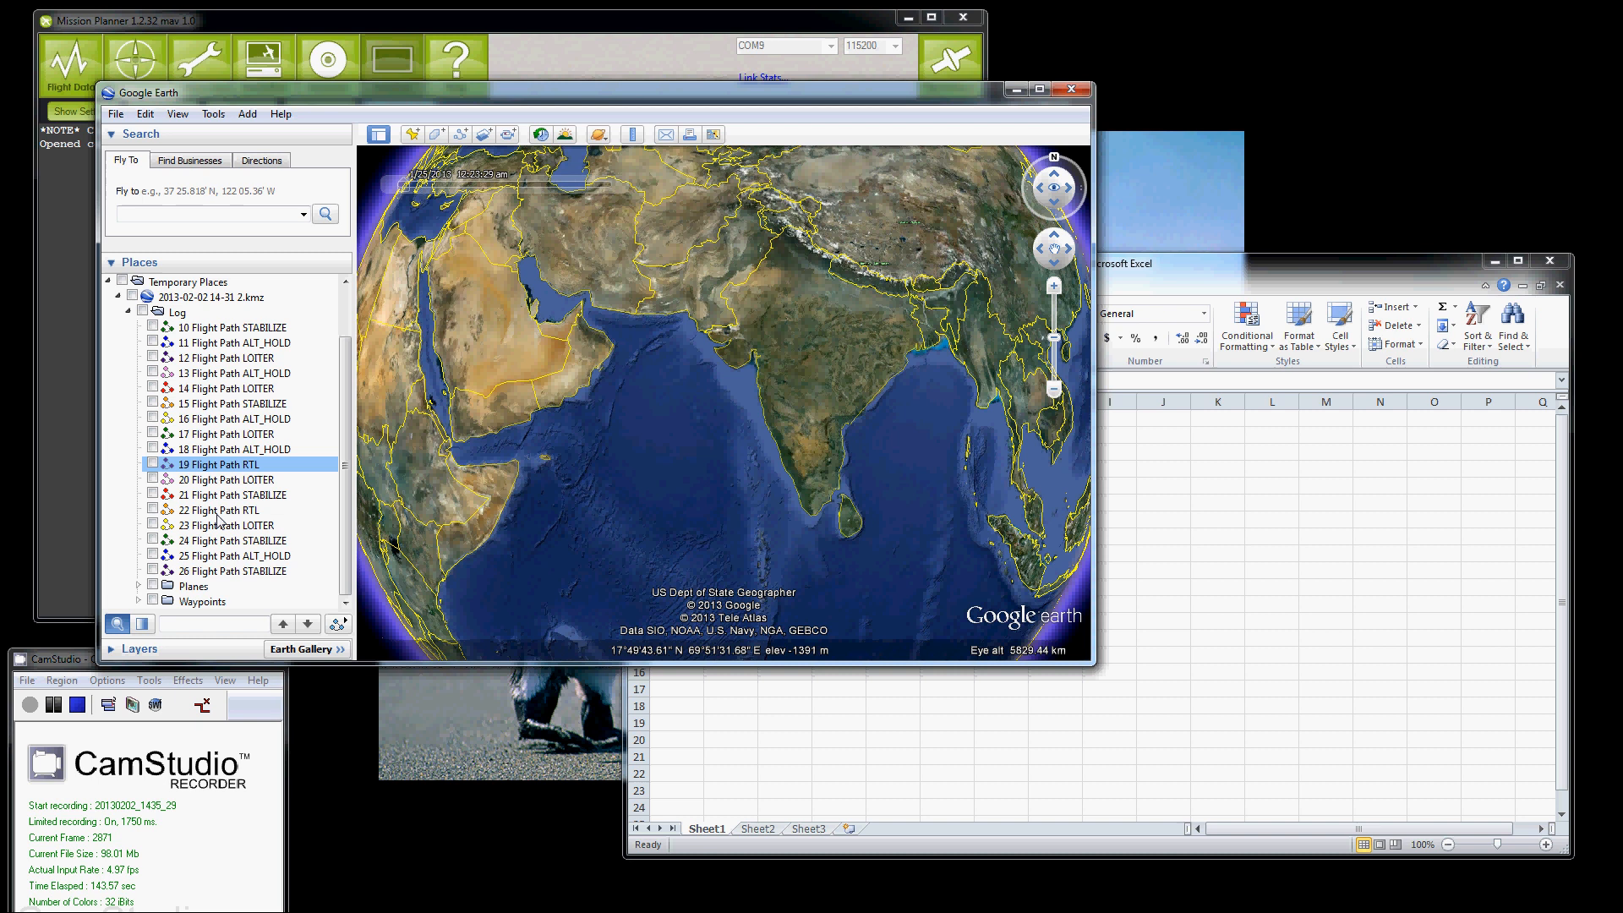
pyautogui.click(223, 511)
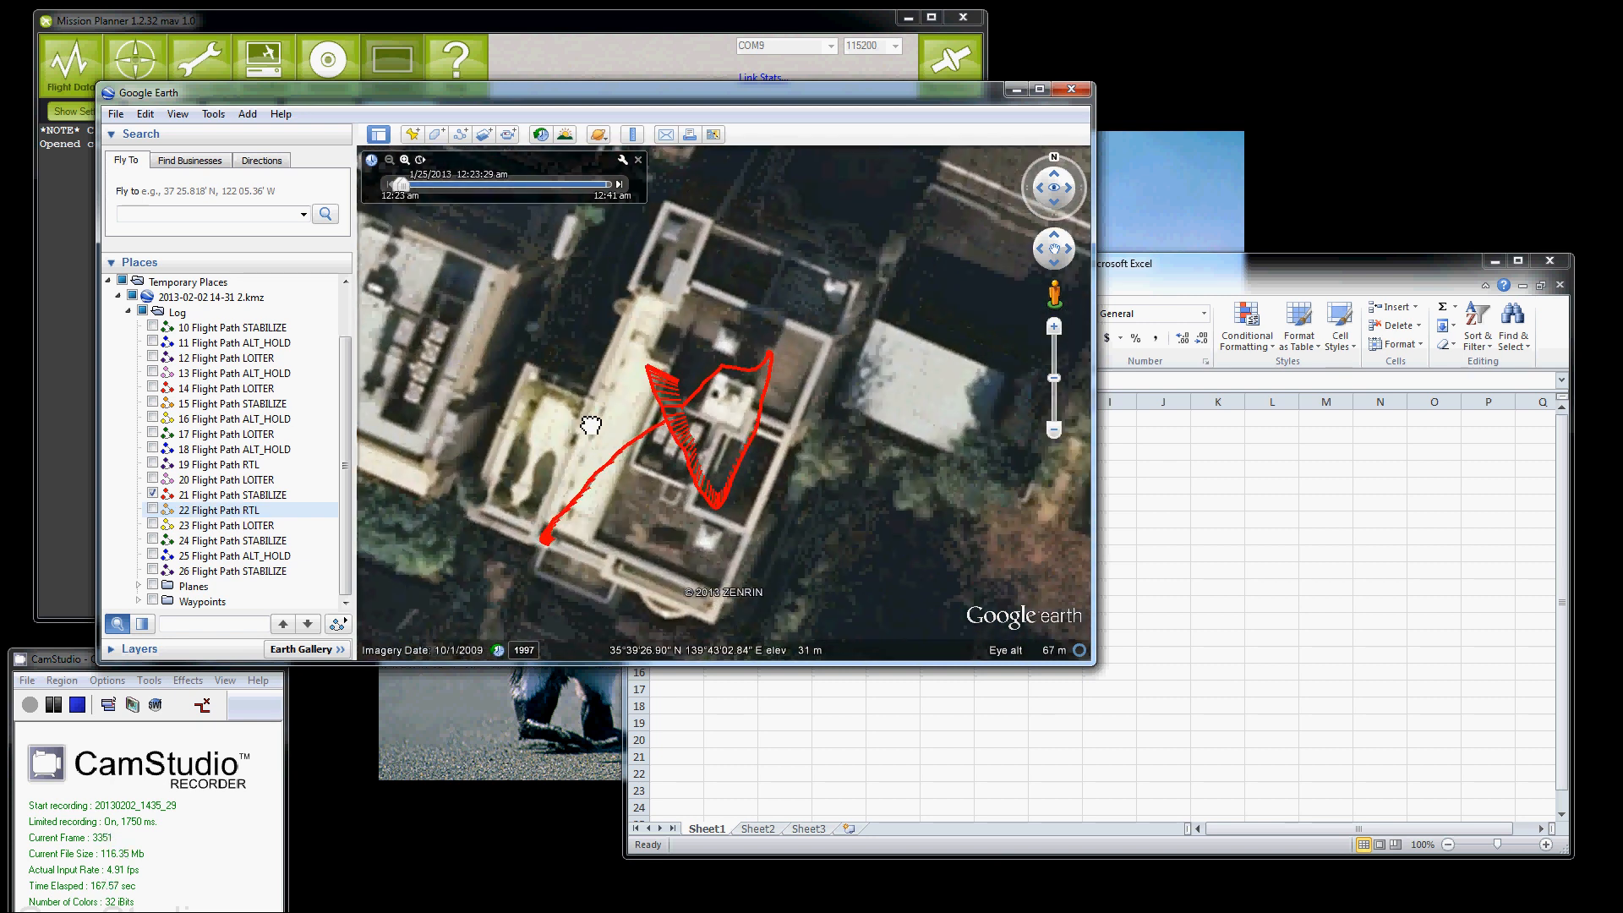
# Tilt and orbit the 3D view around the building to see the whole orange RTL curtain
pyautogui.moveTo(590, 425); pyautogui.dragTo(605, 362)
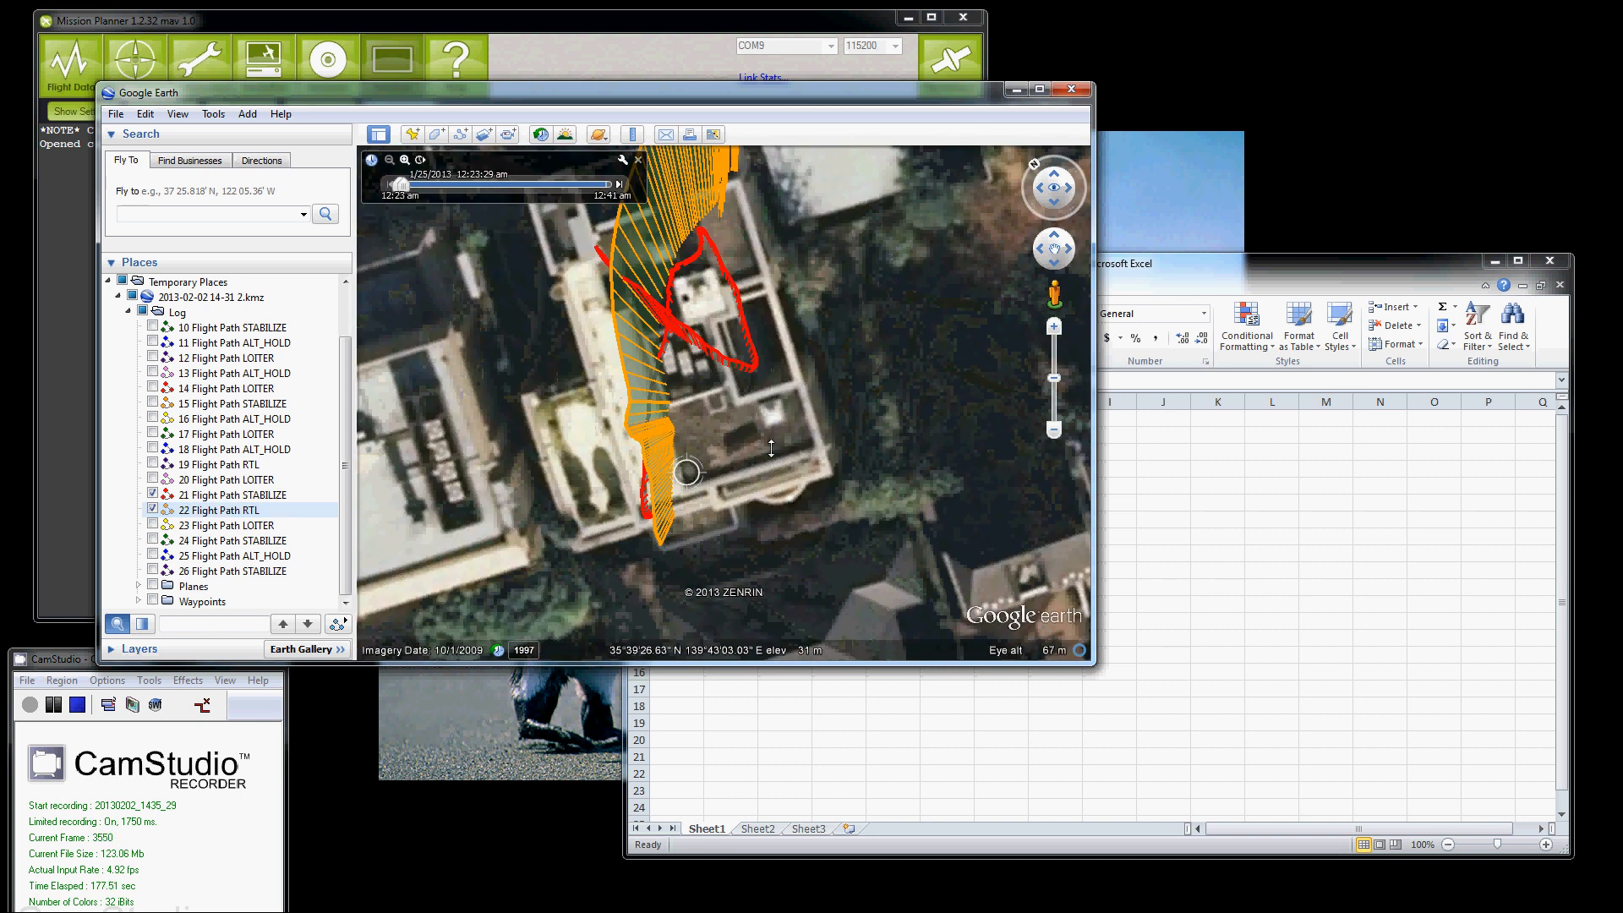
pyautogui.moveTo(688, 472); pyautogui.dragTo(785, 497)
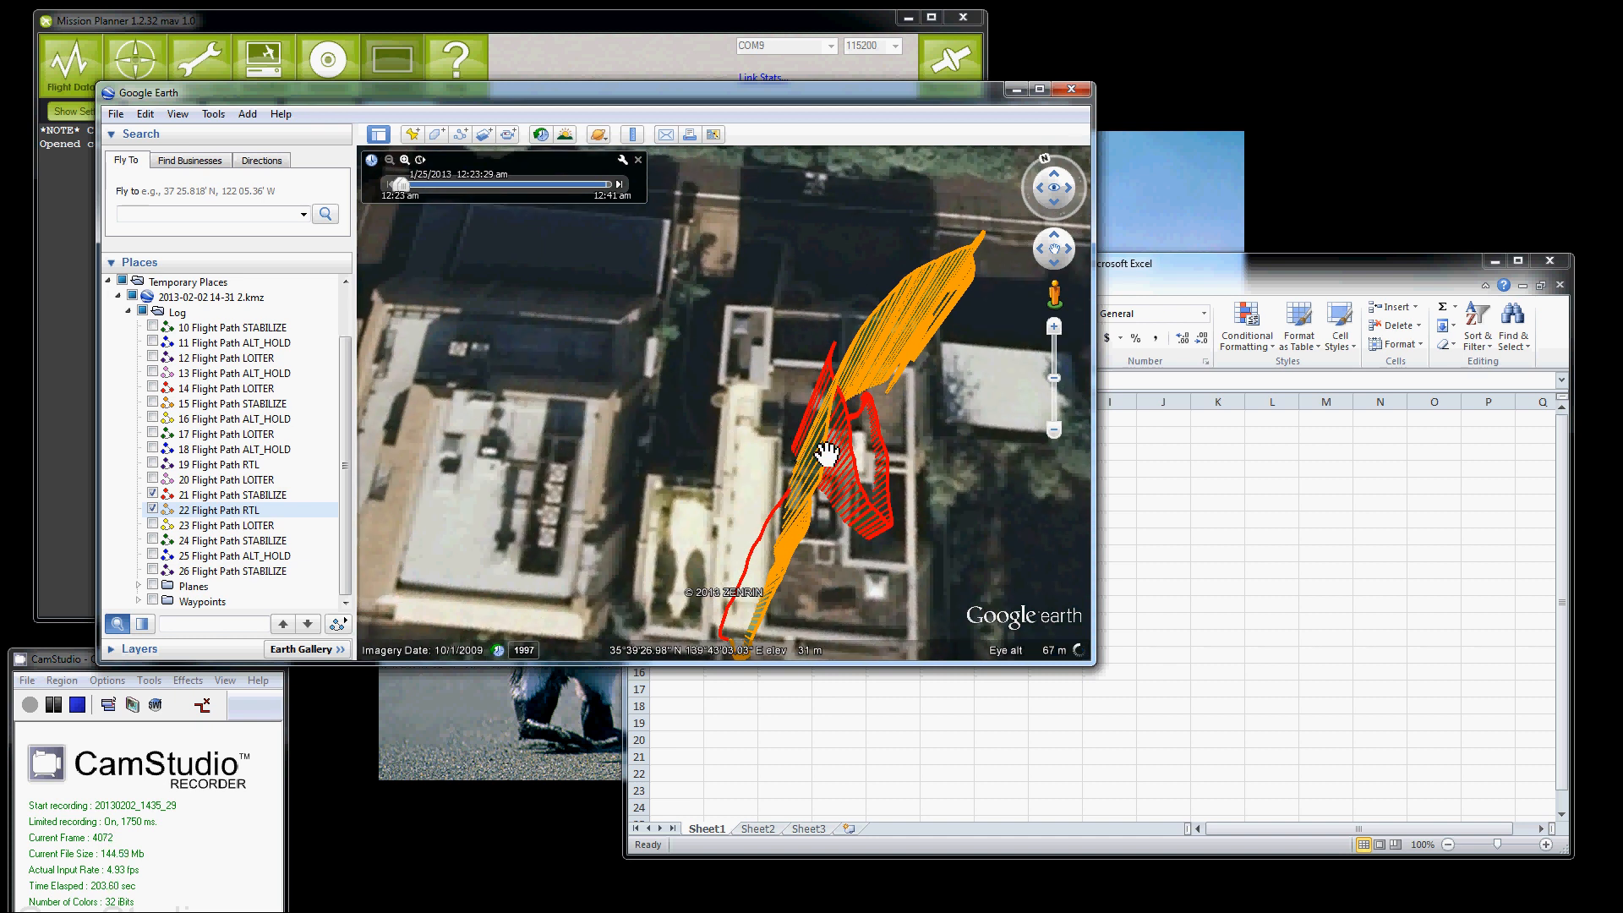
pyautogui.moveTo(823, 455); pyautogui.dragTo(802, 384)
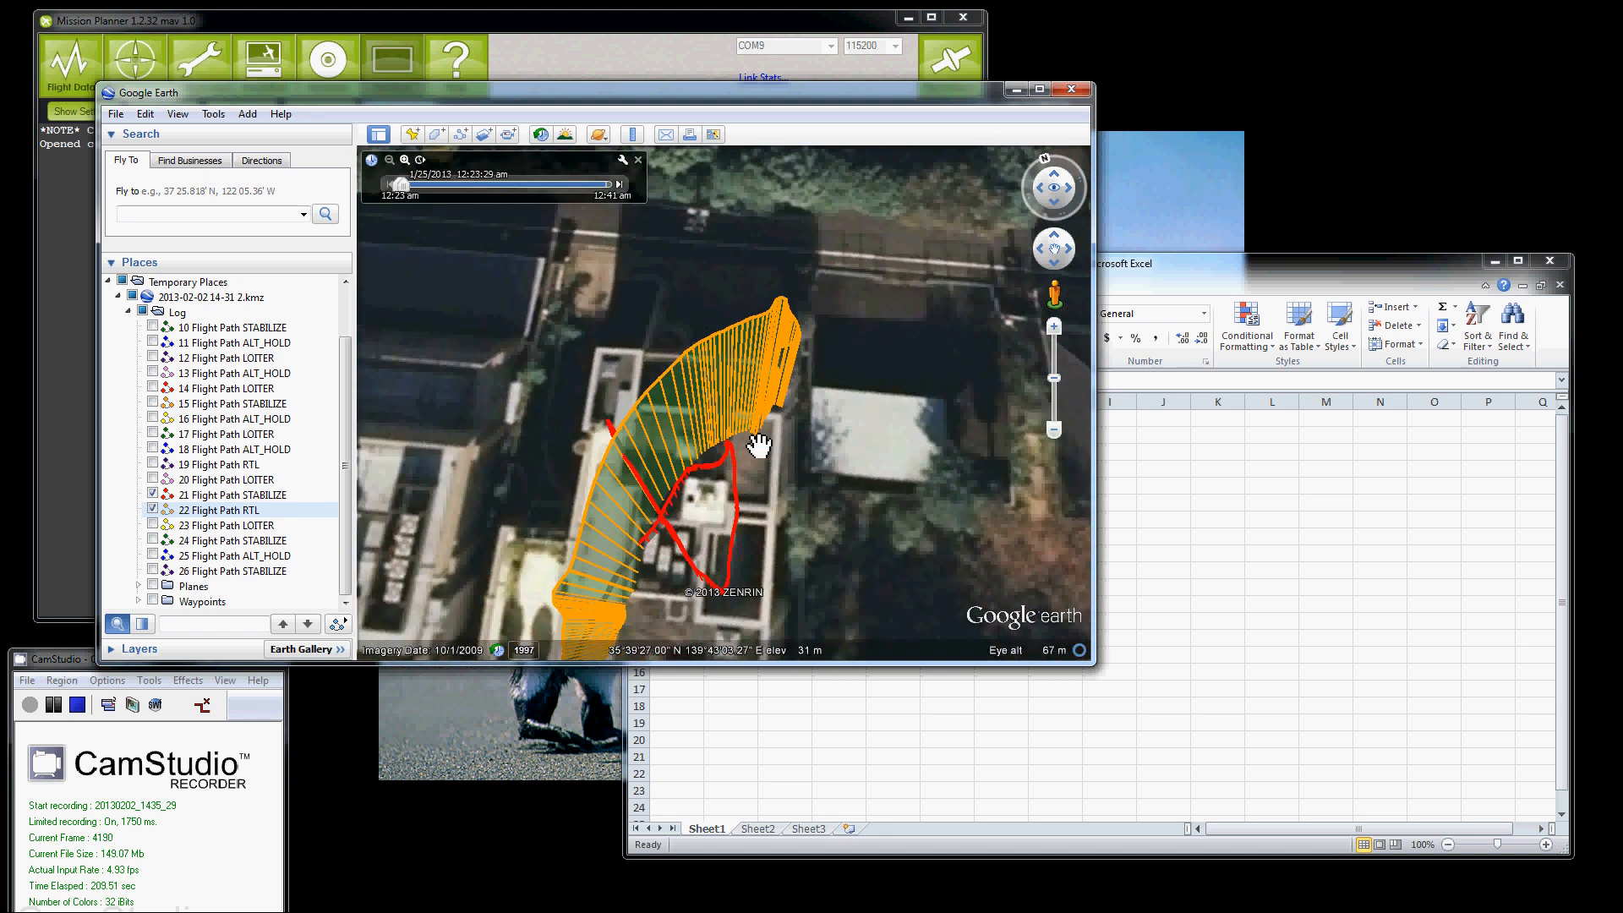
pyautogui.moveTo(761, 444); pyautogui.dragTo(683, 474)
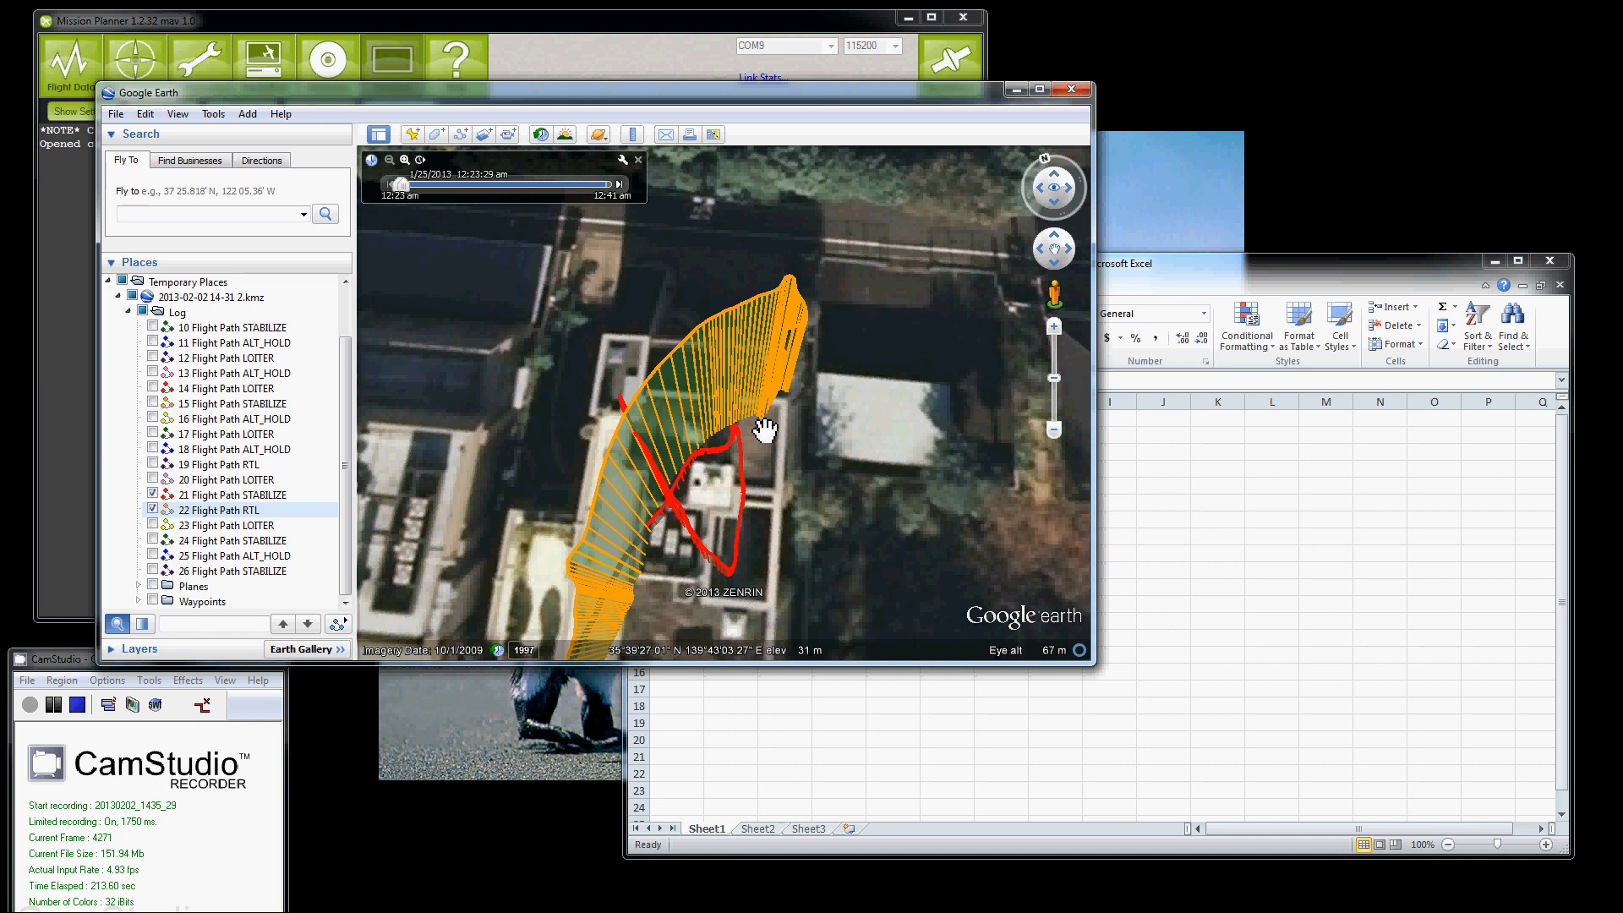
pyautogui.moveTo(683, 443)
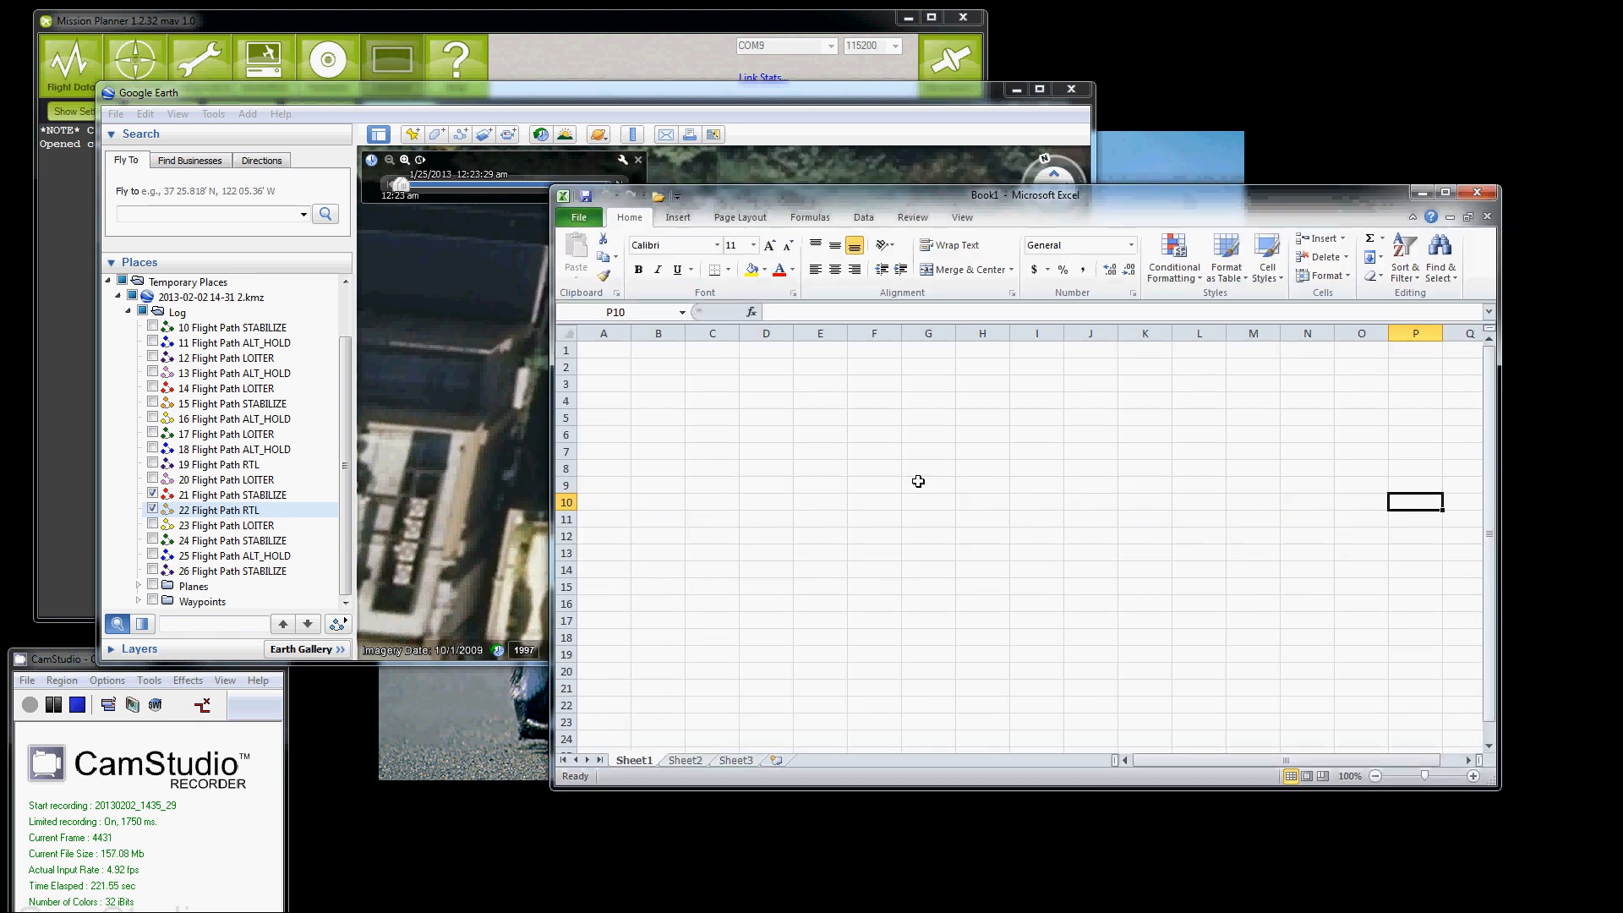
# Open the log 2 text file in Excel, launching the Text Import Wizard
pyautogui.click(578, 218)
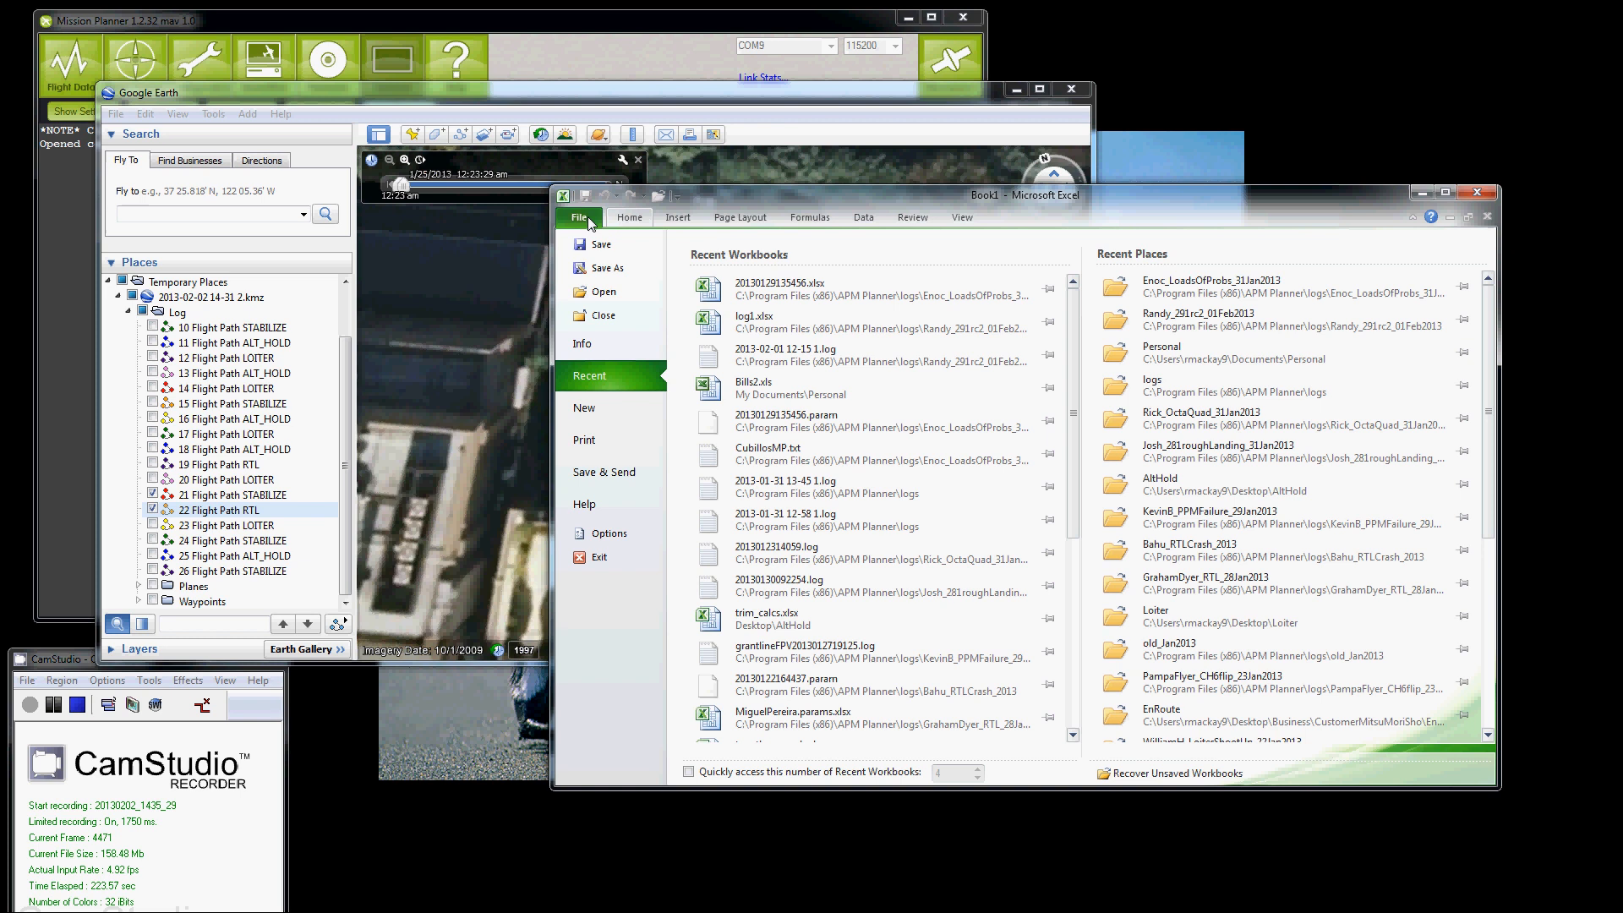
pyautogui.click(602, 291)
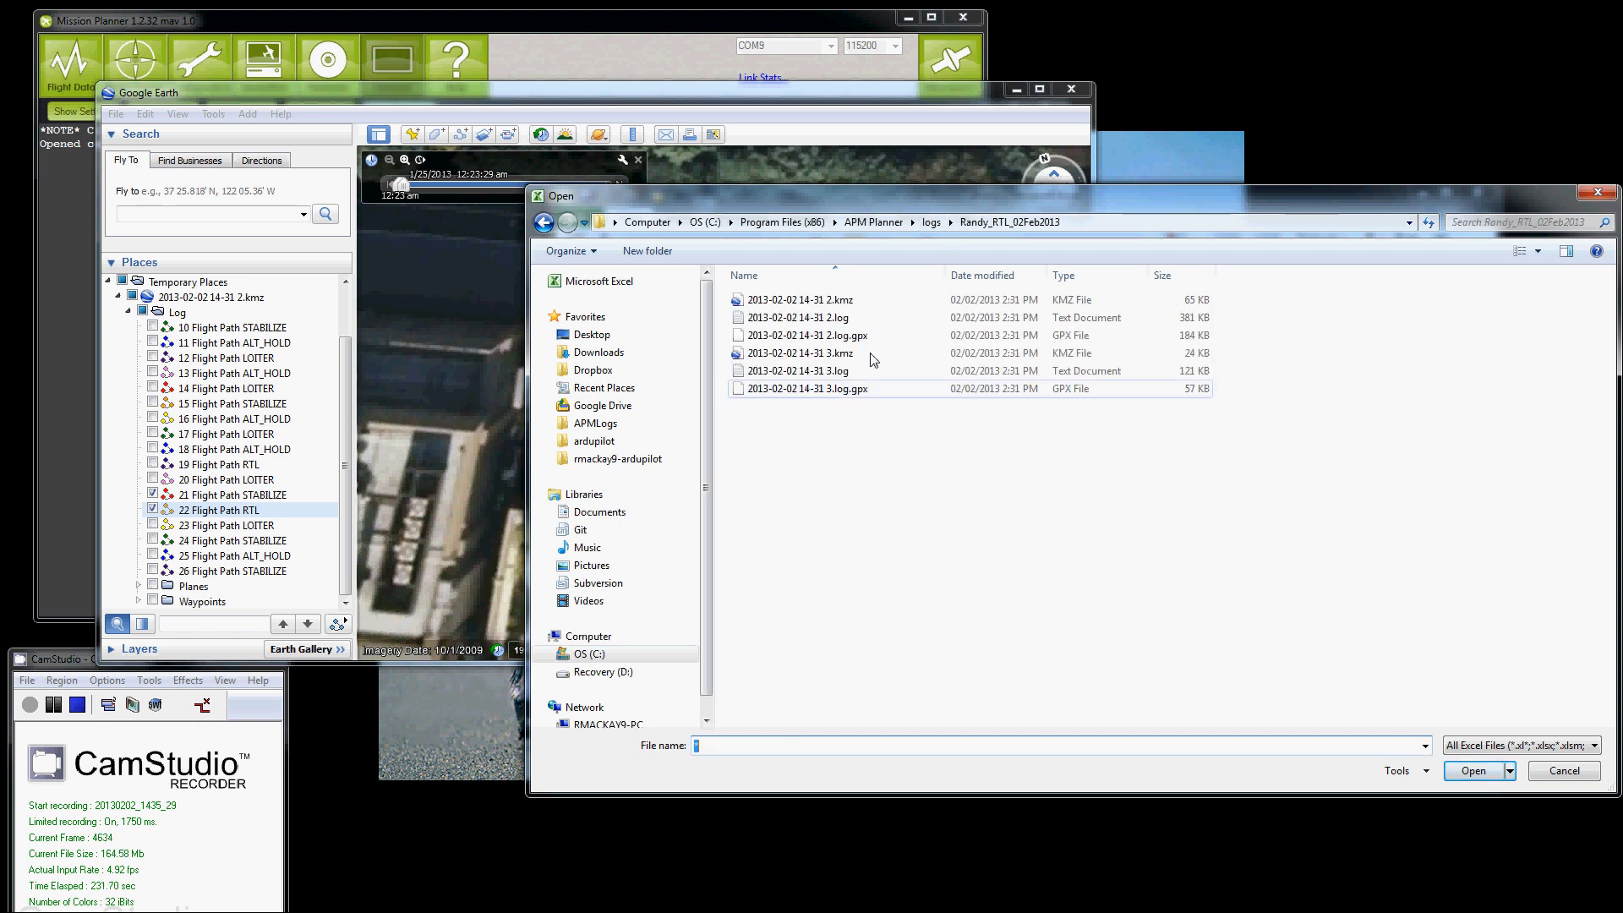
pyautogui.click(802, 316)
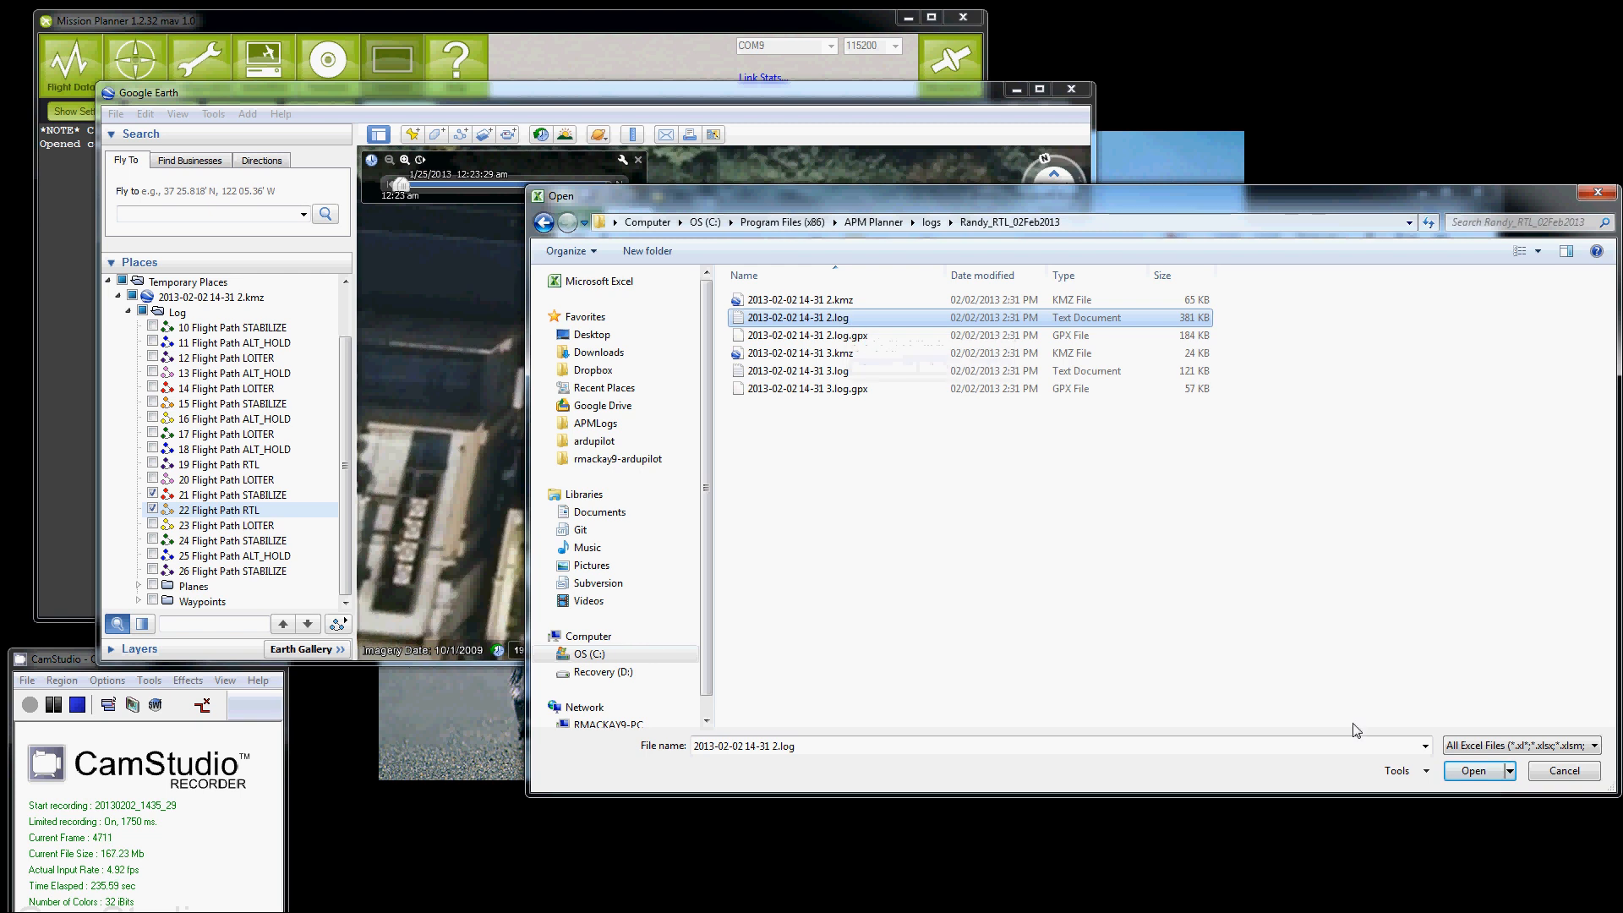
pyautogui.click(1475, 771)
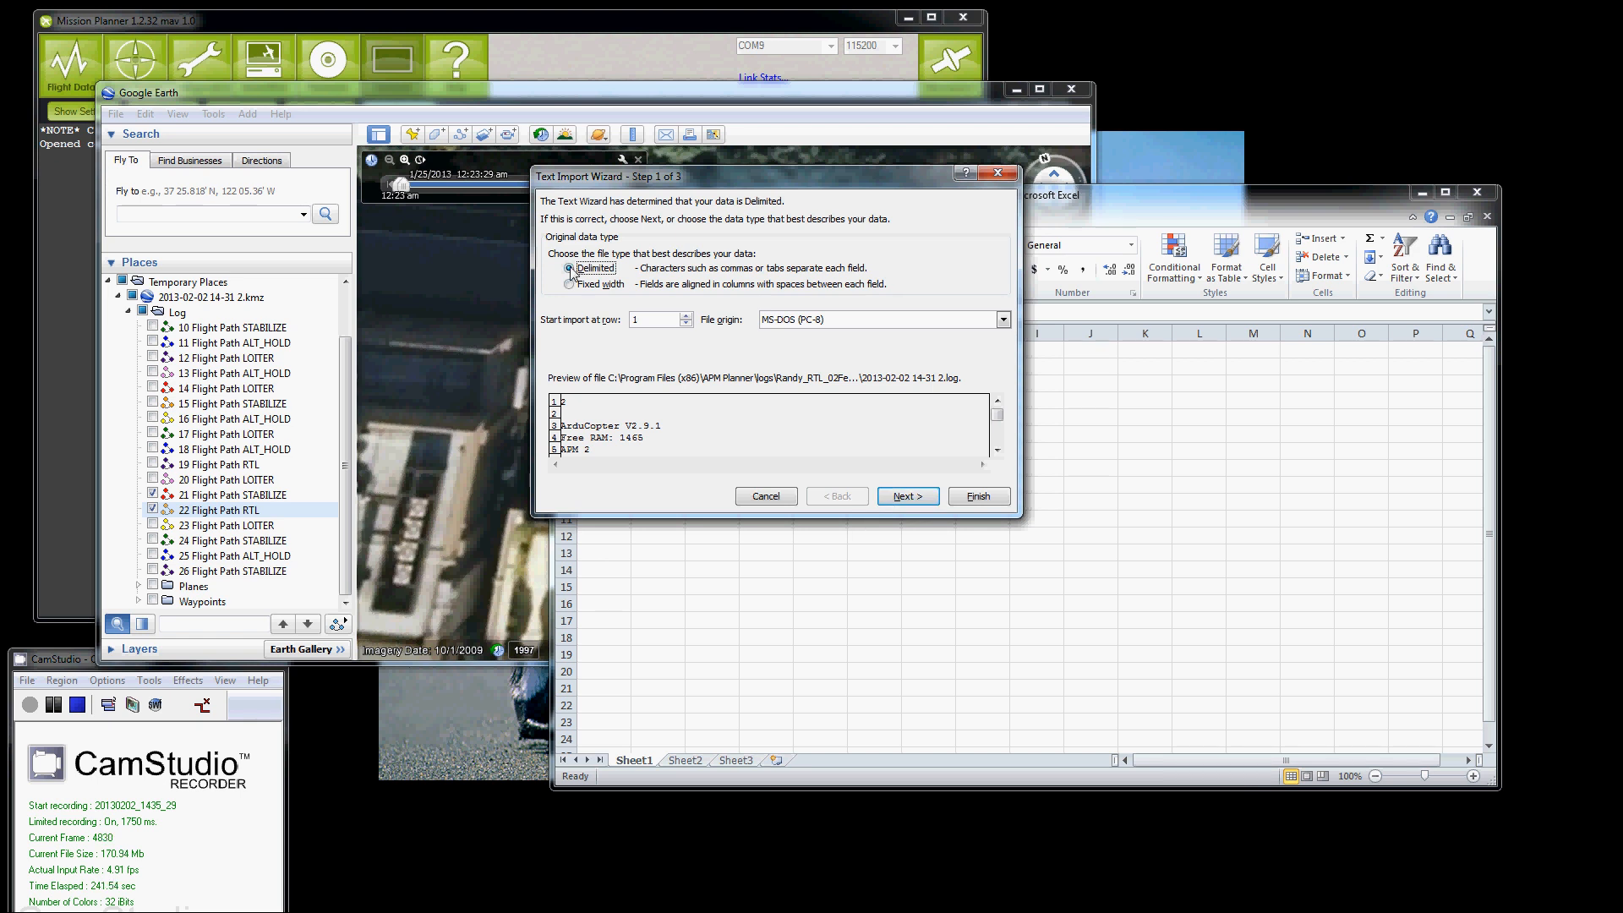
# Delimit the import by comma plus a custom colon and finish the wizard
pyautogui.click(906, 496)
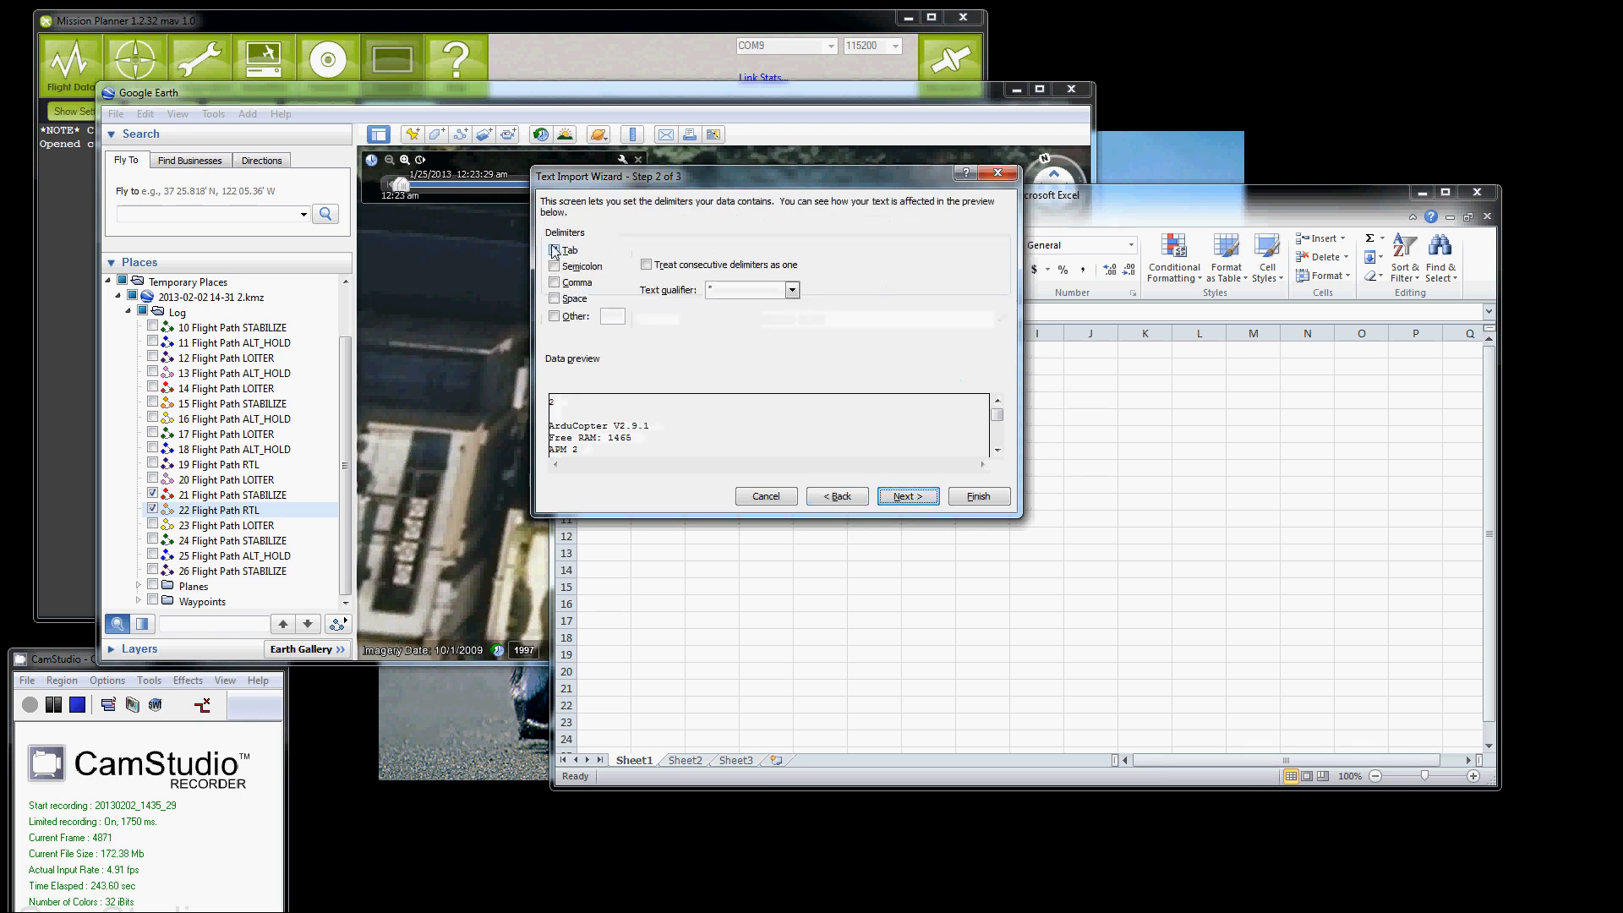
pyautogui.click(556, 316)
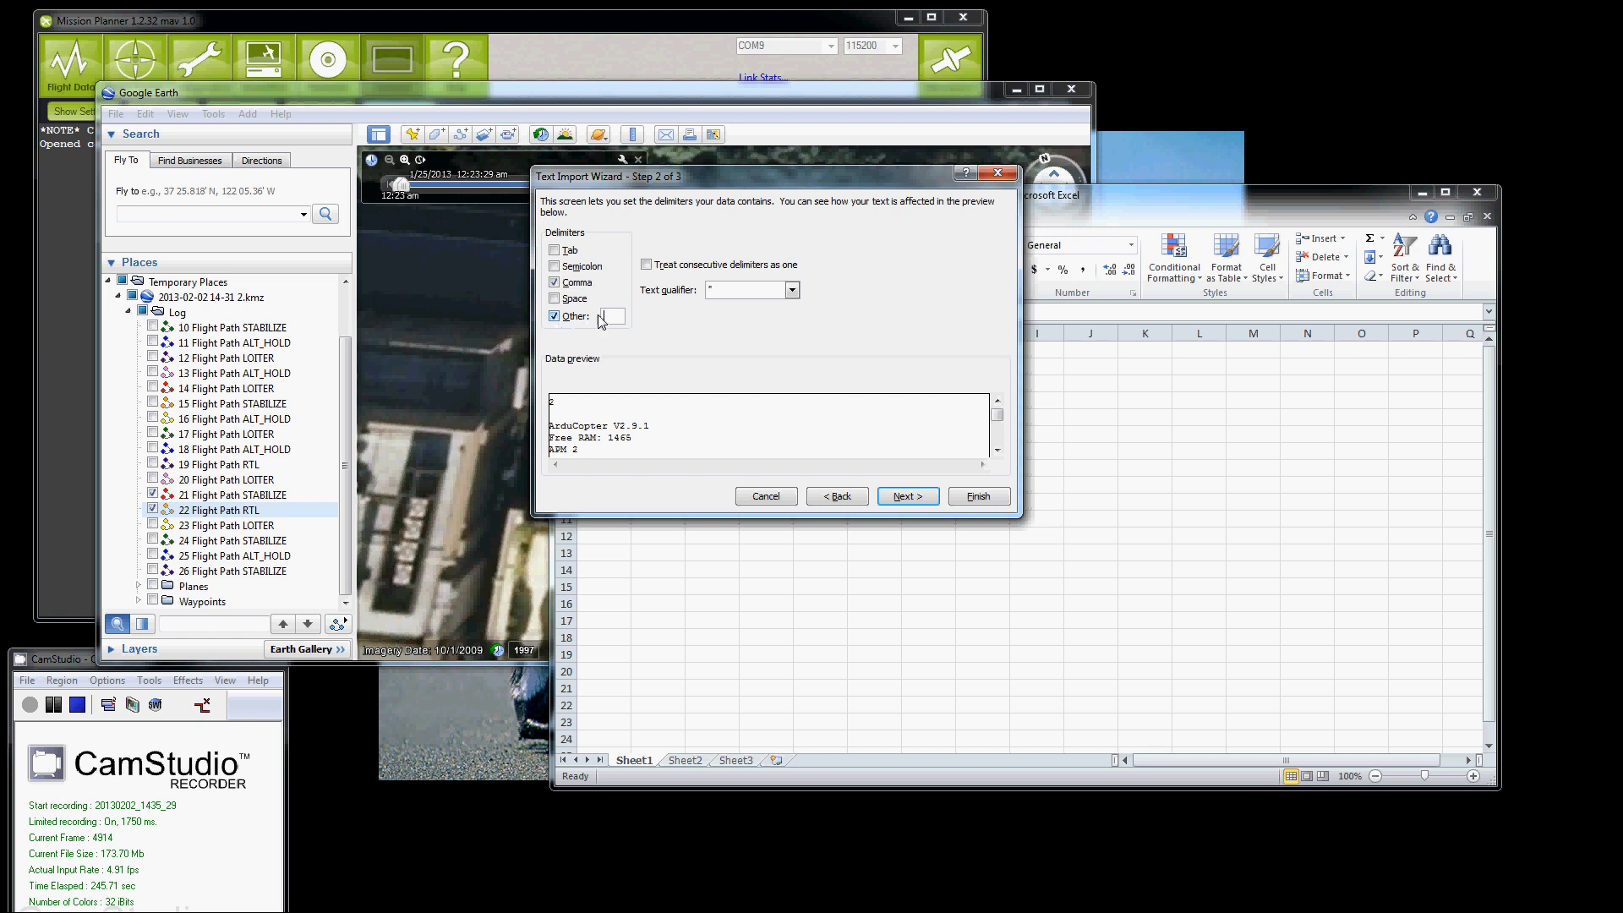
pyautogui.write(':')
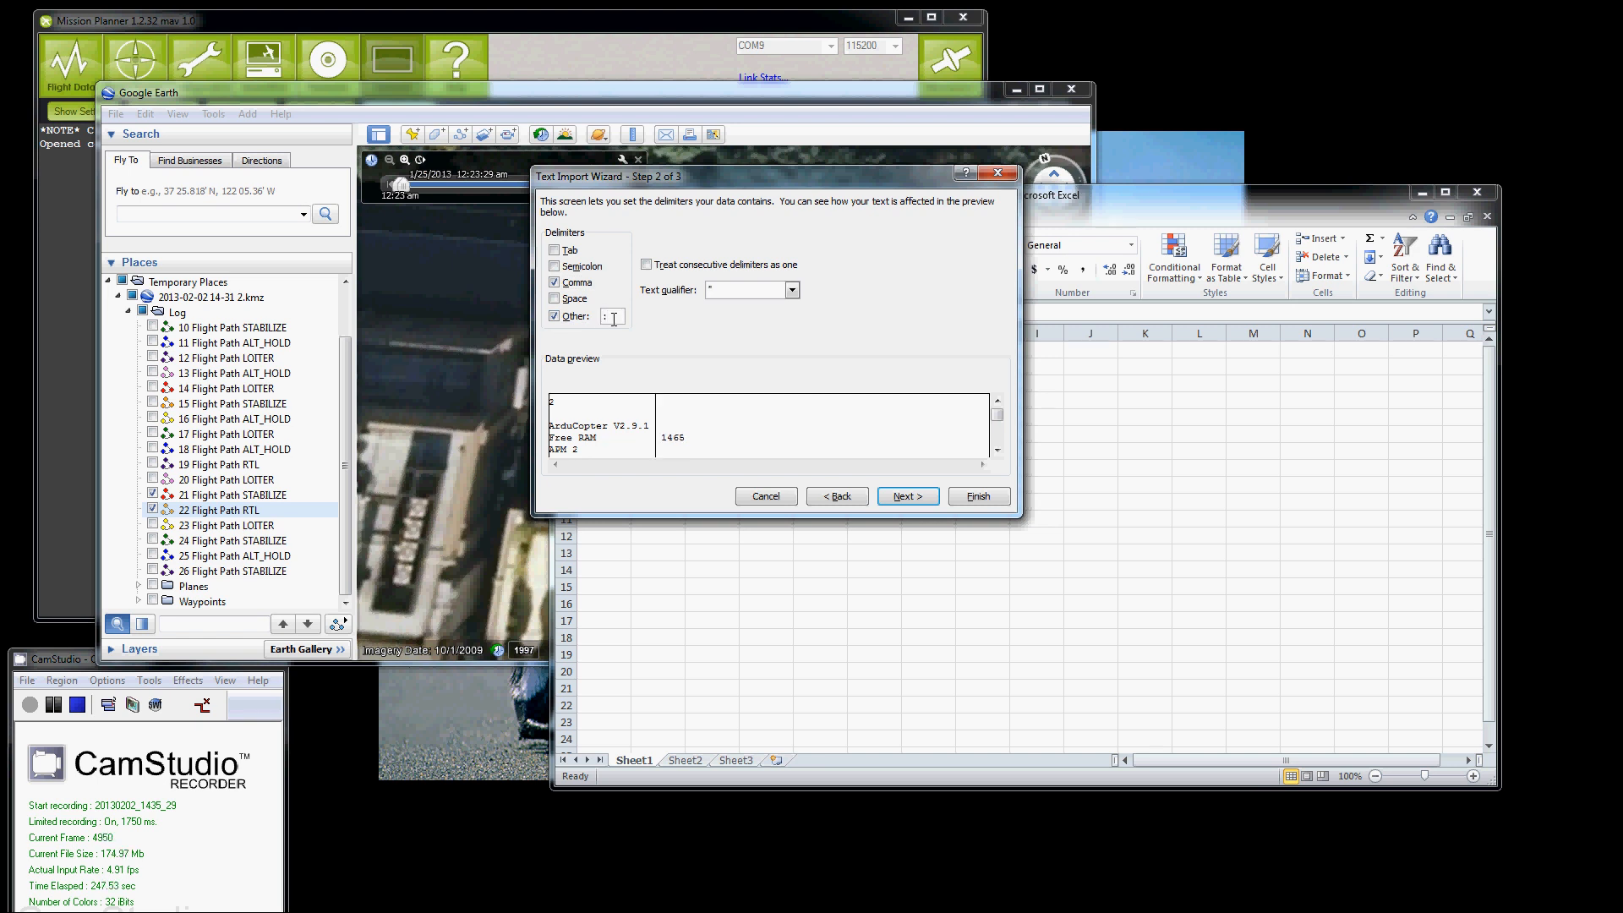
pyautogui.click(907, 495)
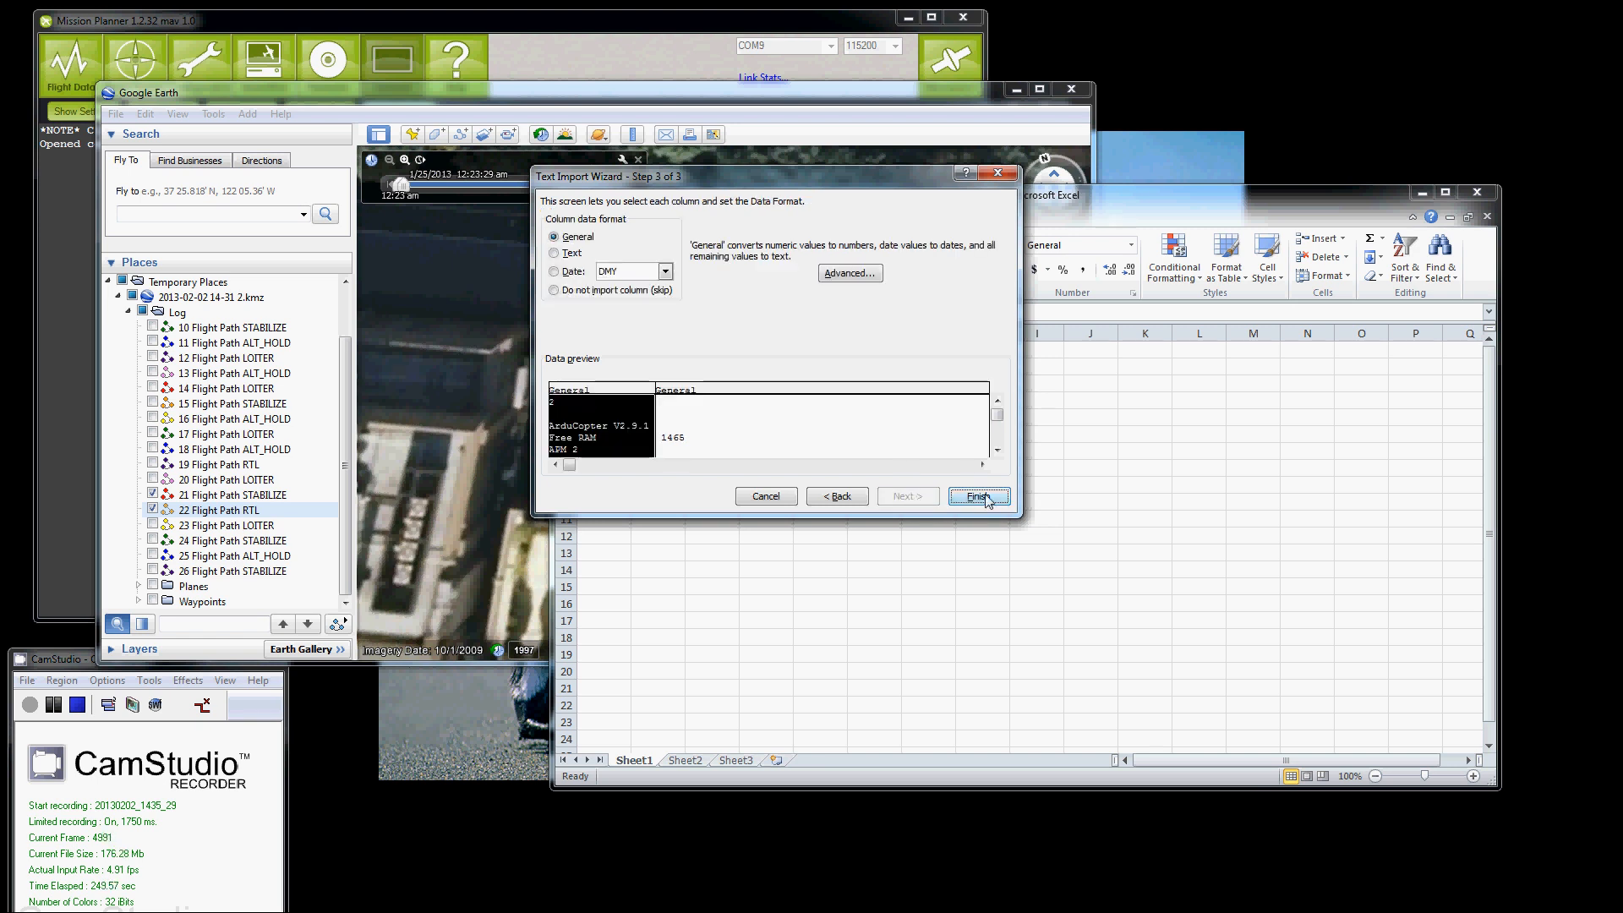
pyautogui.click(976, 495)
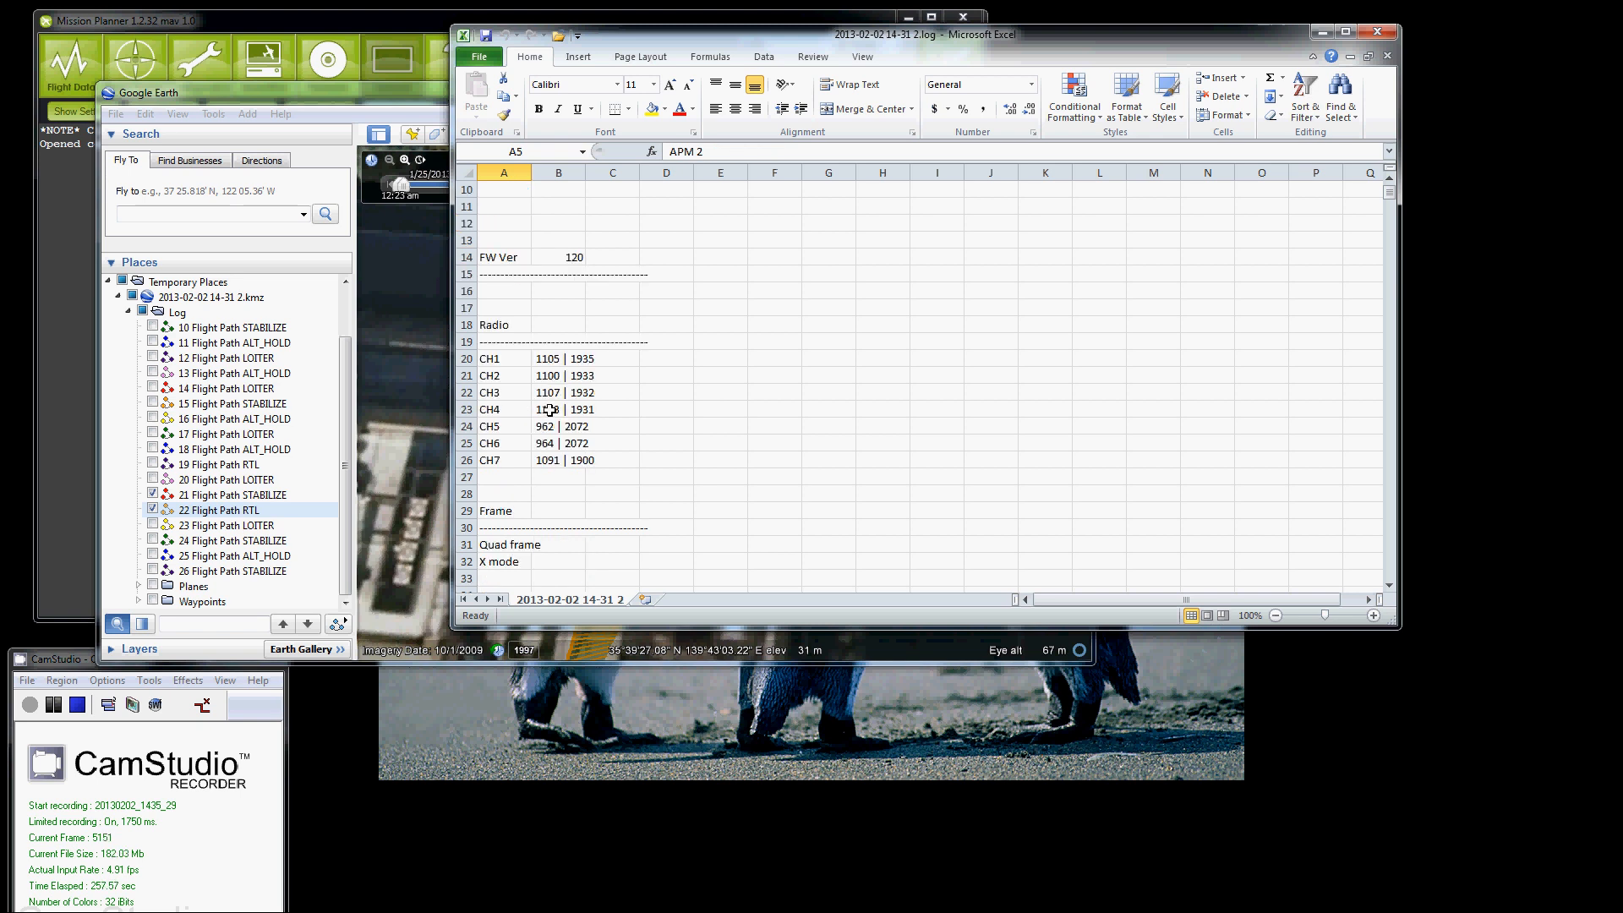
# Scroll down through the parameter block to the start-up and flight data rows
pyautogui.scroll(-3)
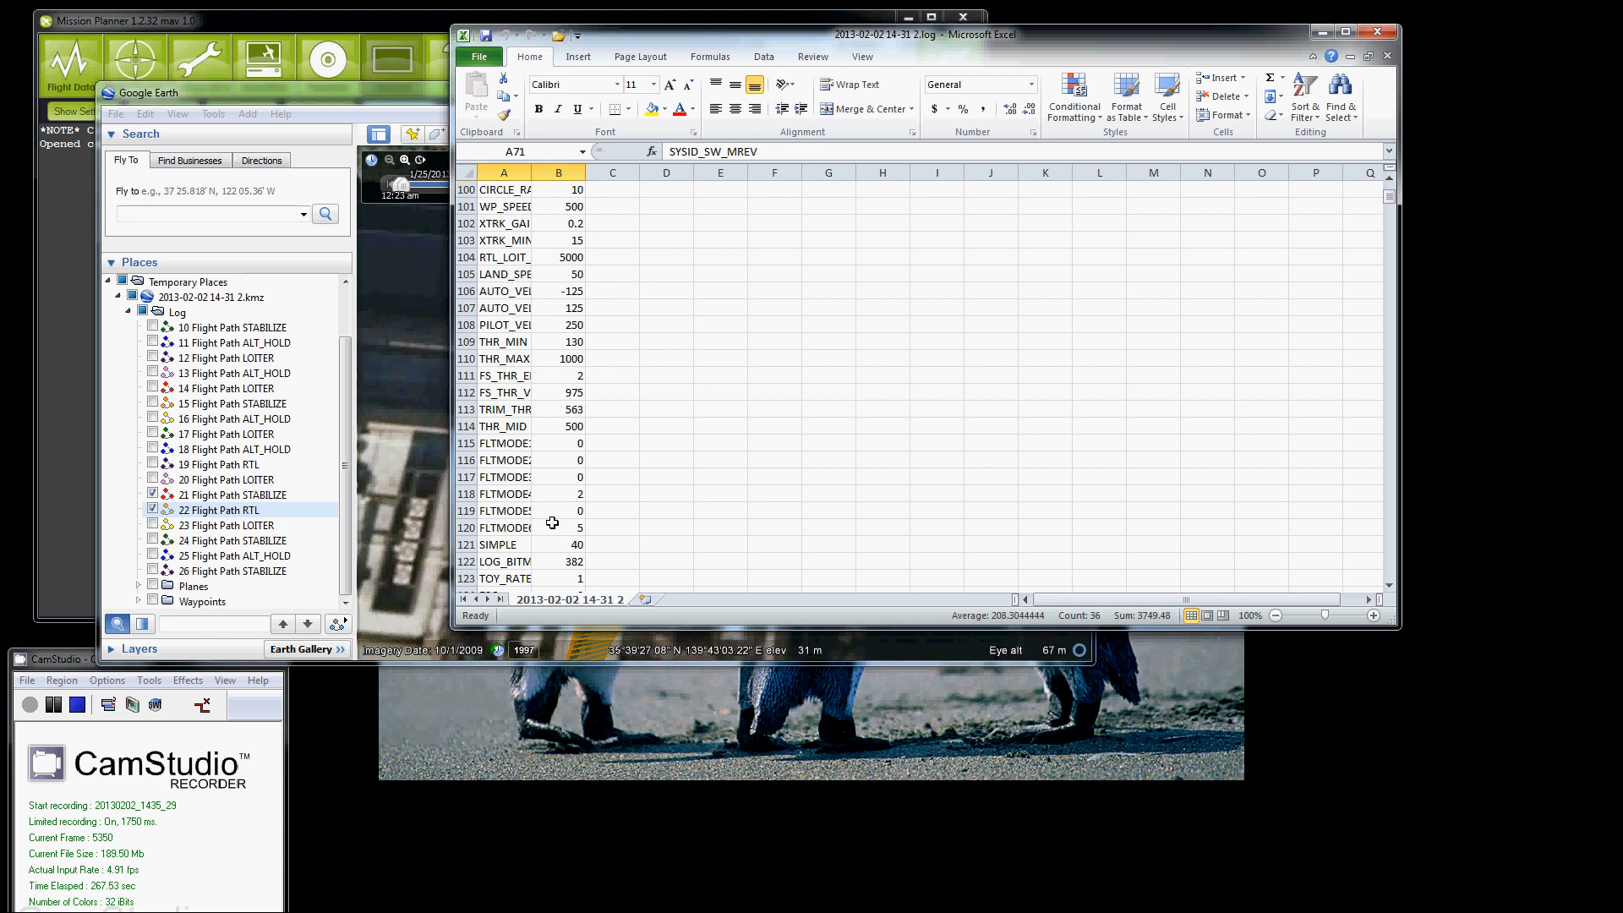
pyautogui.scroll(-3)
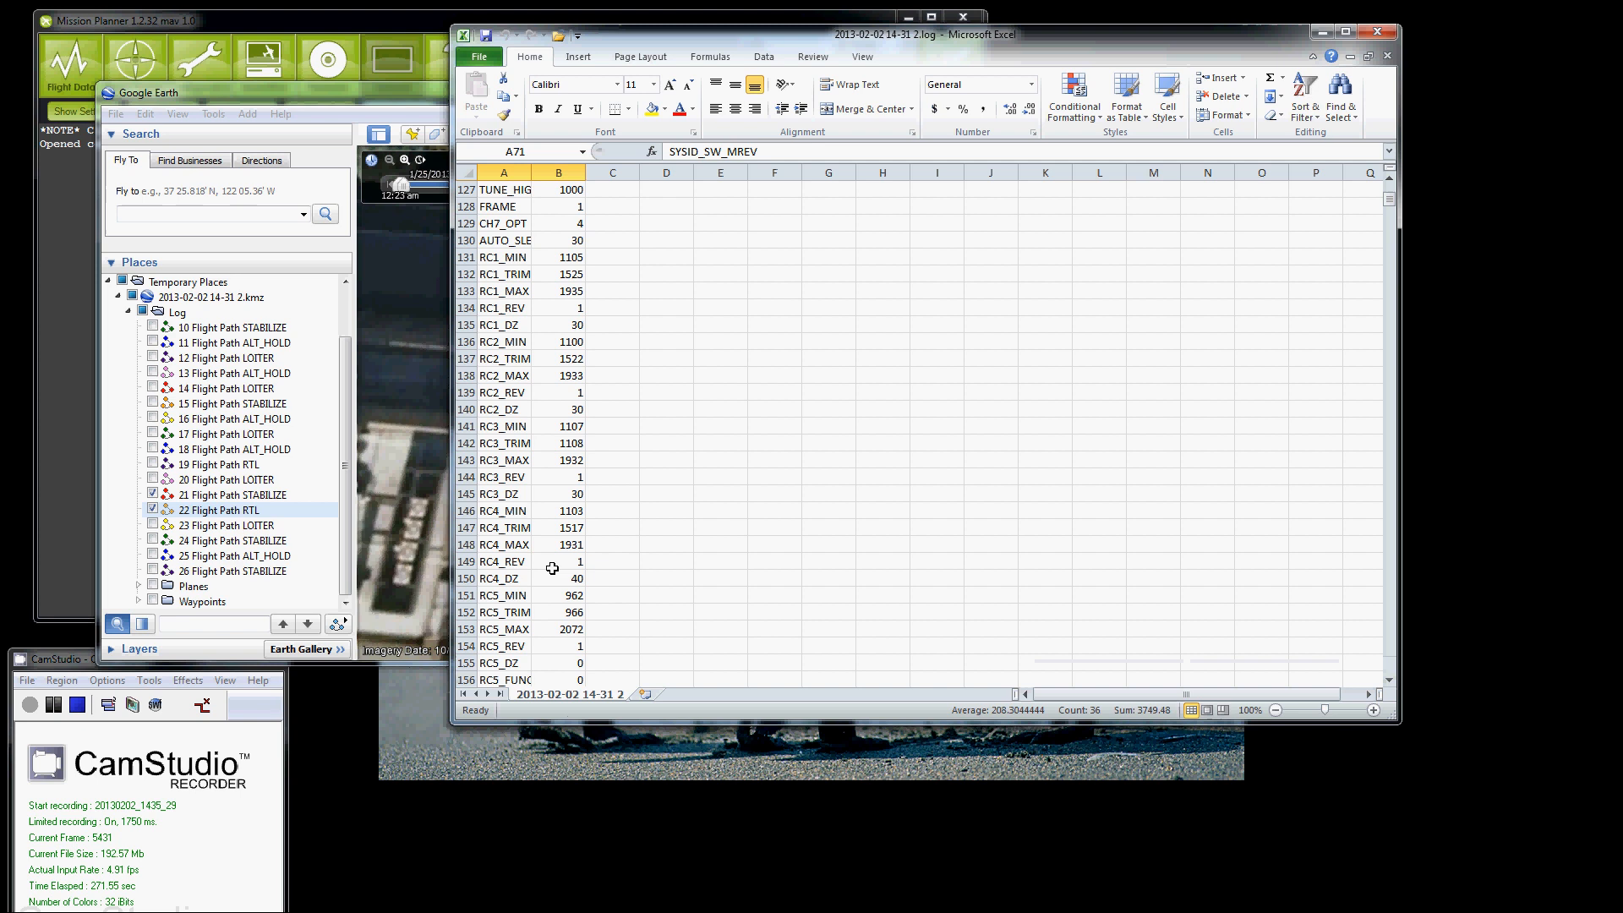
pyautogui.scroll(-3)
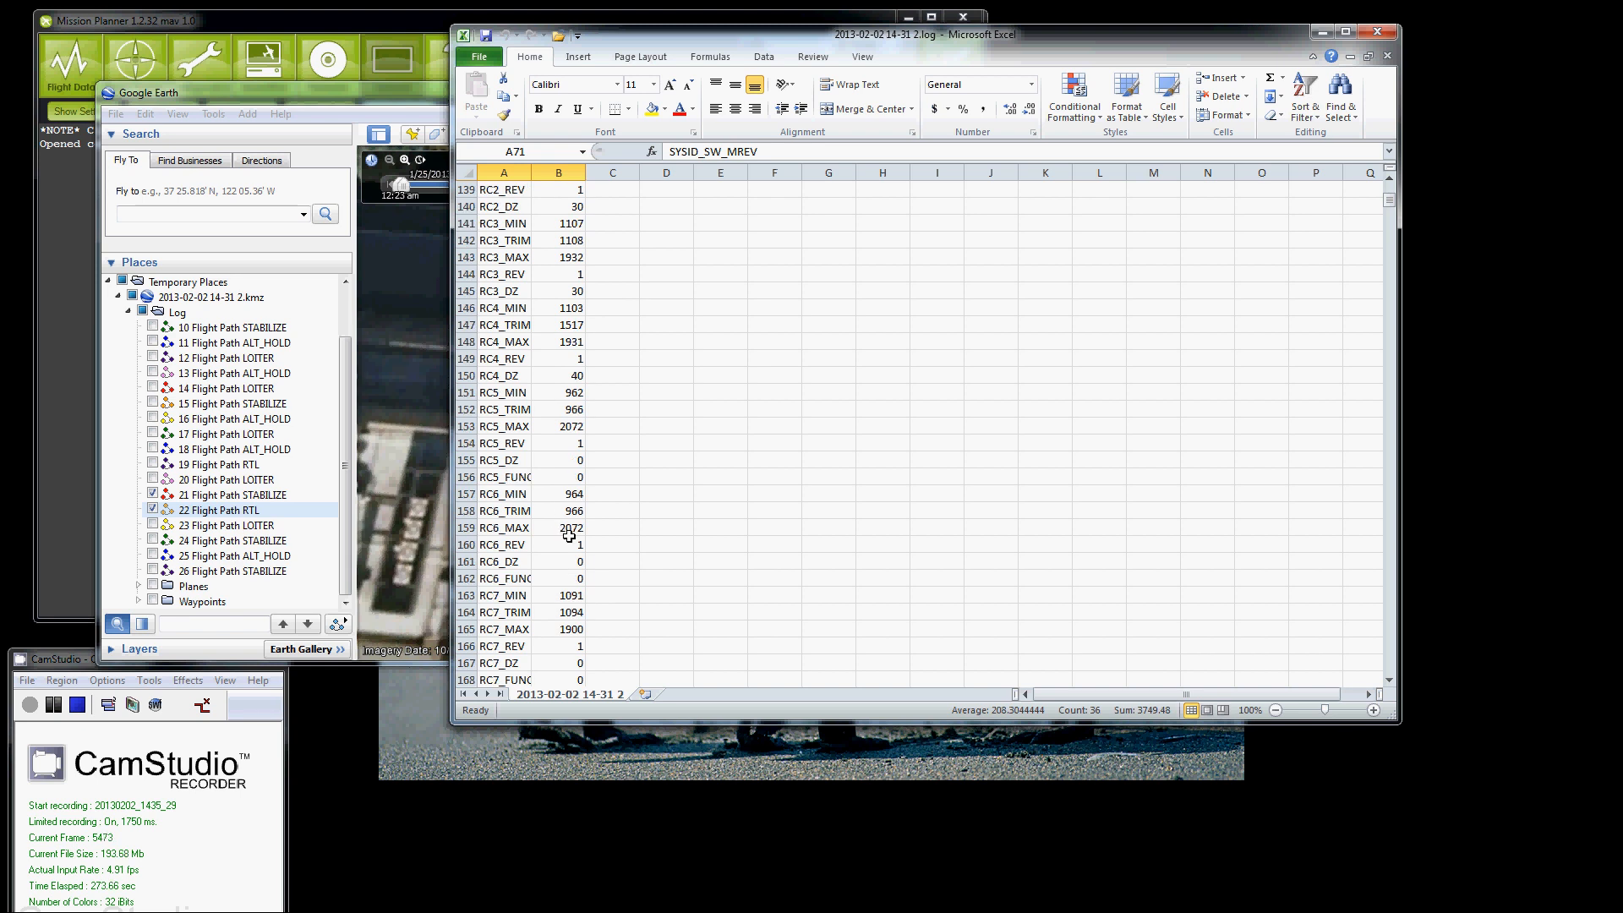
pyautogui.scroll(-3)
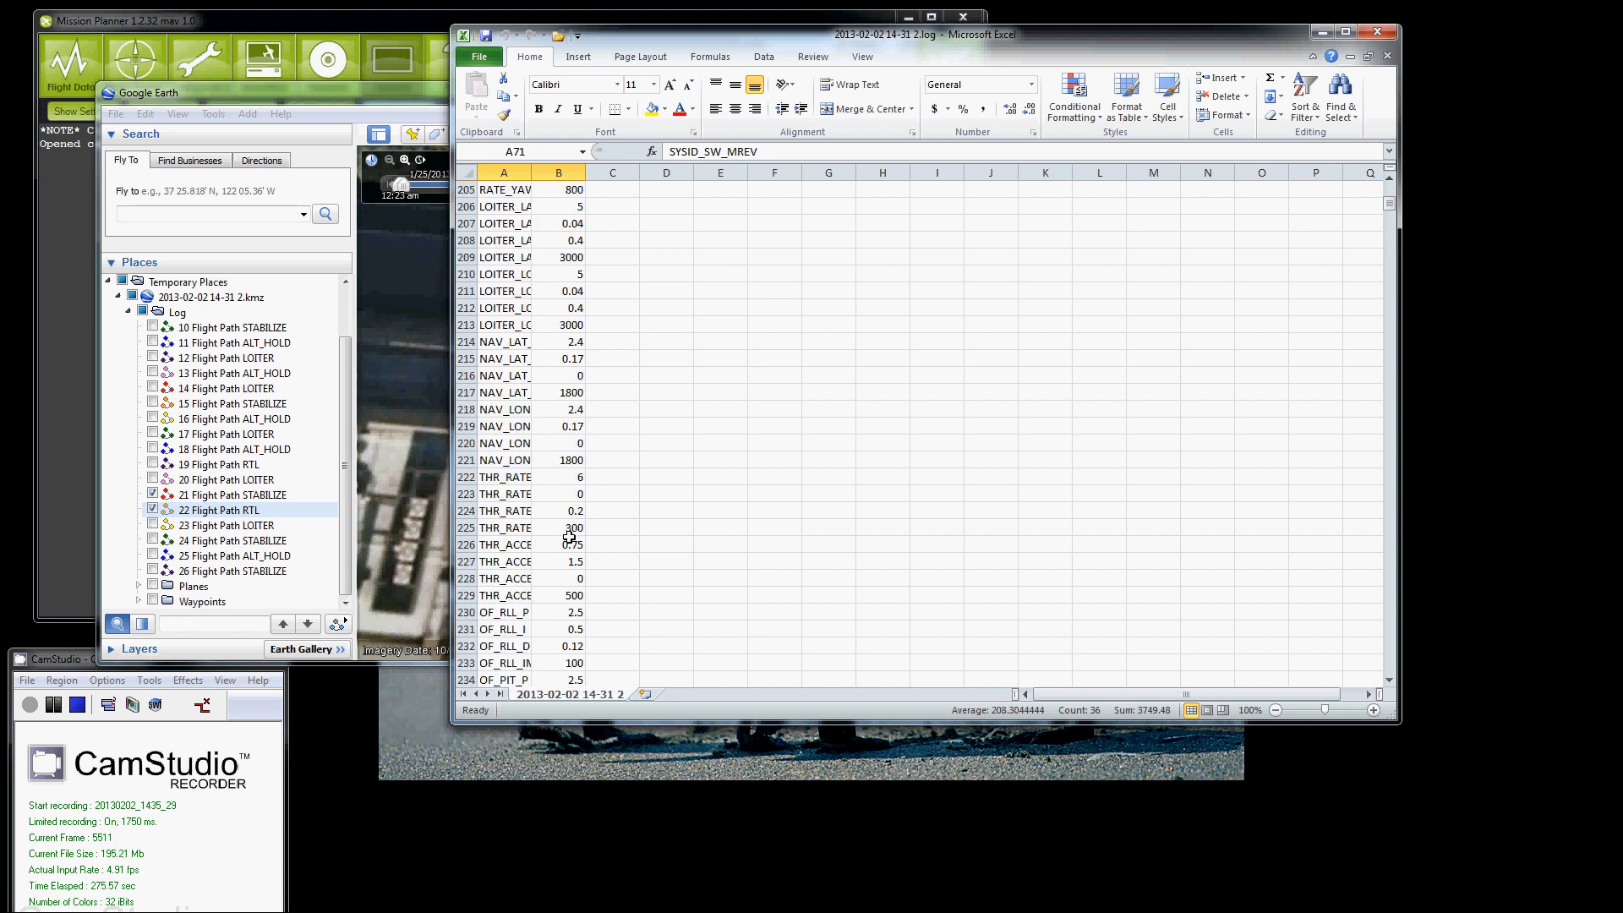
pyautogui.scroll(-3)
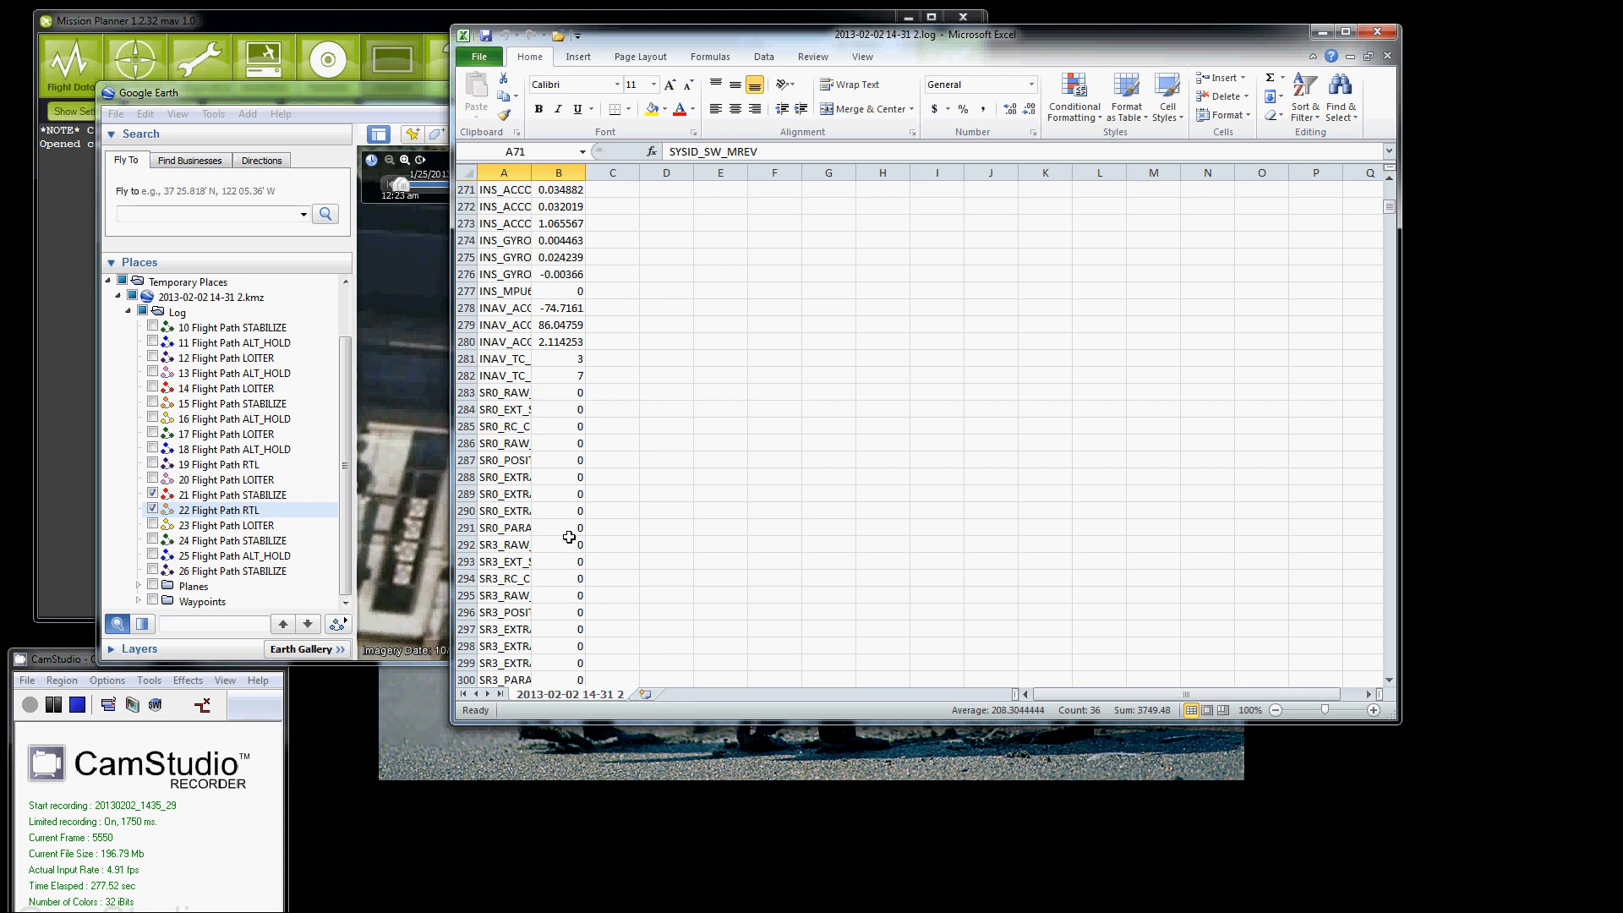
pyautogui.scroll(-3)
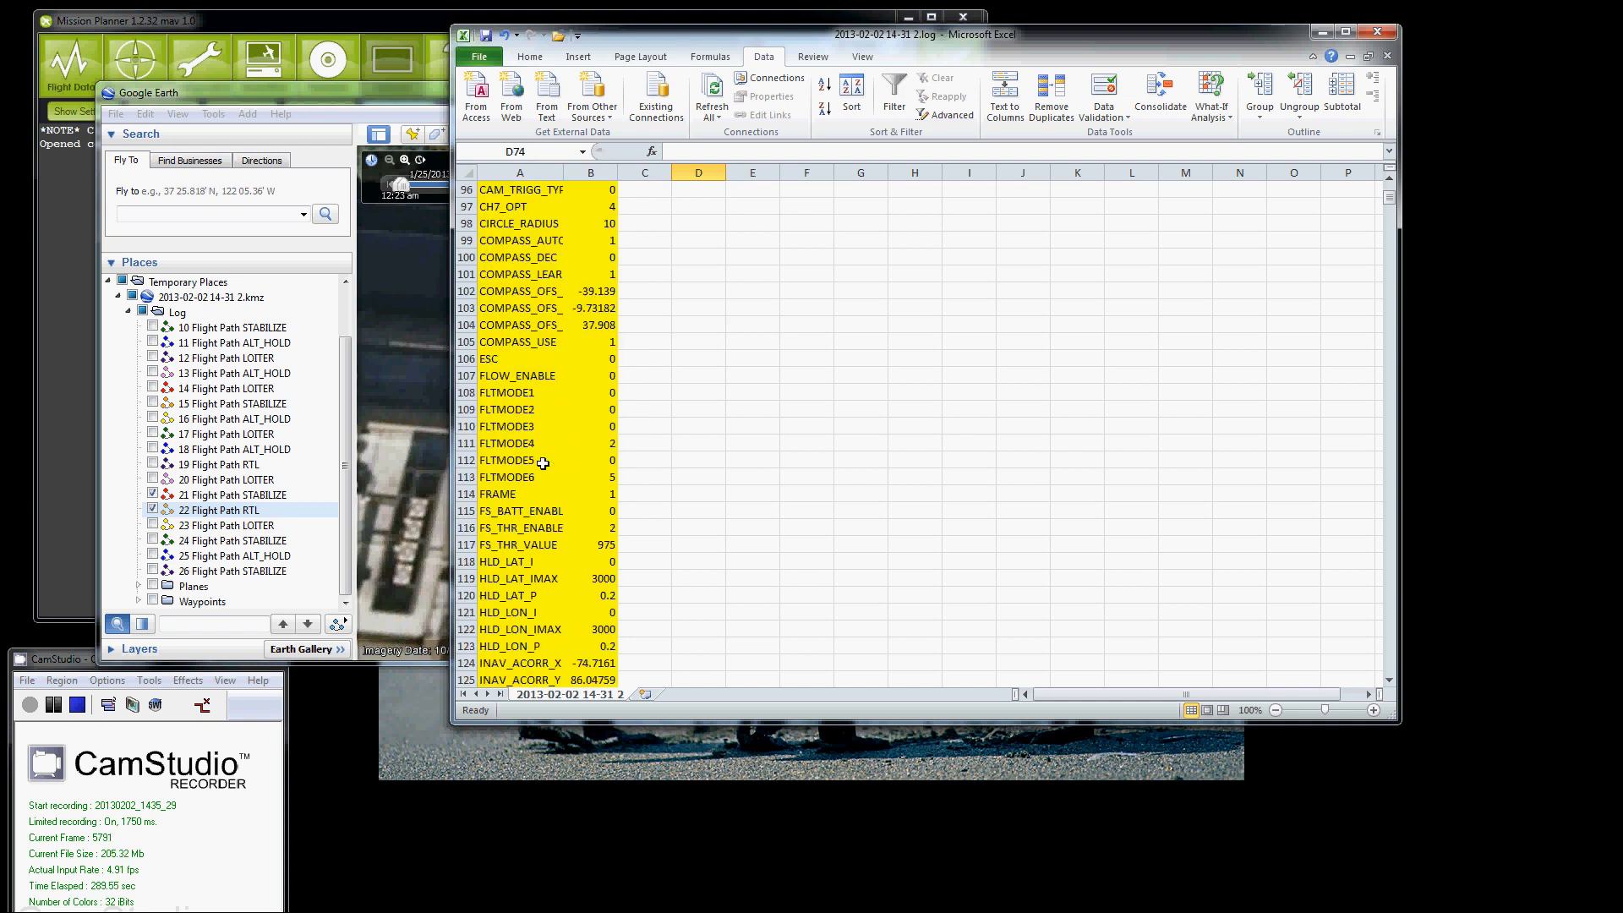
pyautogui.scroll(-3)
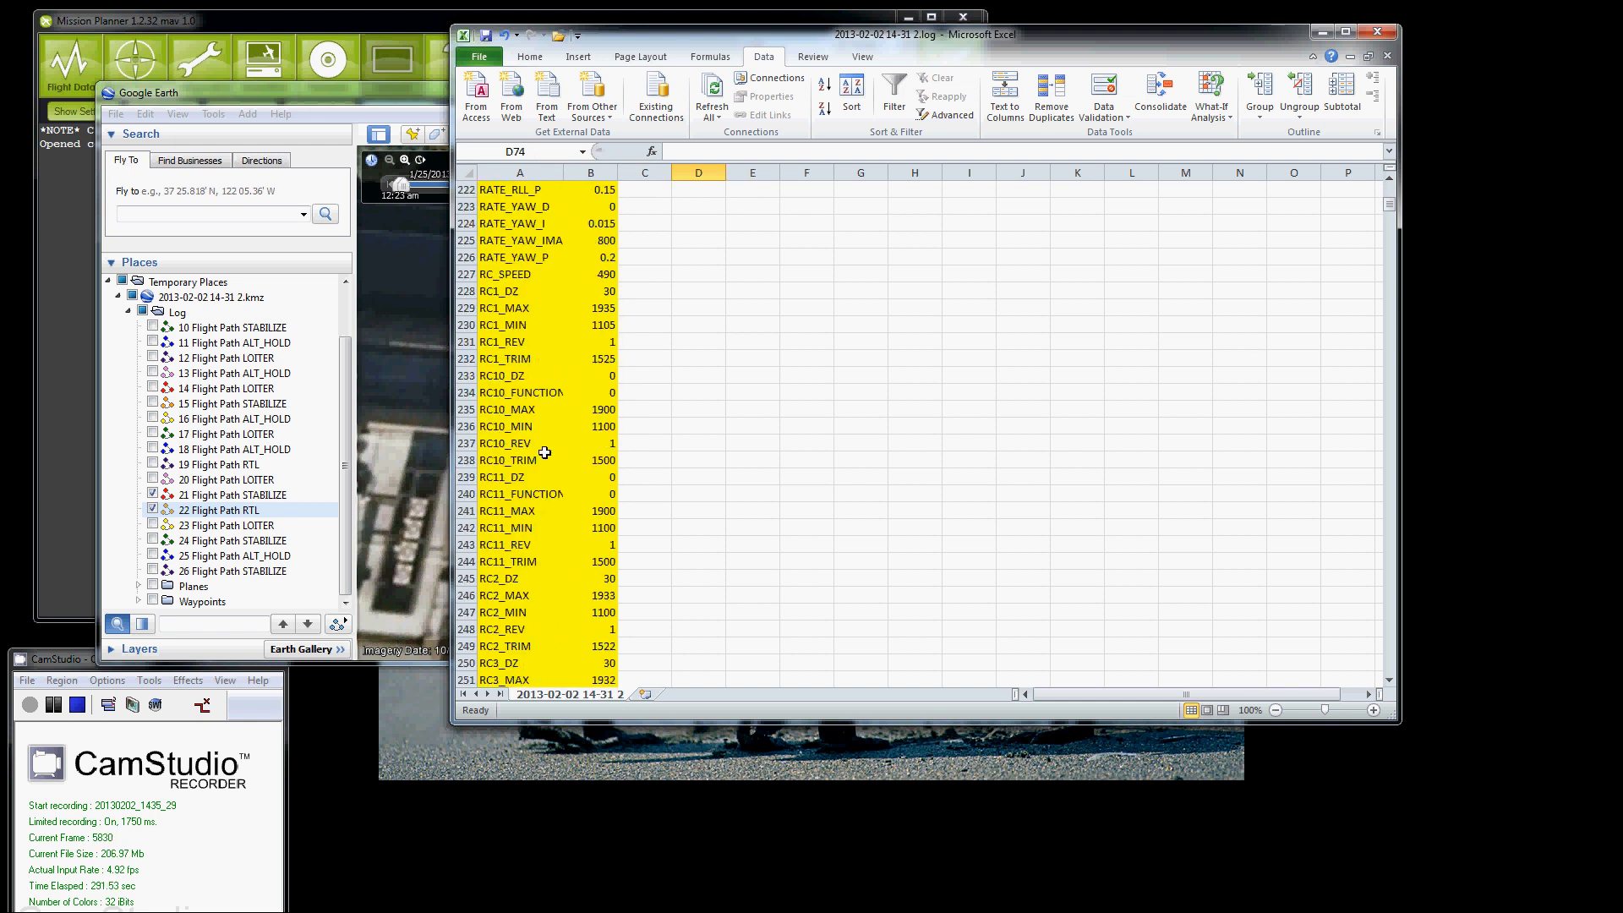
pyautogui.scroll(-3)
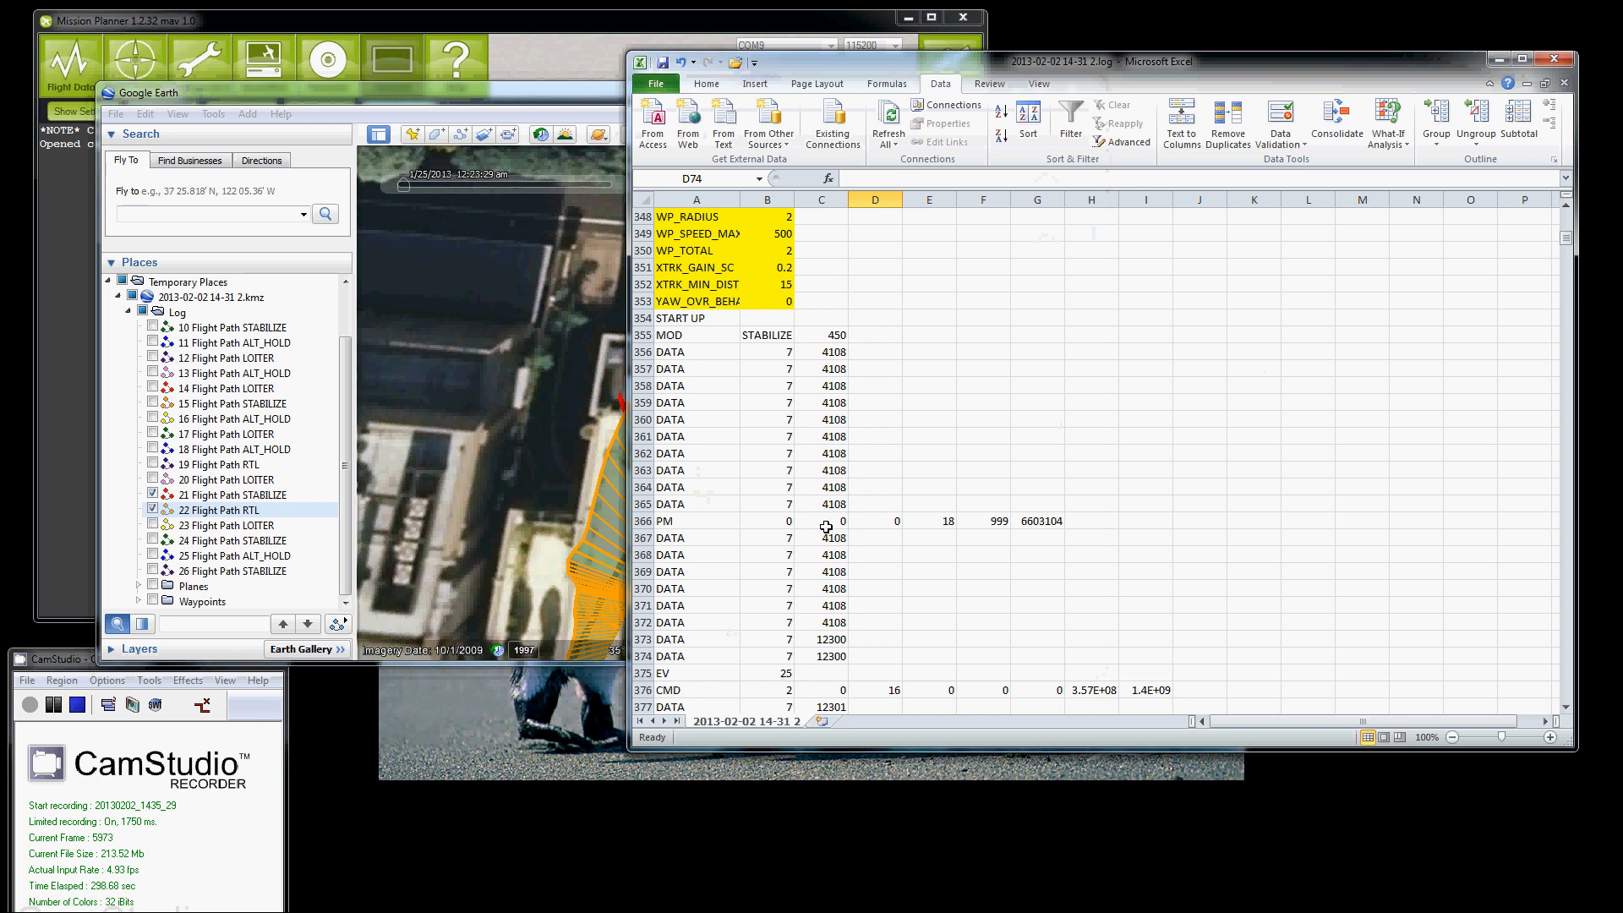
# Turn on a Data filter using the MOD STABILIZE row 355 as the header row
pyautogui.click(643, 335)
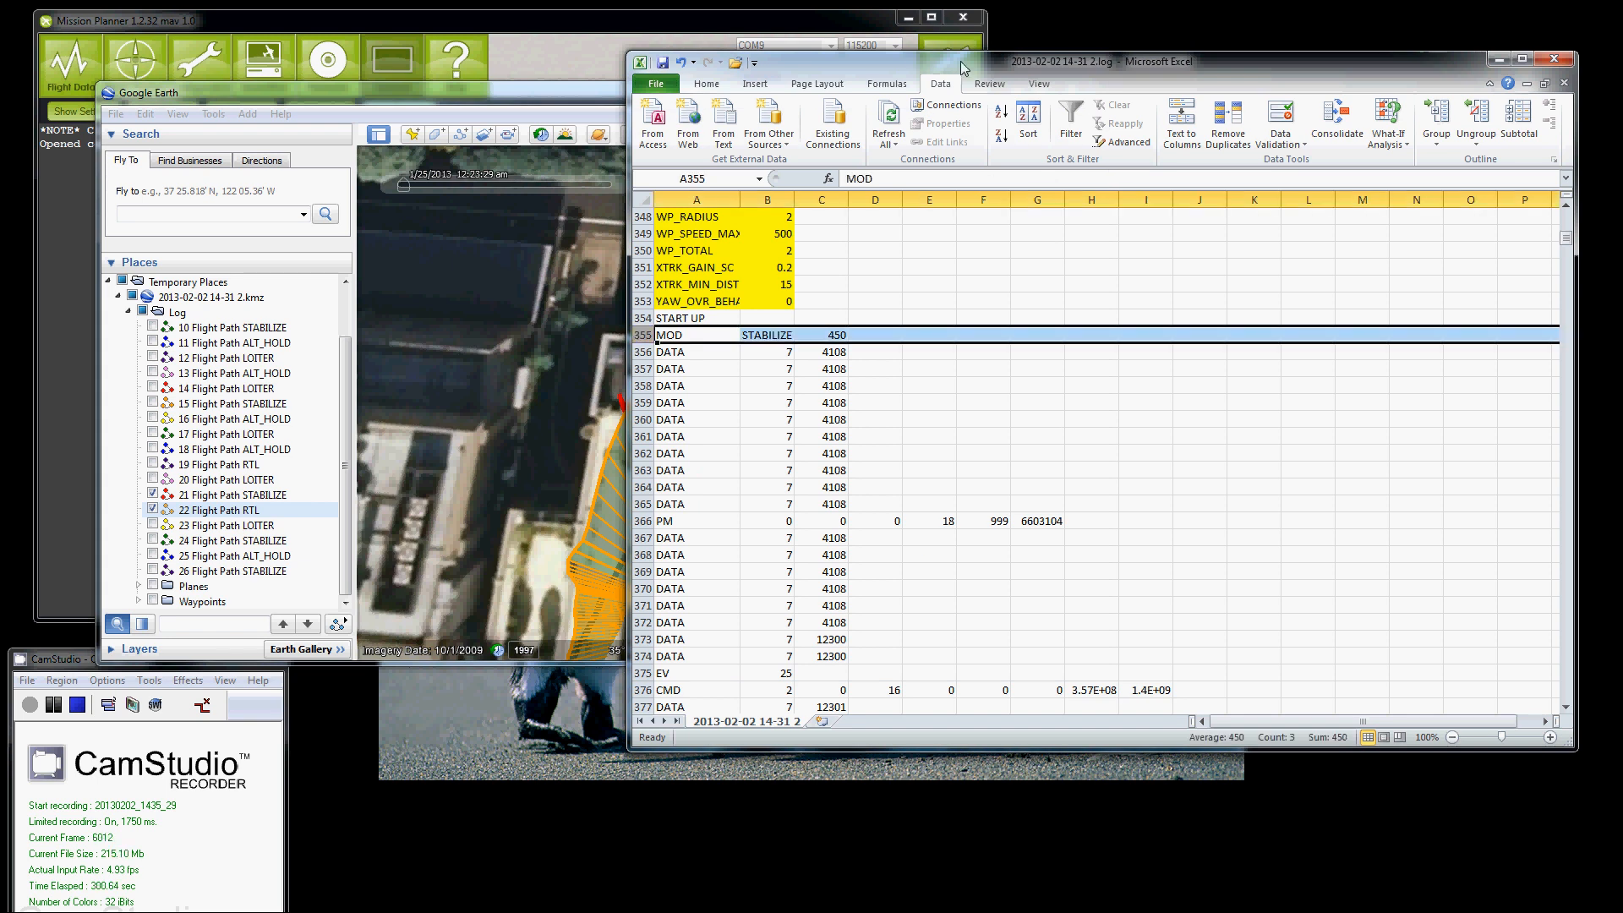
pyautogui.click(997, 119)
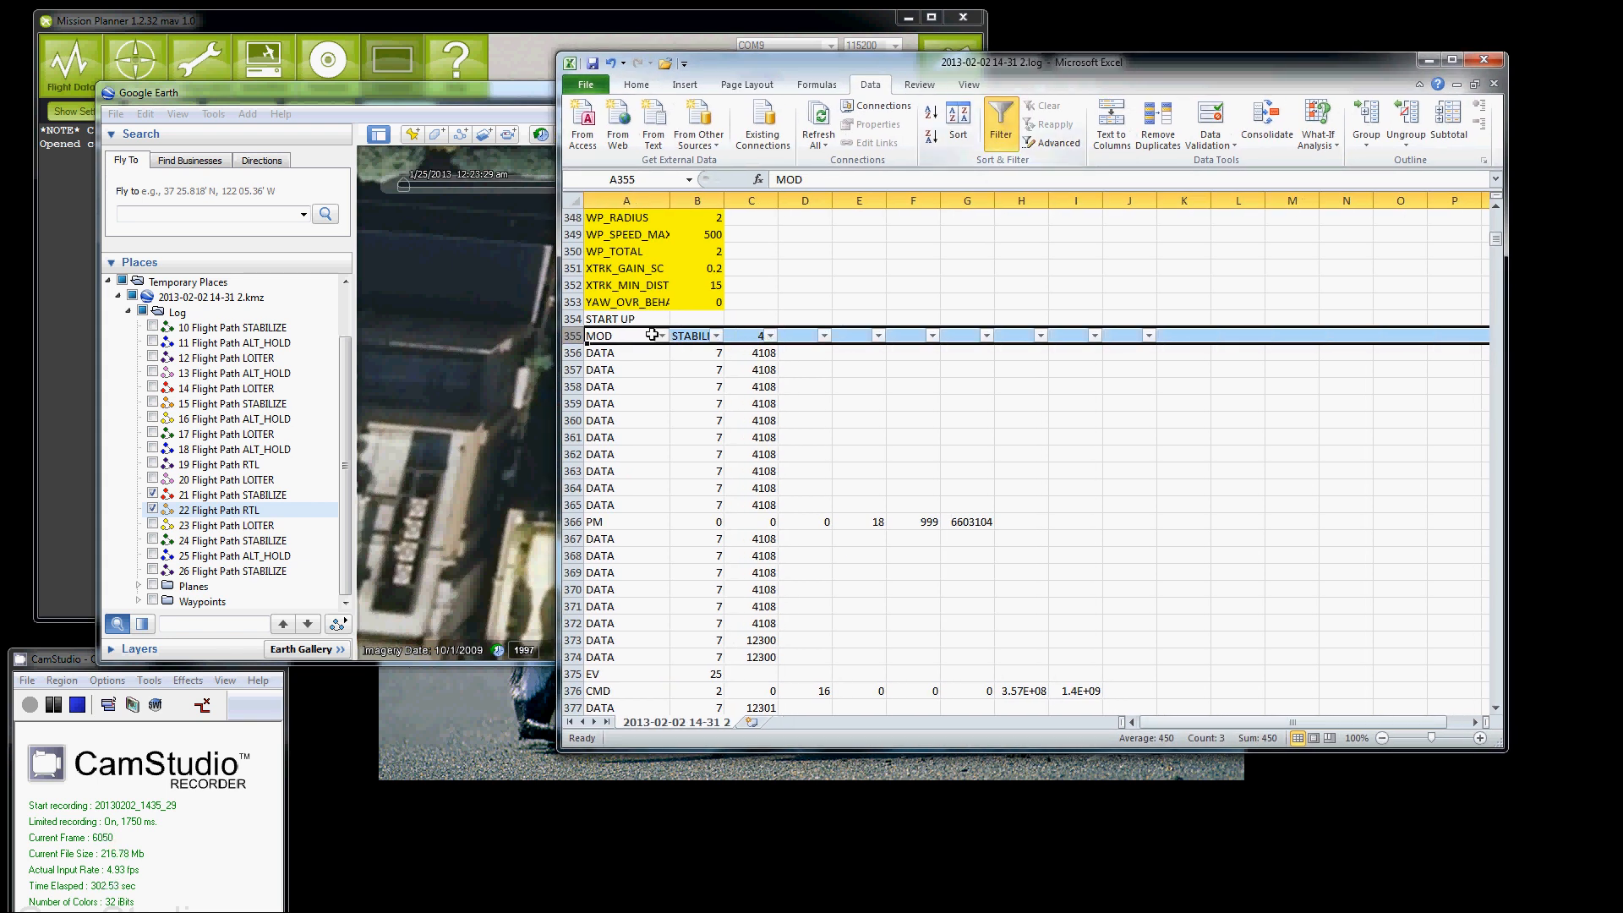
pyautogui.click(626, 318)
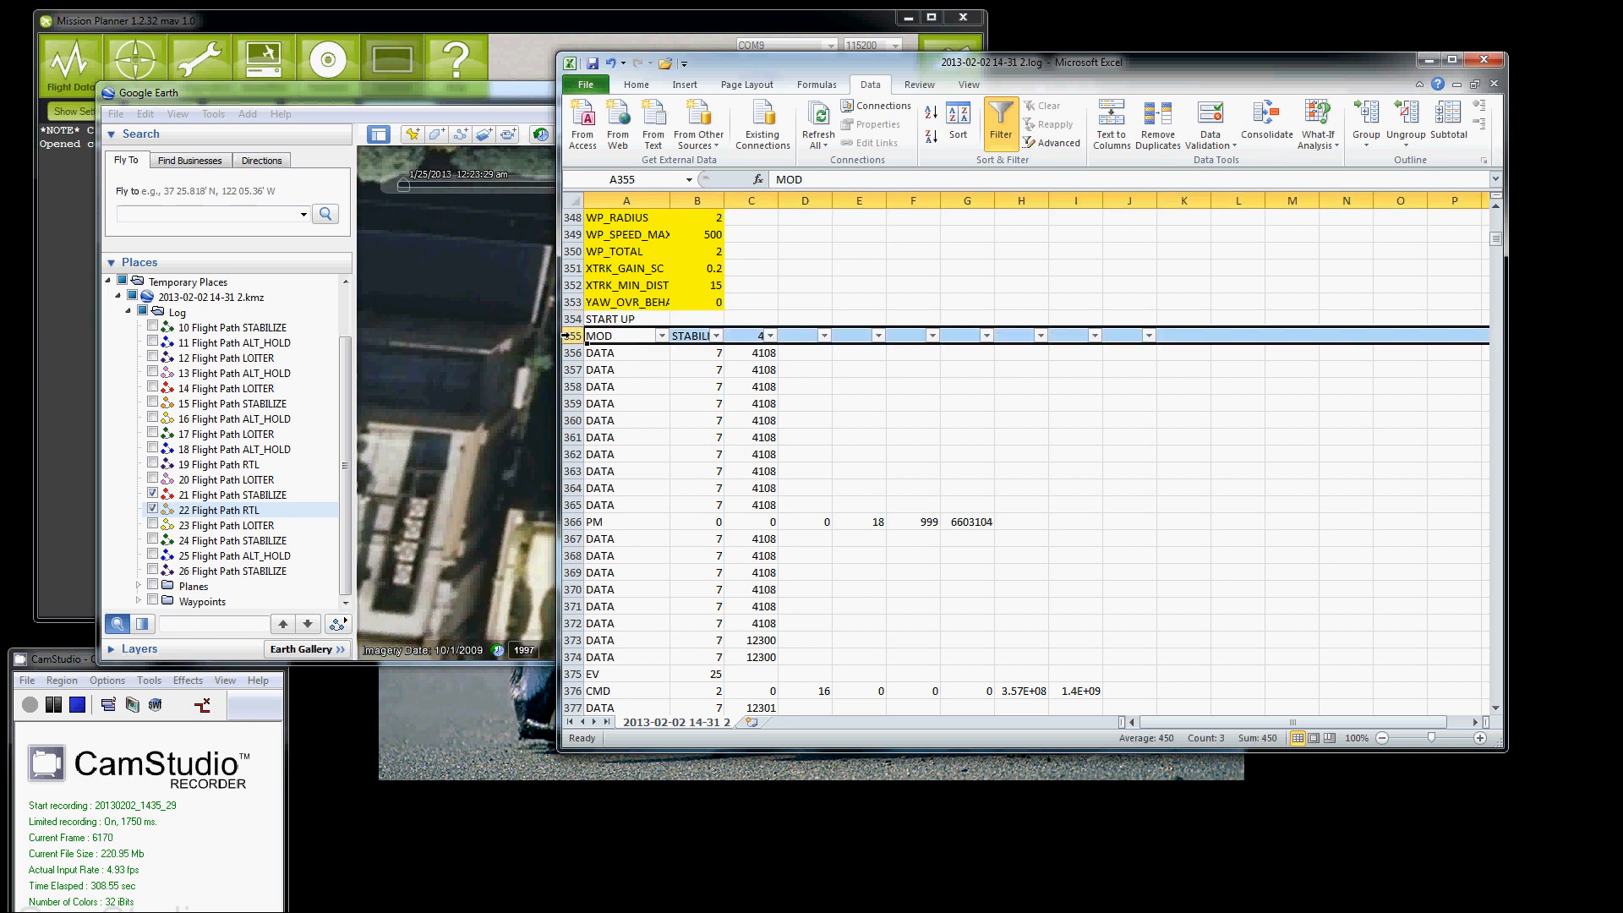
# Filter column A to only CMD, EV and MOD message types, leaving 62 of 8477 records
pyautogui.click(859, 268)
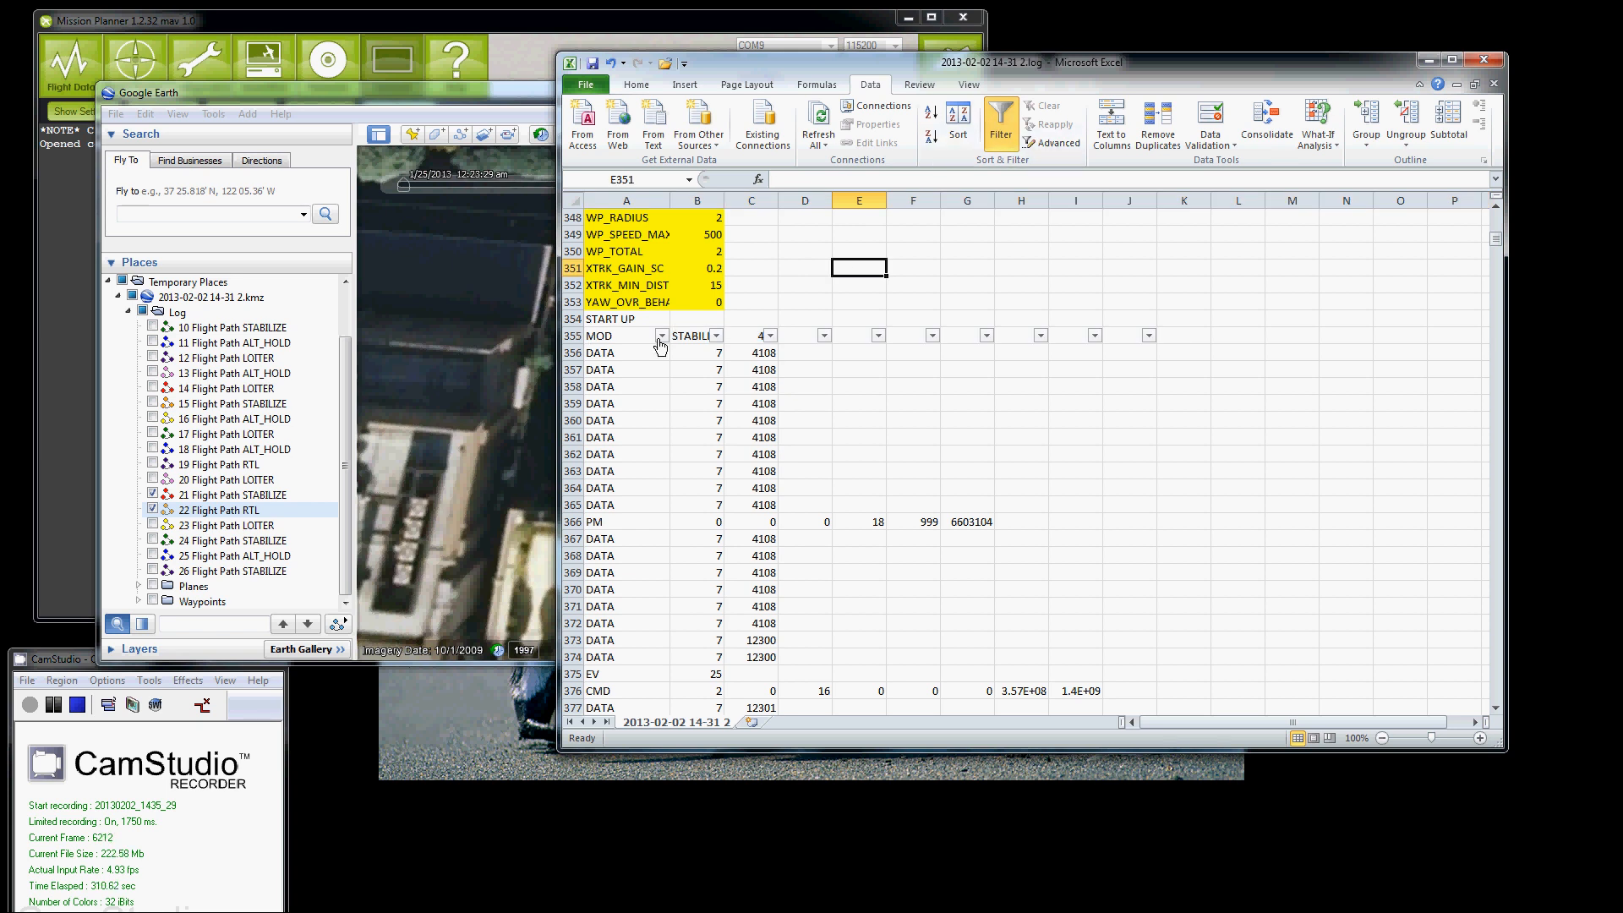
pyautogui.click(661, 335)
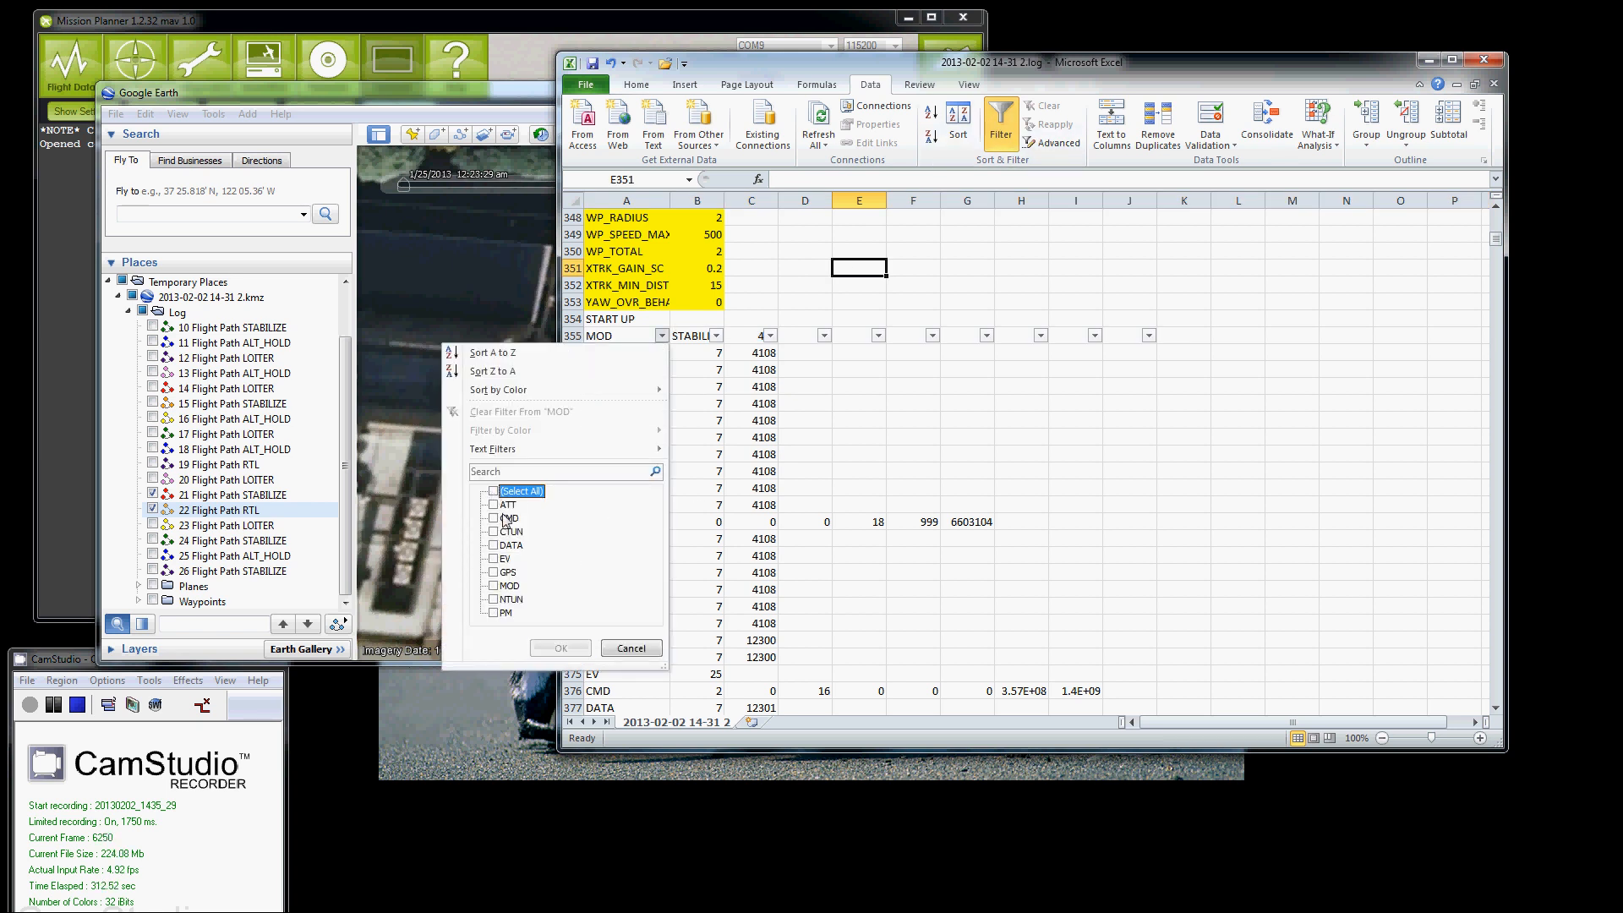
pyautogui.click(494, 560)
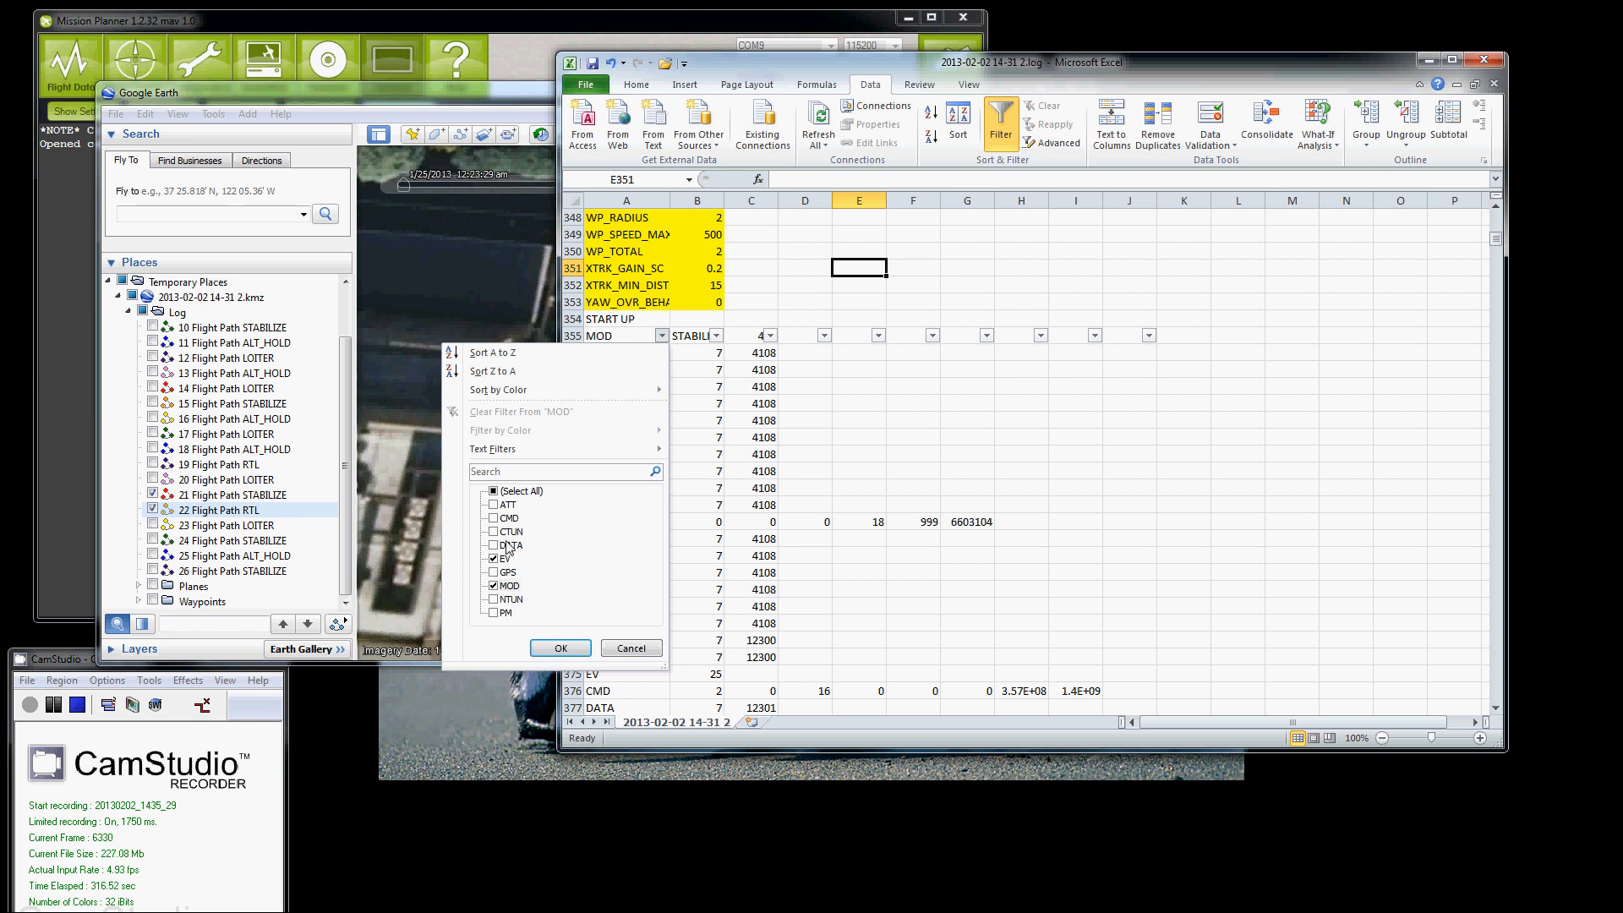
pyautogui.click(494, 518)
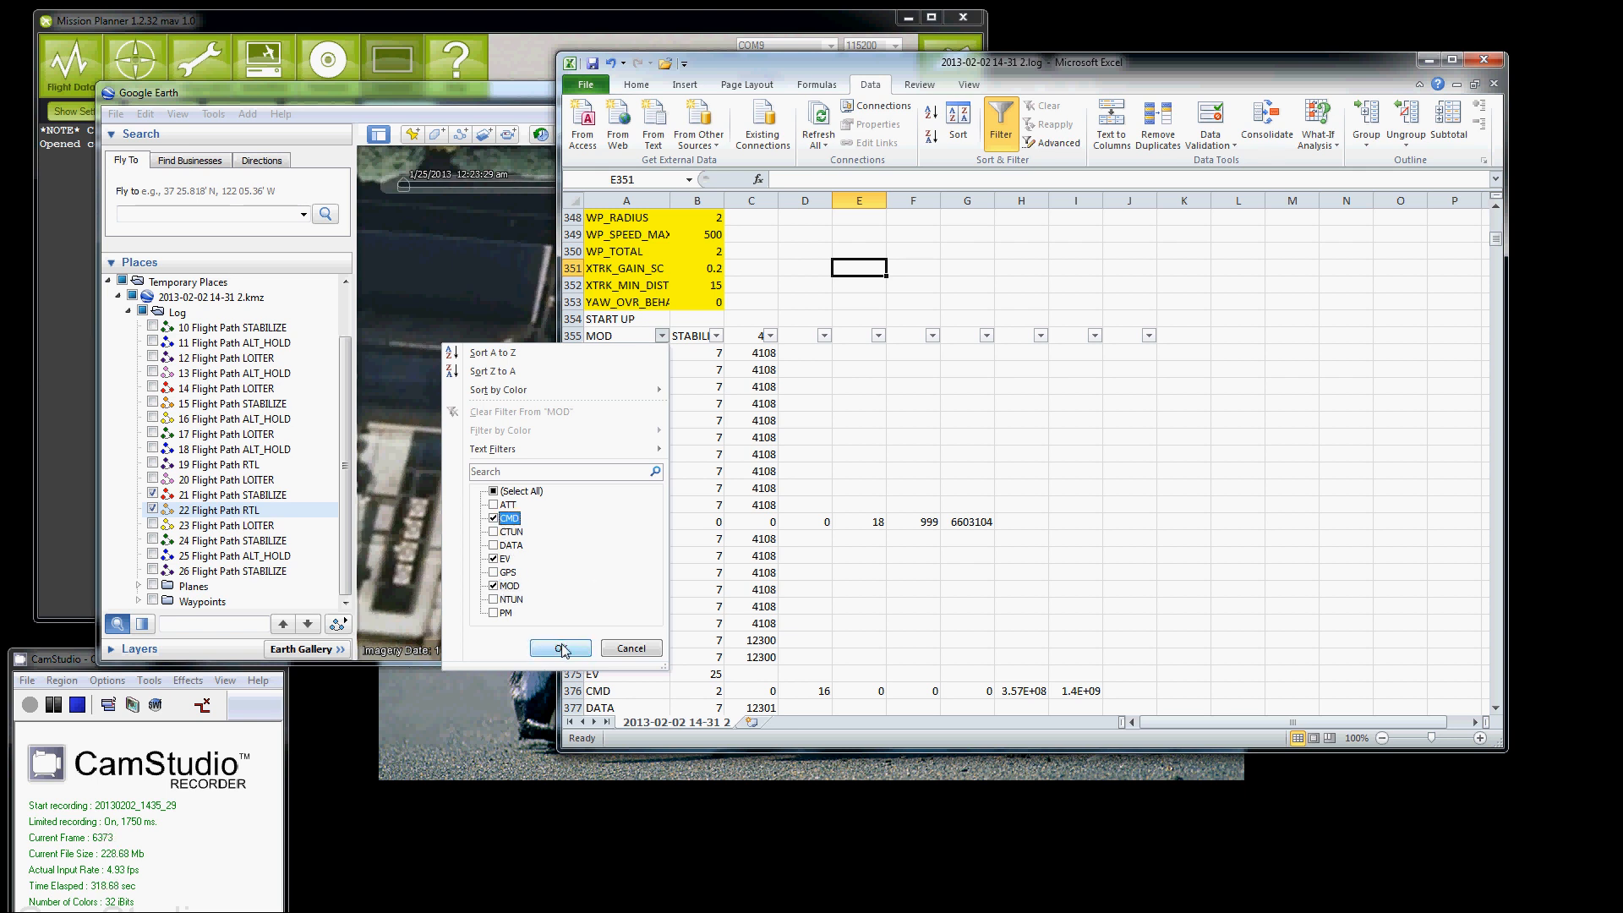
pyautogui.click(556, 648)
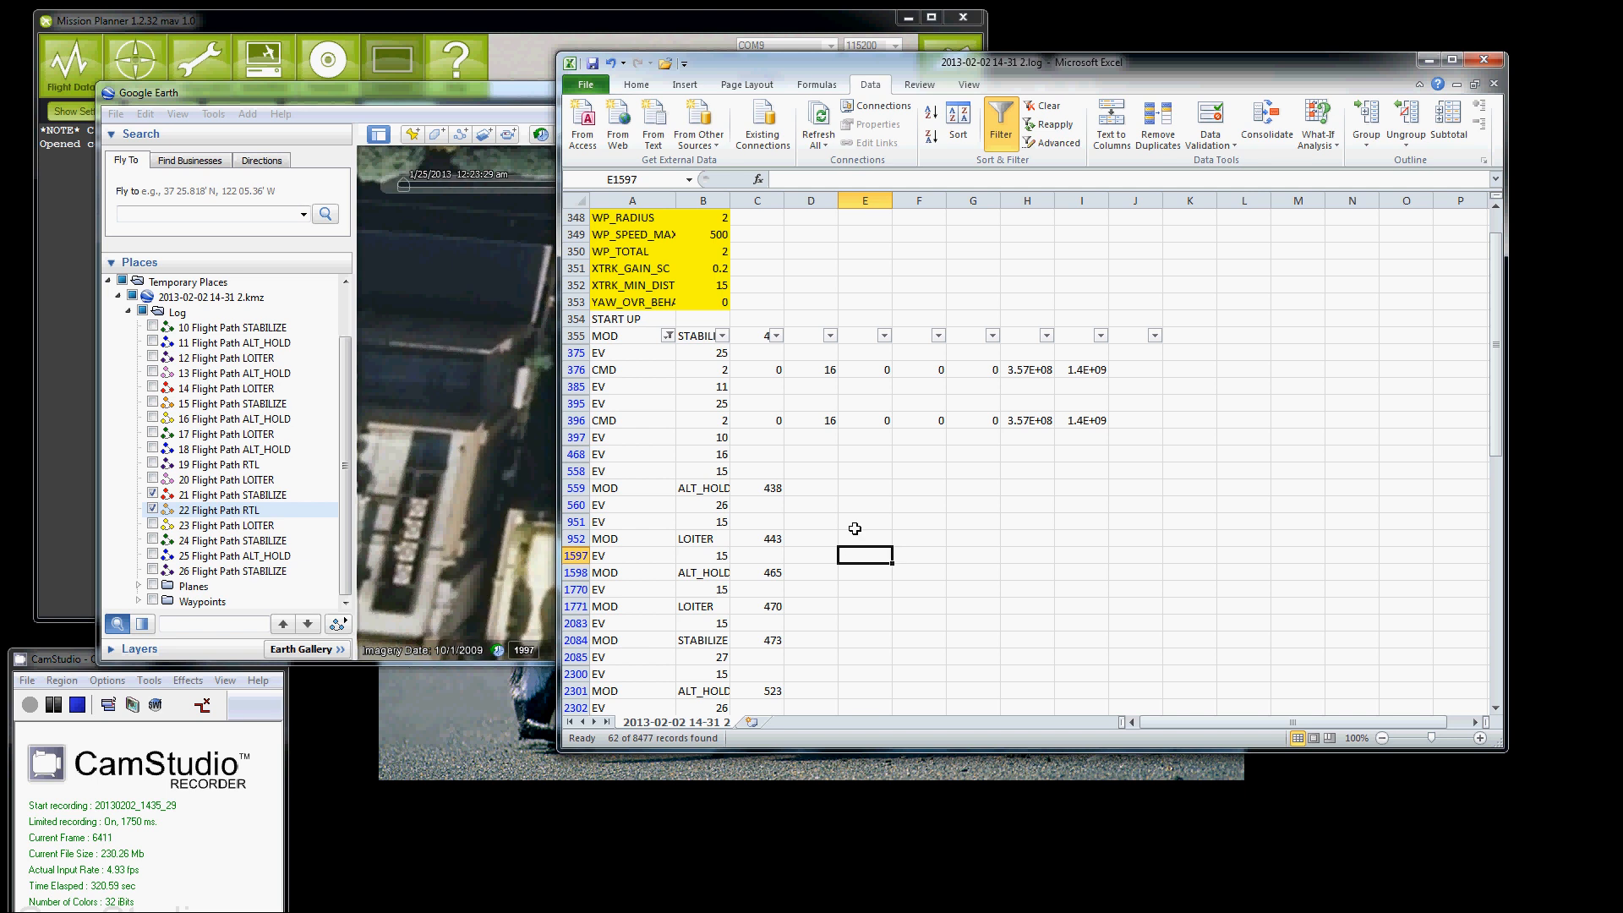
# Colour event value 11 red and event value 10 green, then inspect the CMD rows 376 and 396
pyautogui.click(702, 385)
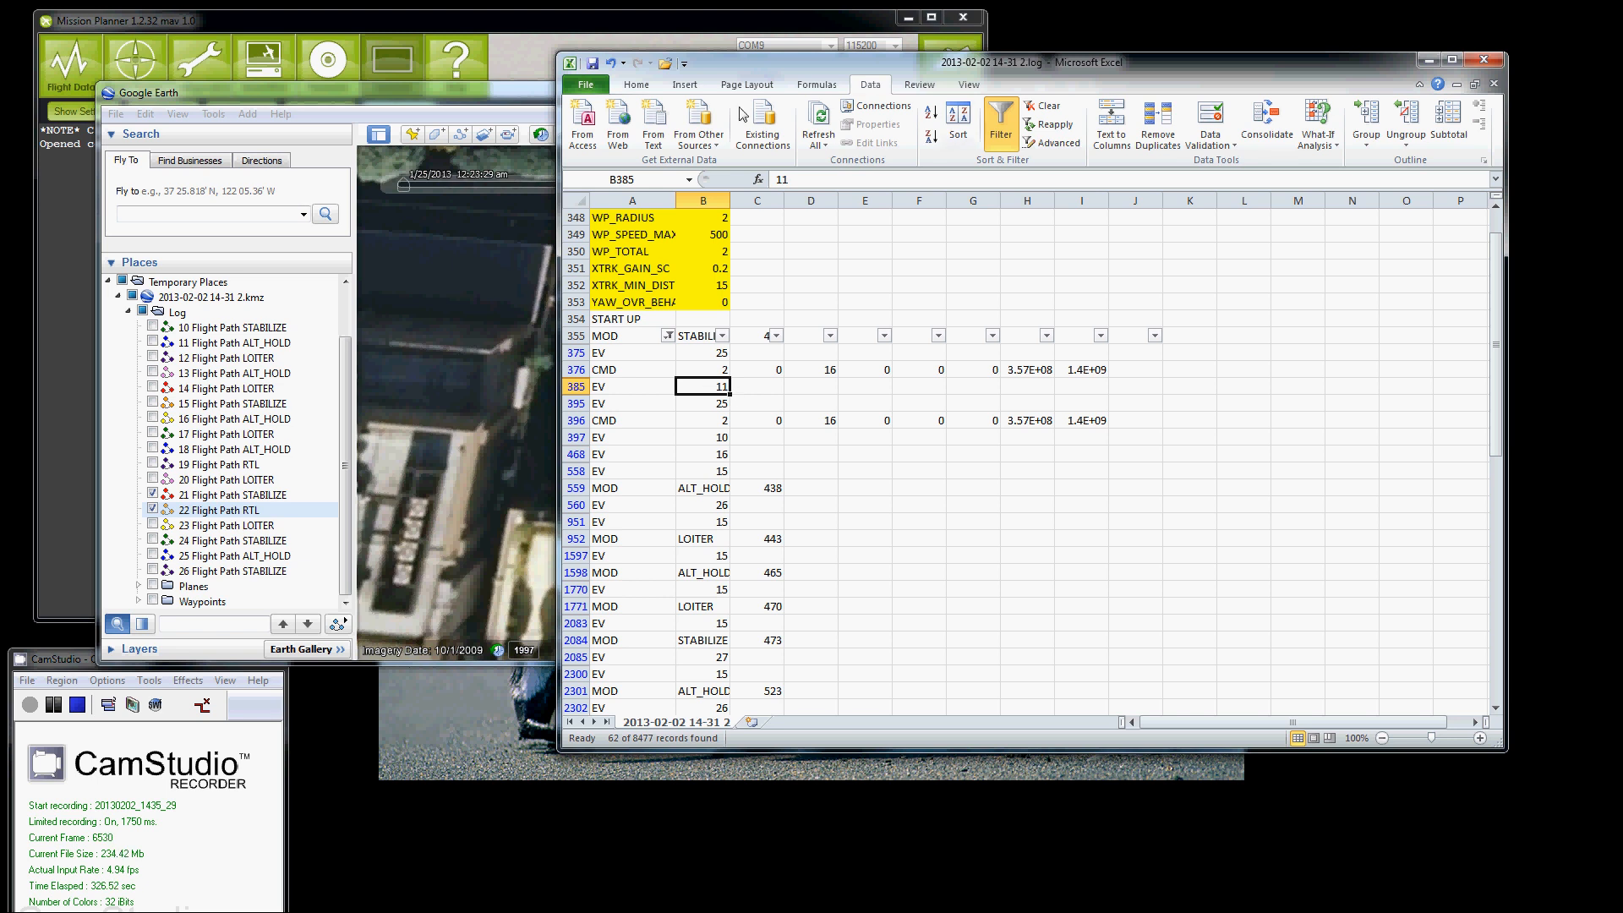
pyautogui.click(635, 85)
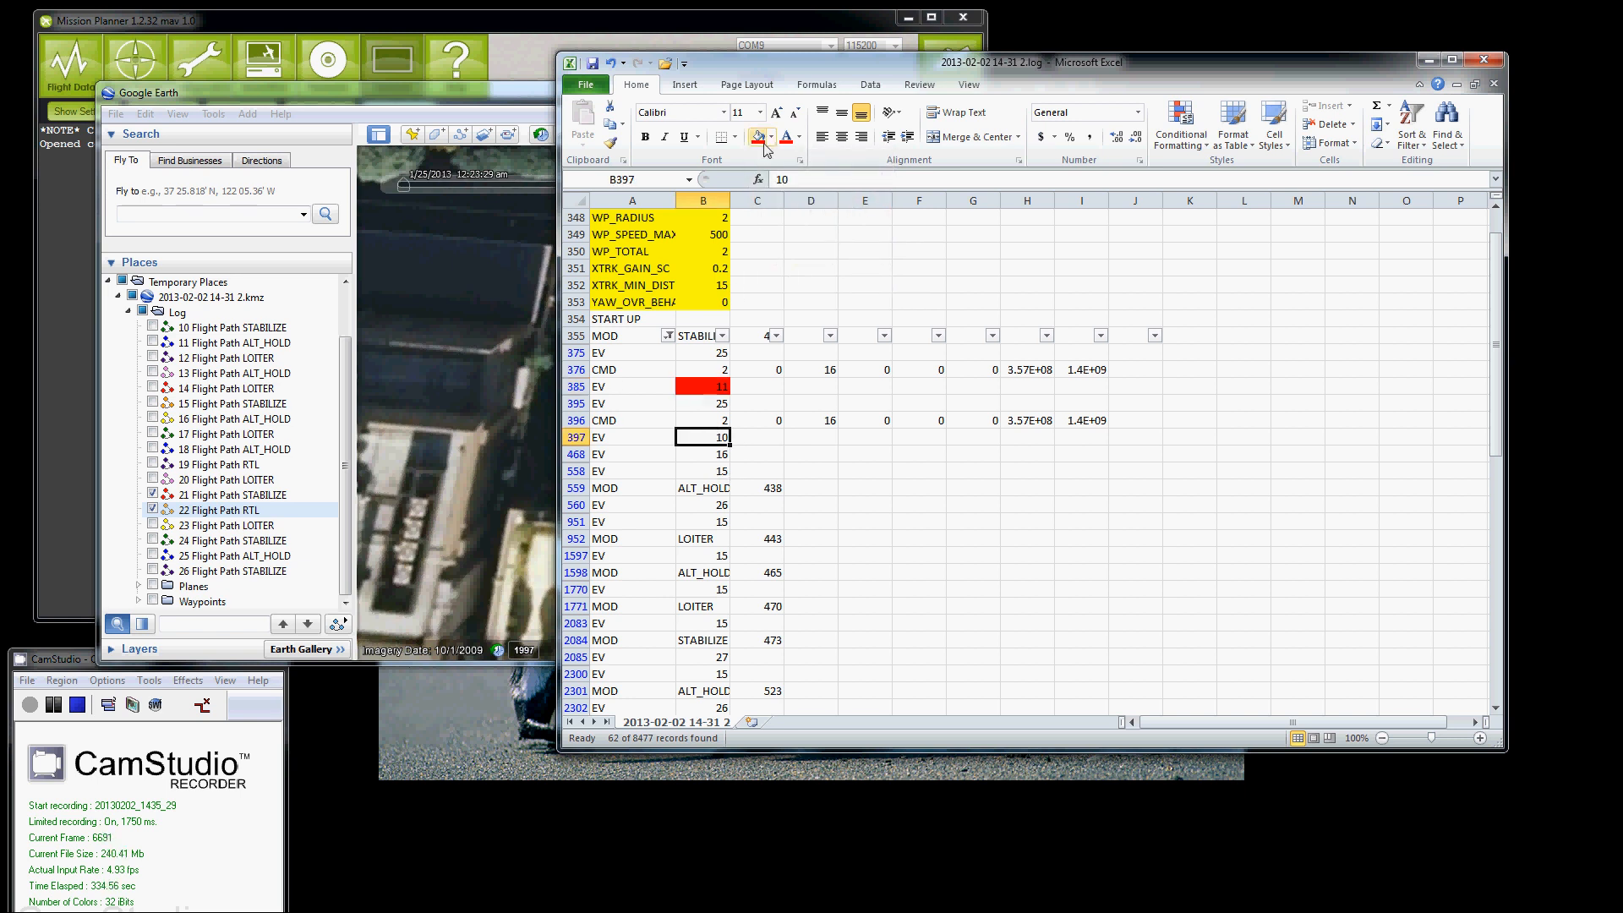
pyautogui.click(774, 135)
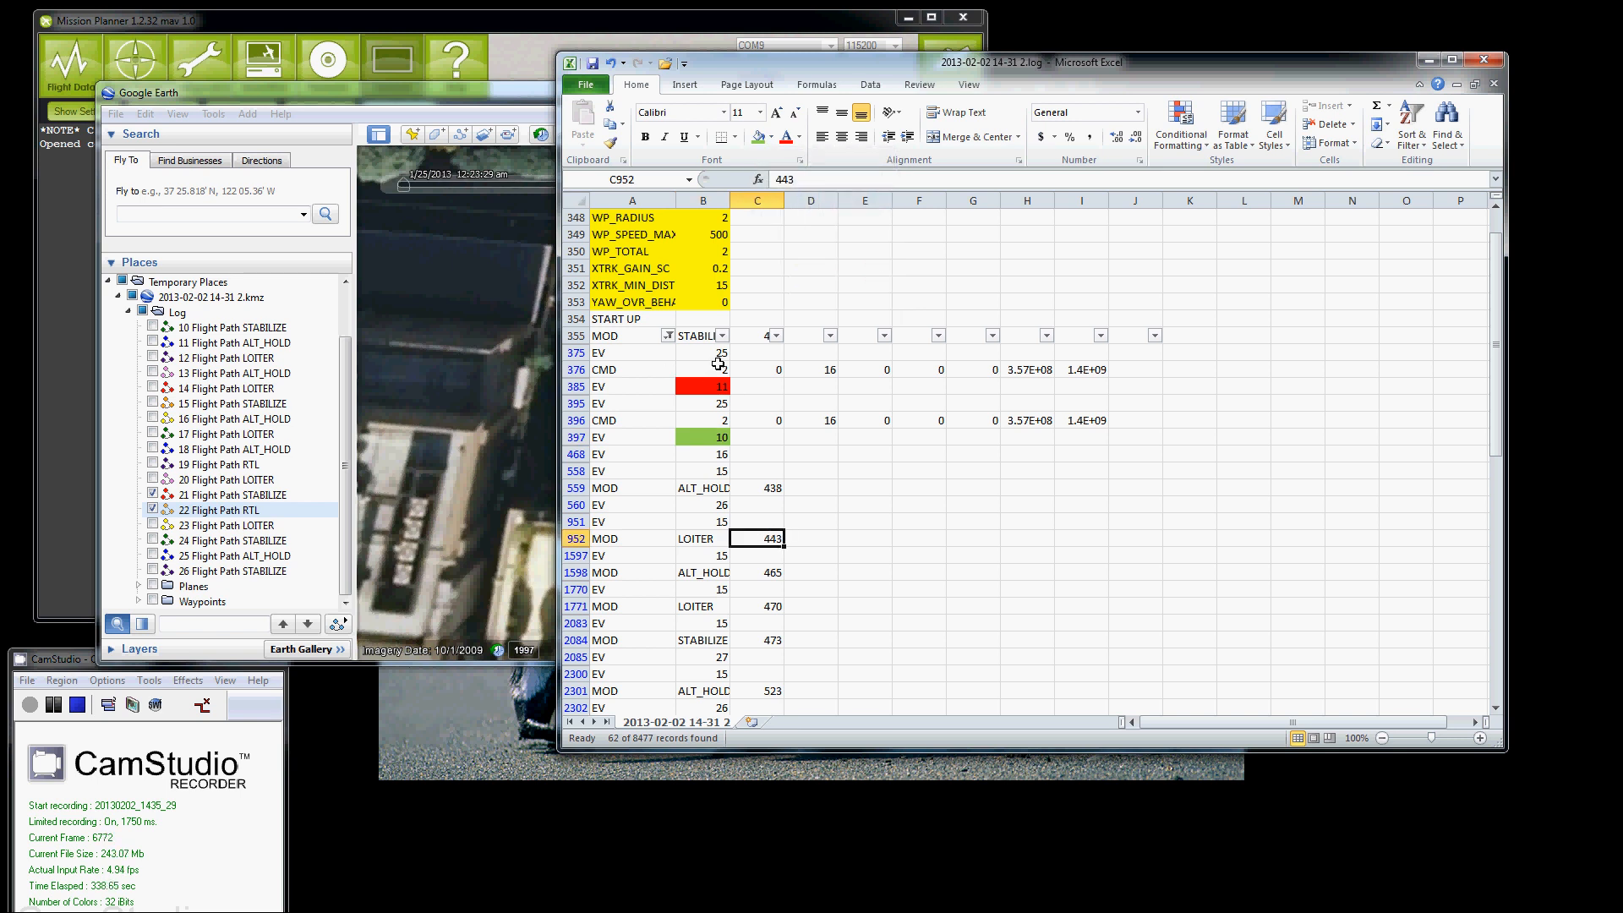
pyautogui.click(703, 368)
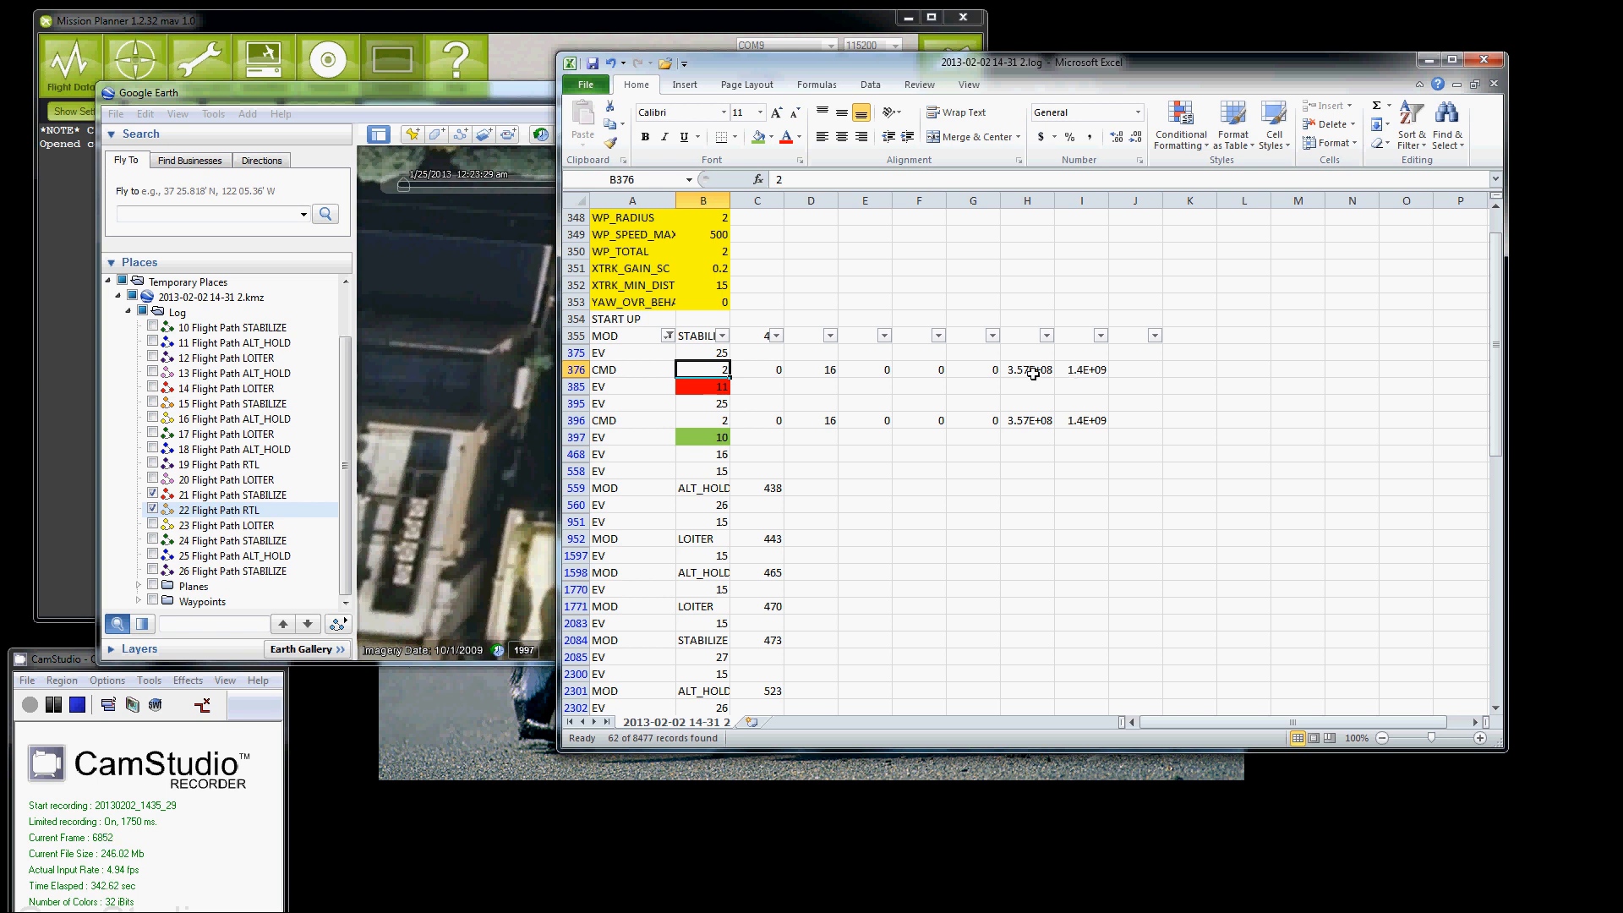
pyautogui.click(630, 370)
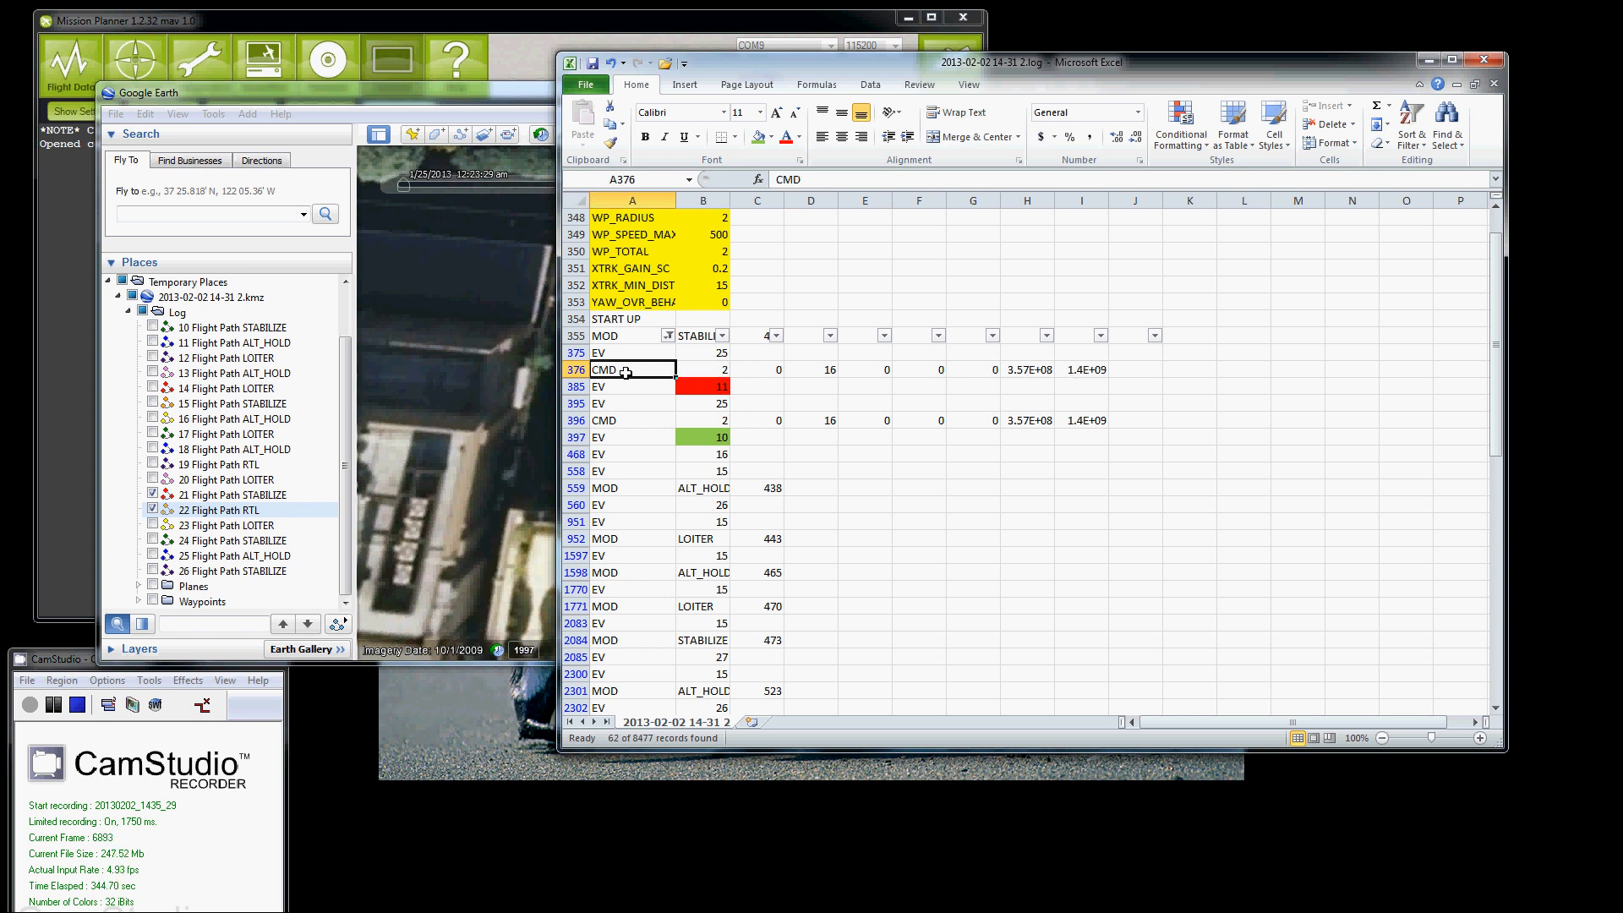
pyautogui.click(630, 420)
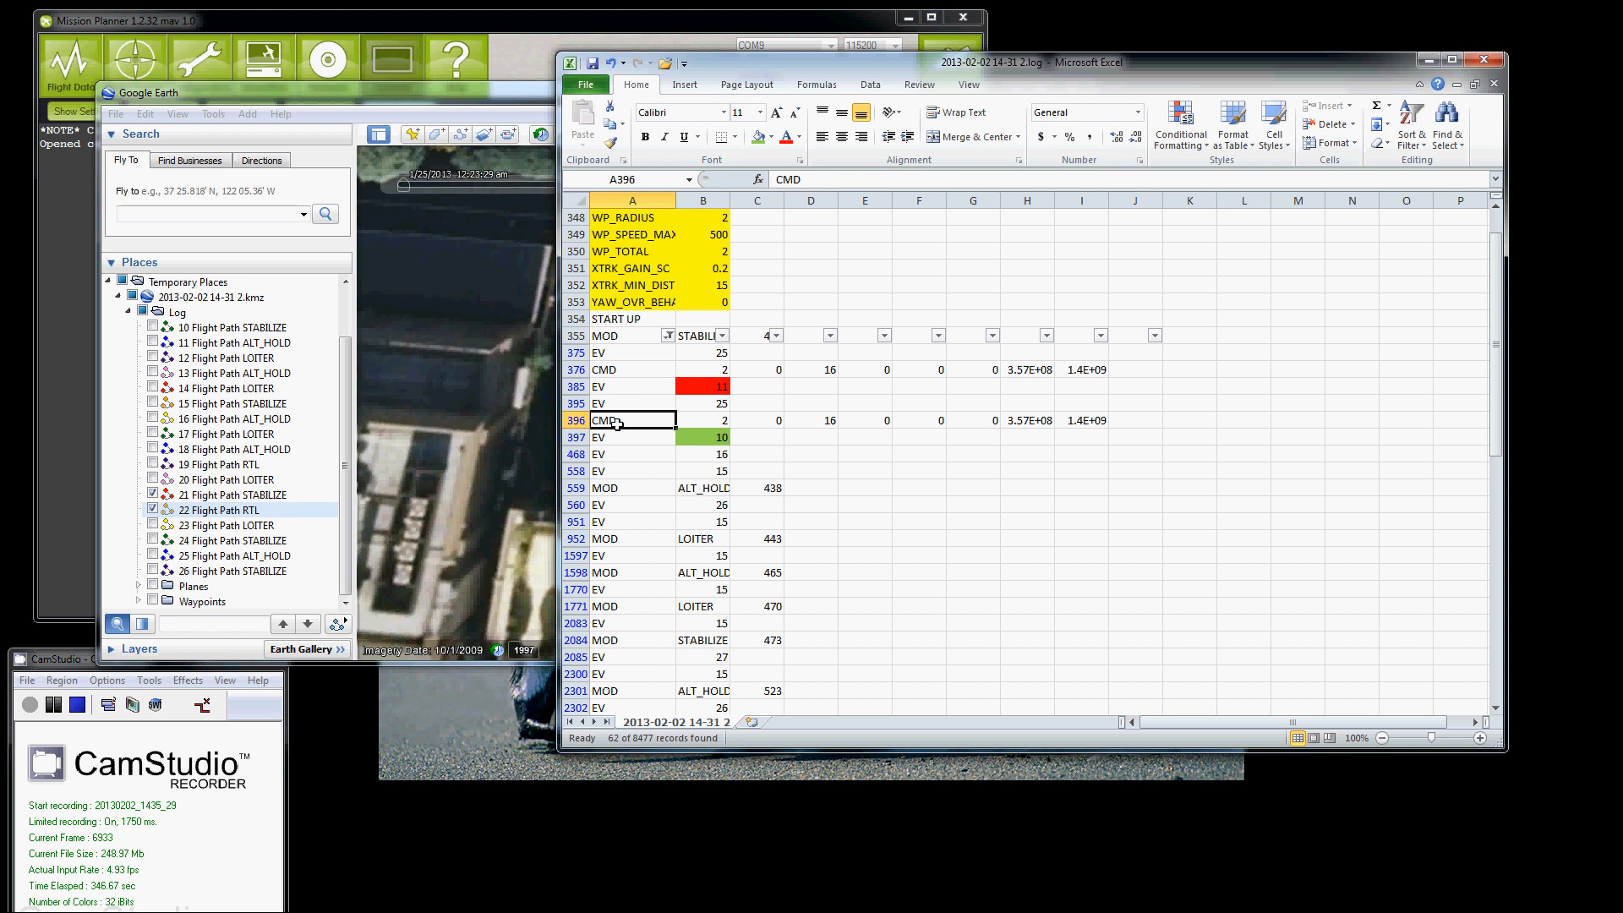
# Widen columns H and I to show full coordinates and head cells H355 and I355 as Lat and Lon
pyautogui.click(704, 419)
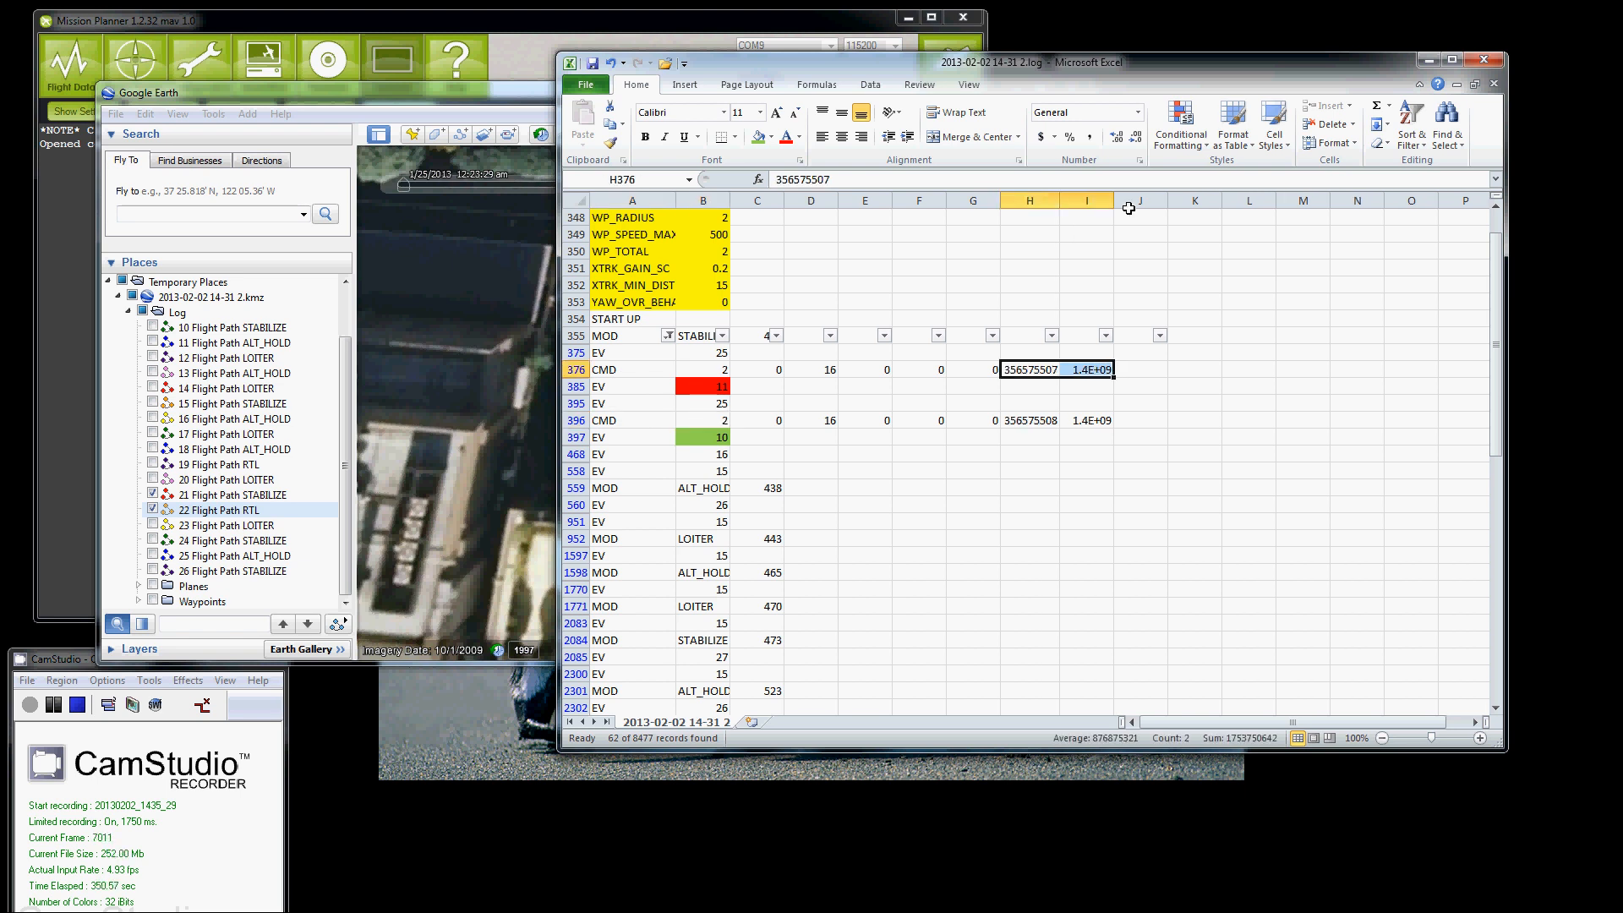
pyautogui.click(1091, 487)
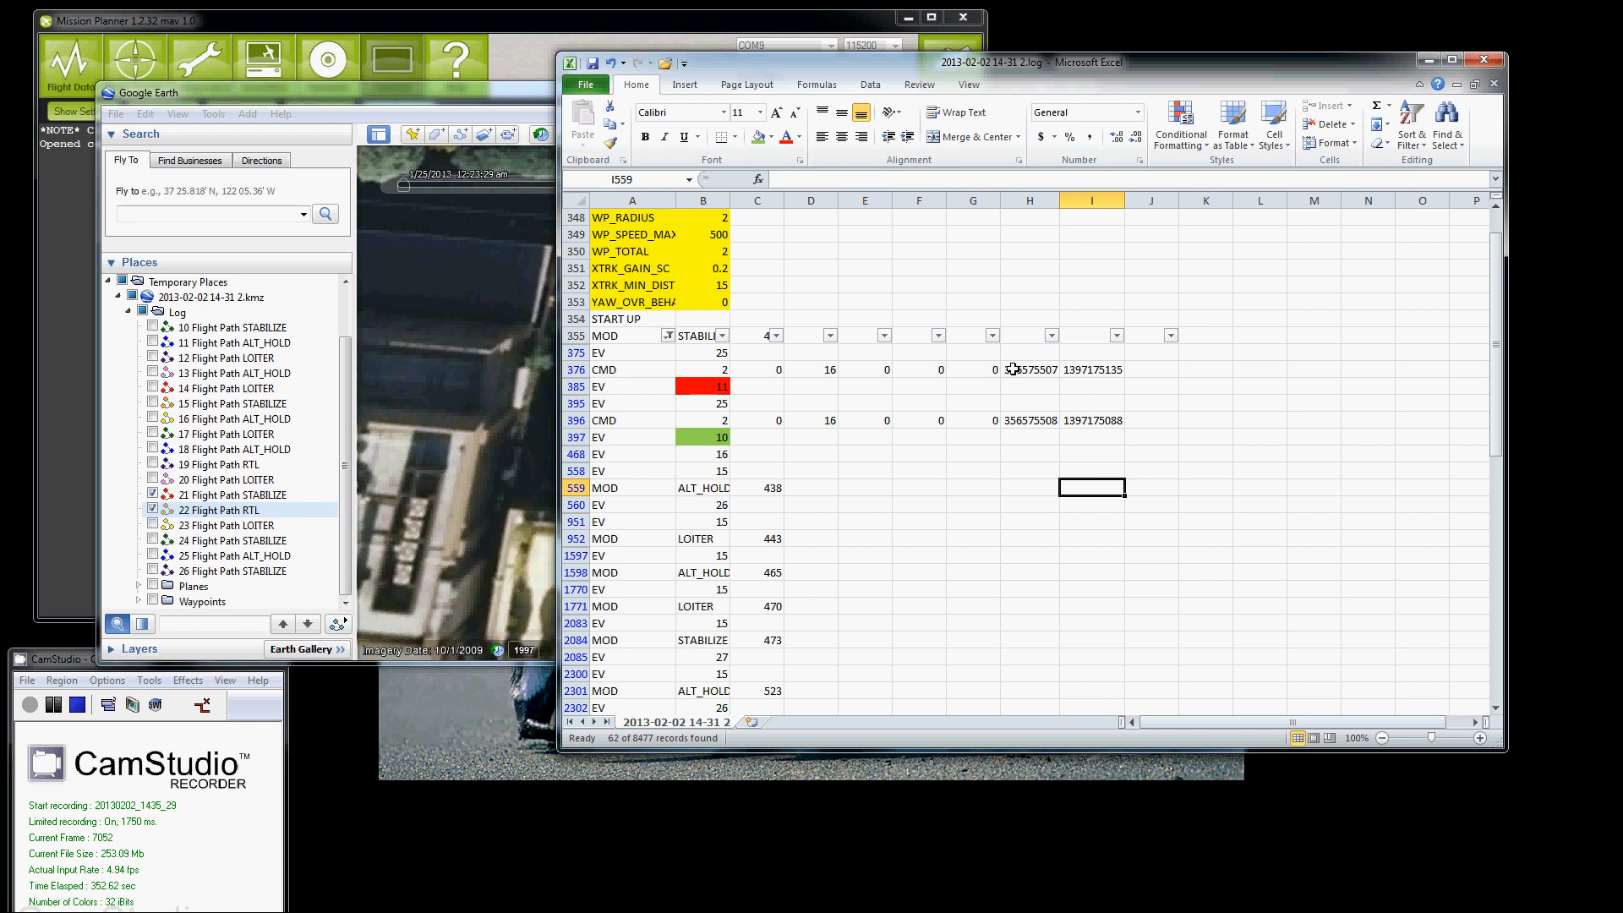
pyautogui.click(1029, 370)
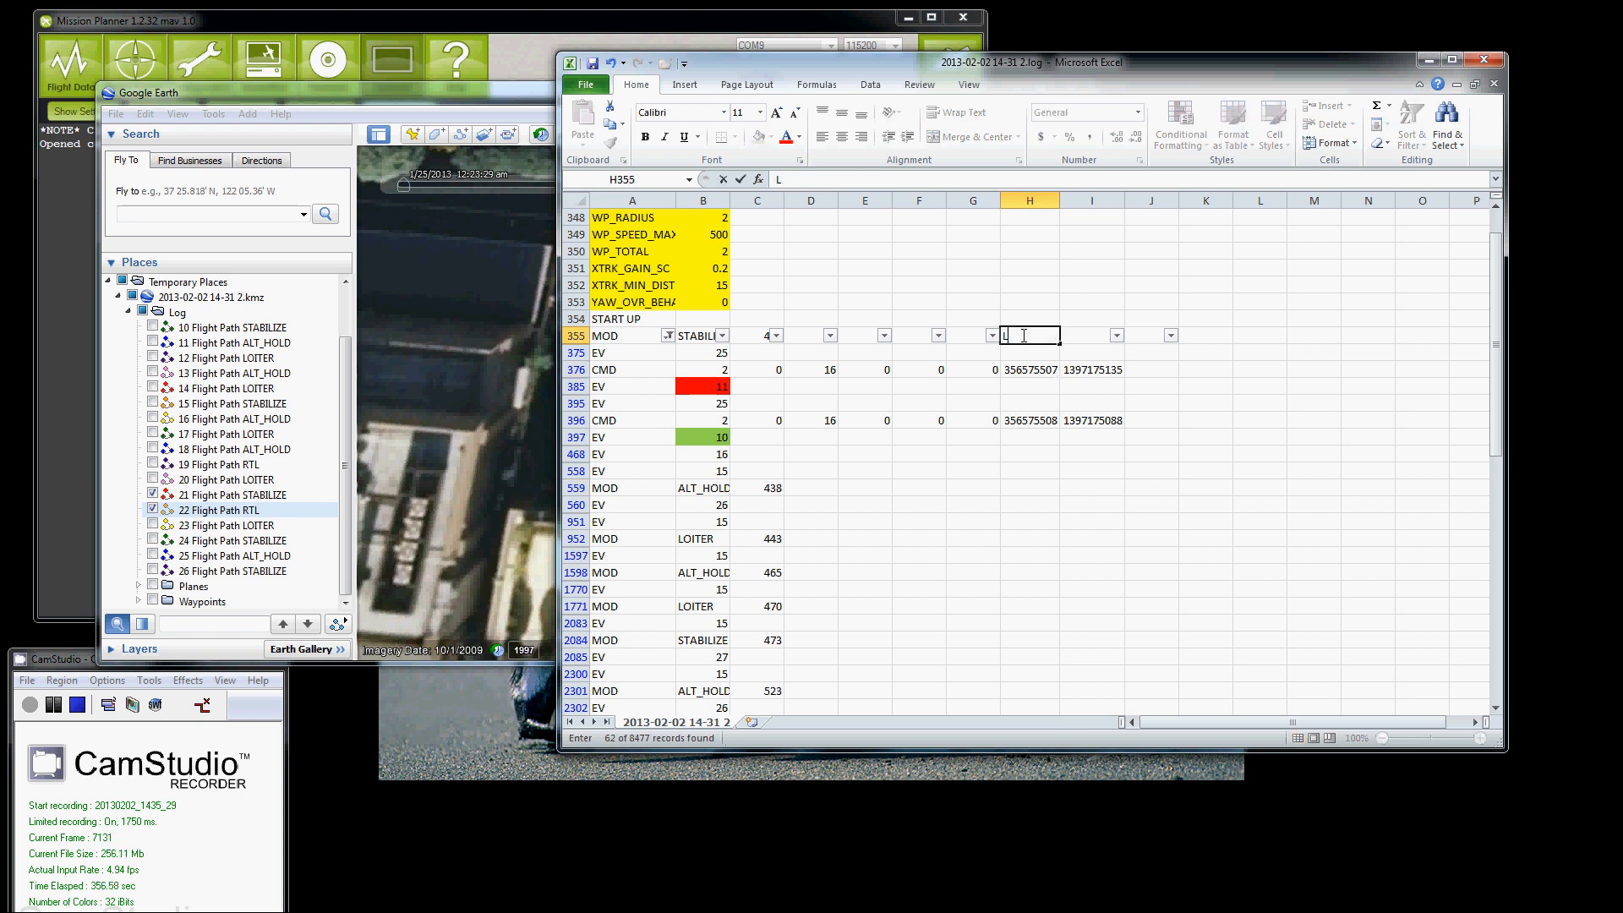
pyautogui.click(1091, 334)
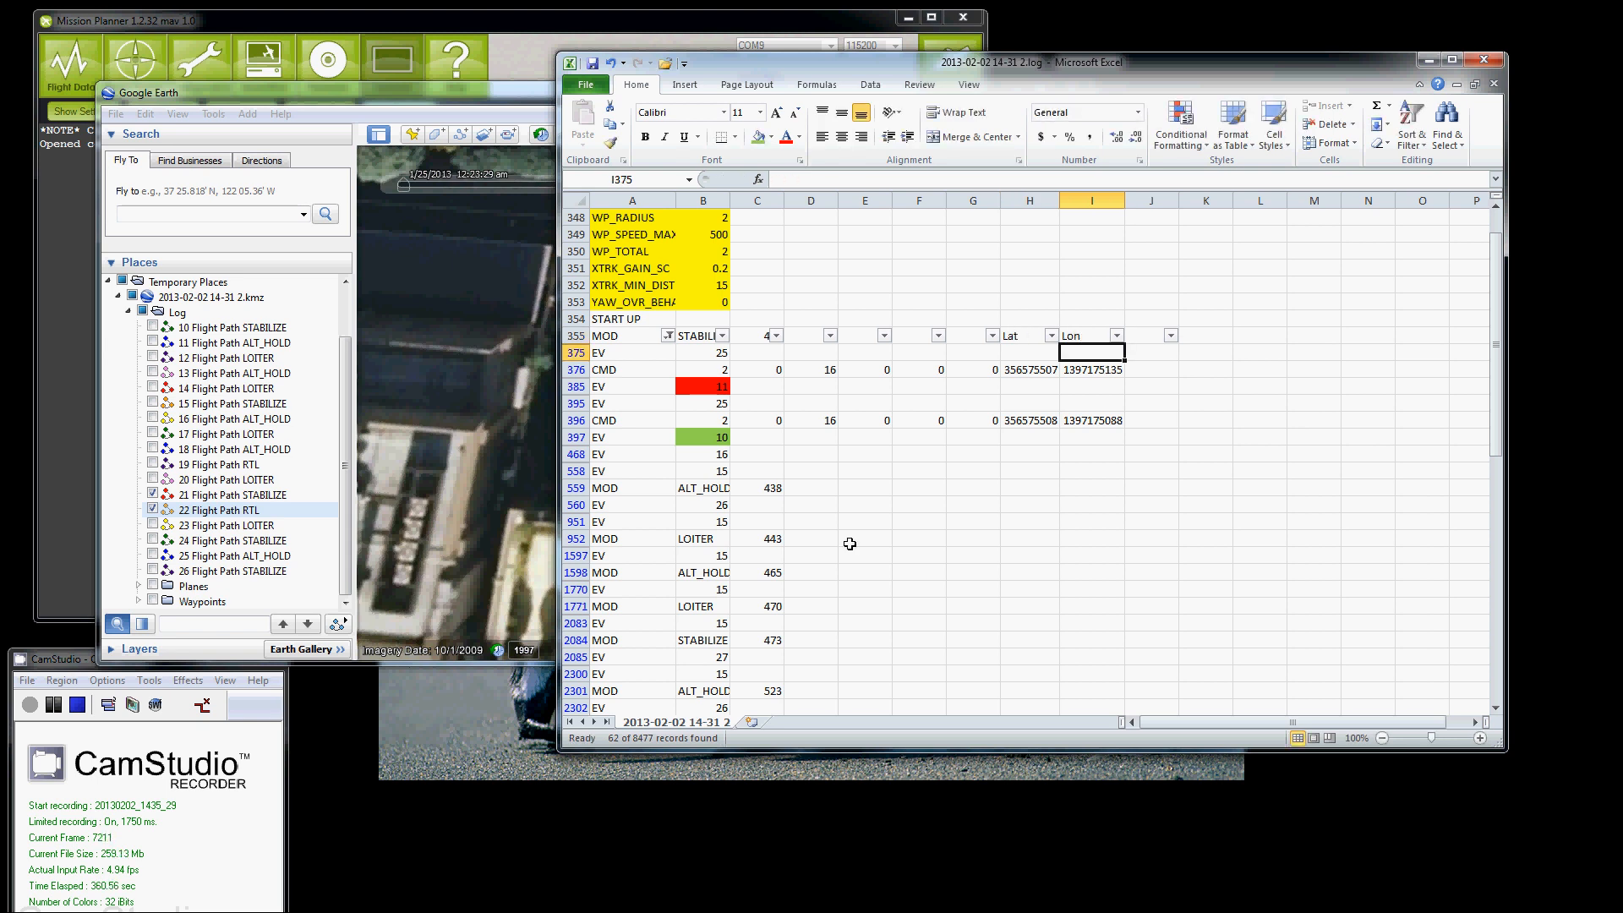
pyautogui.scroll(-3)
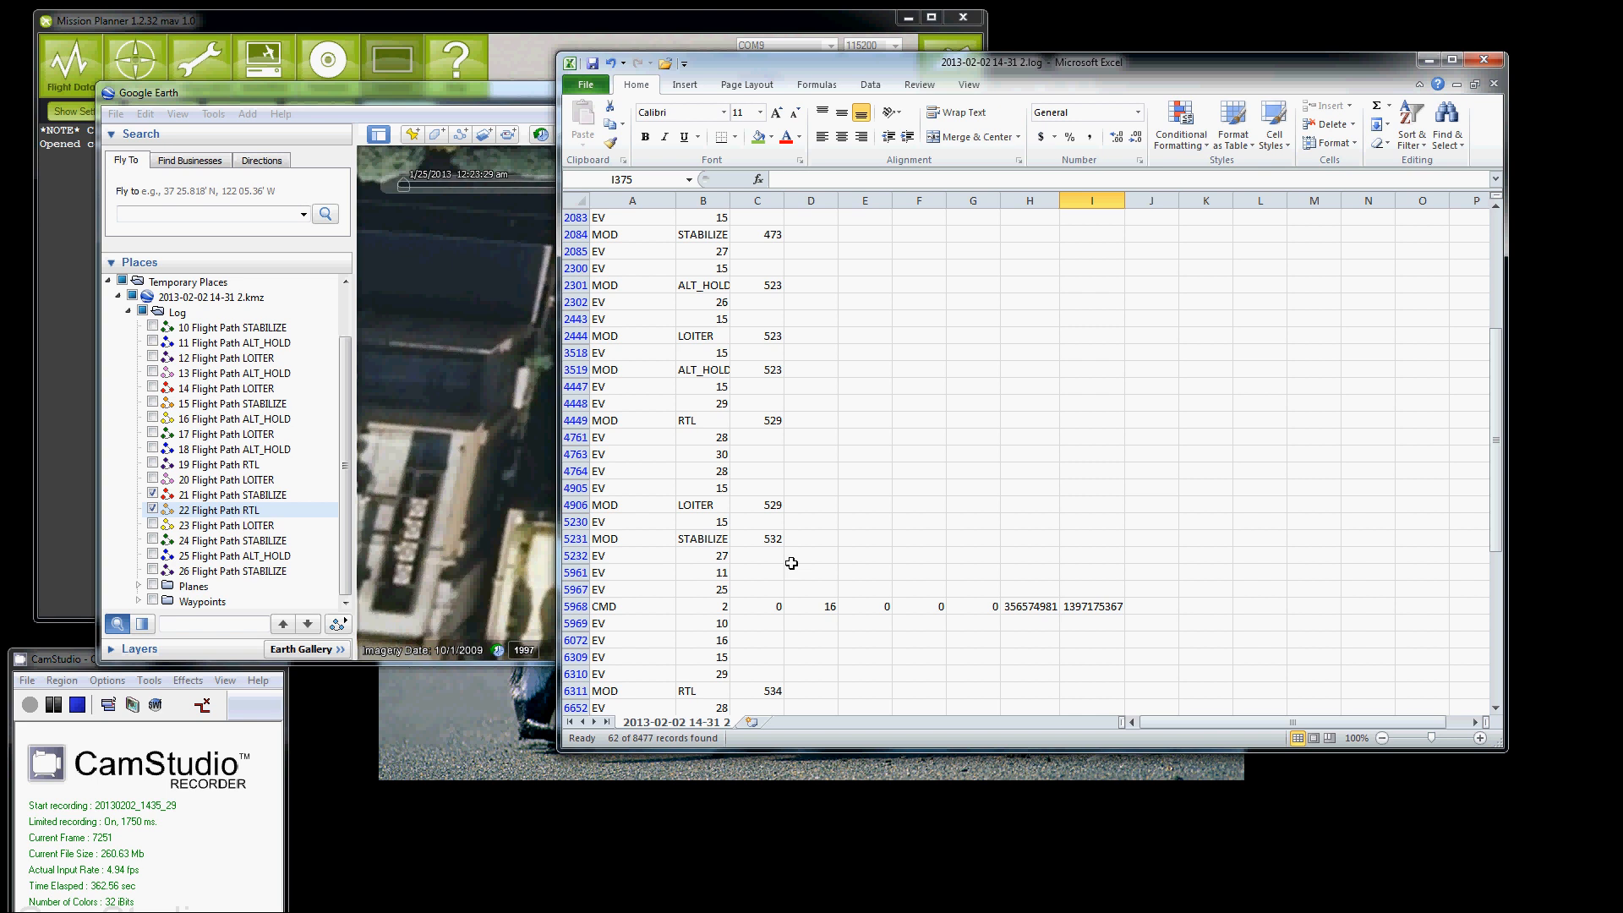
# Filter column A down to MOD records only
pyautogui.click(702, 403)
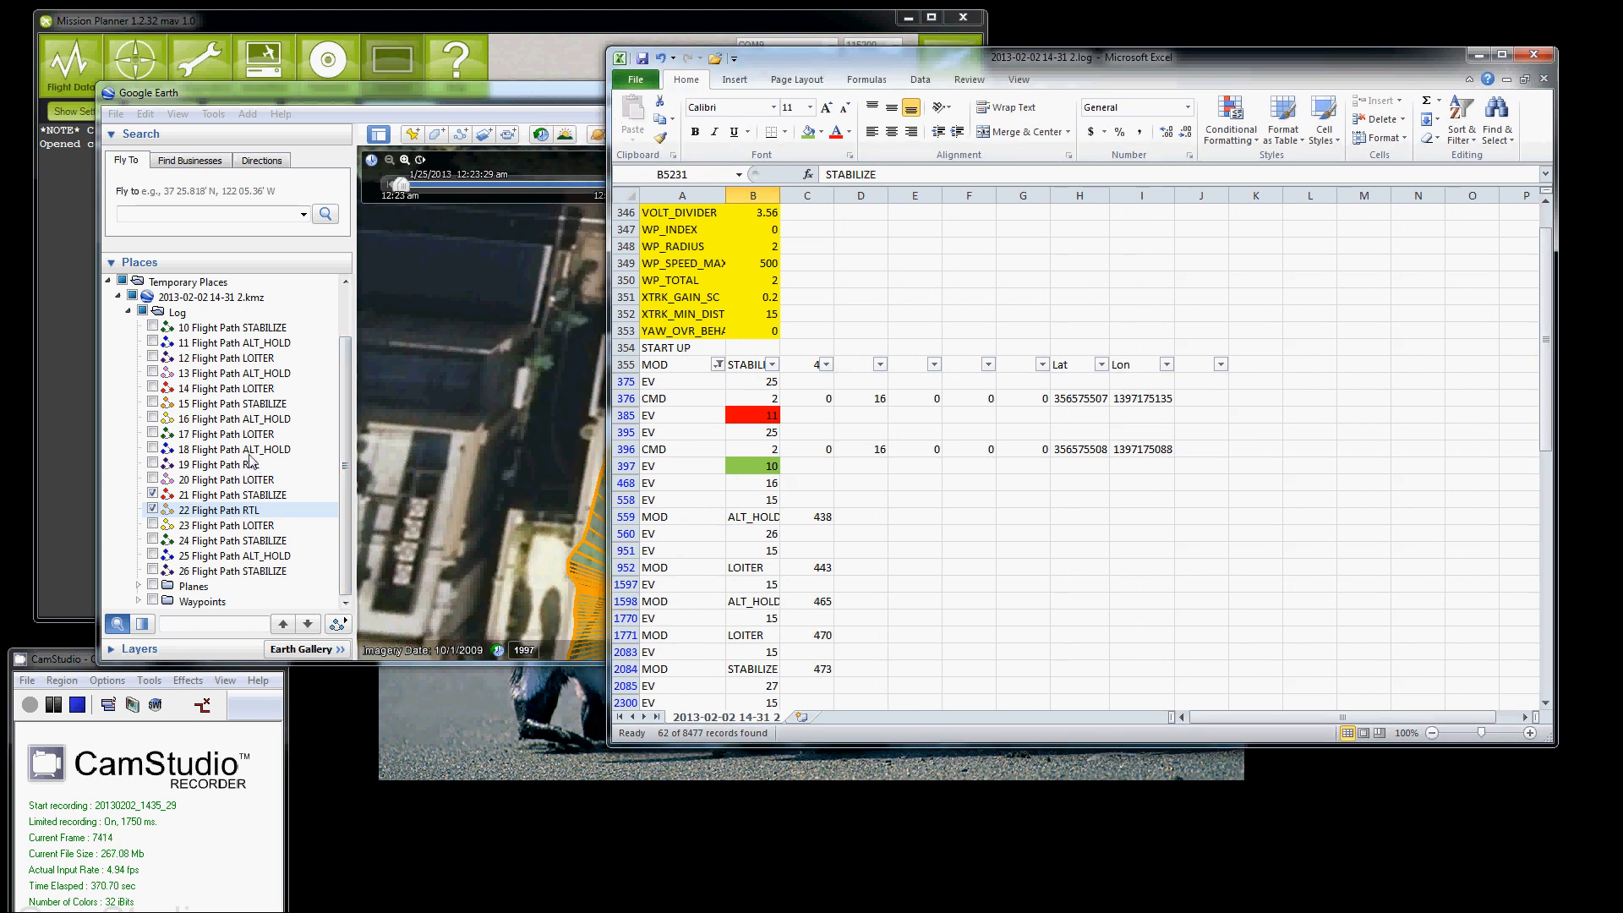
pyautogui.click(807, 501)
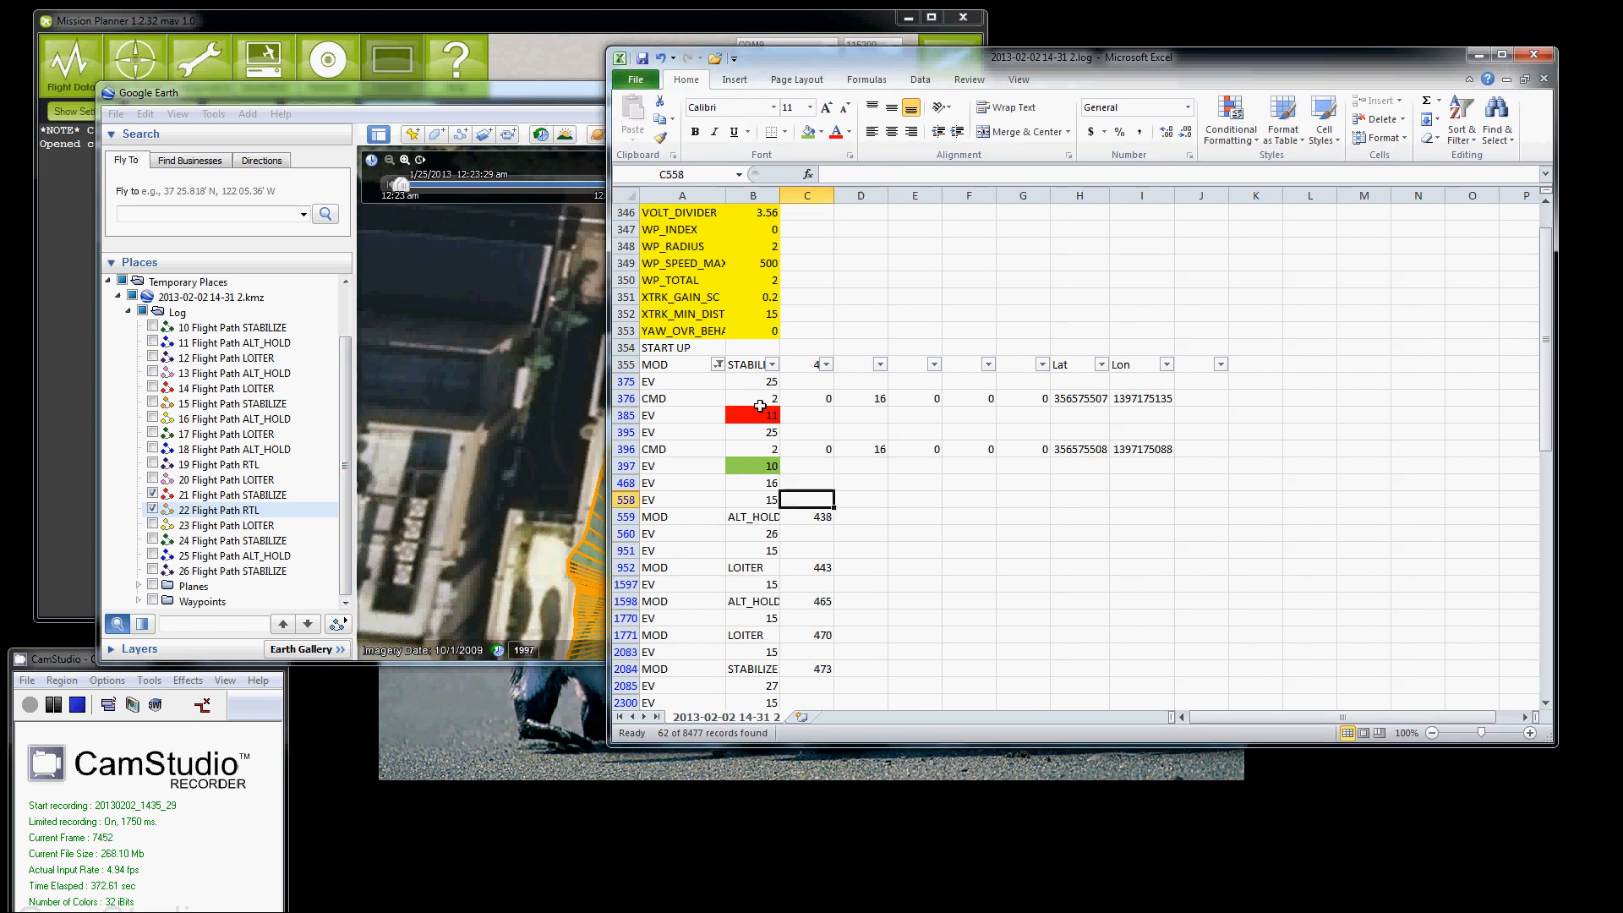
pyautogui.click(722, 364)
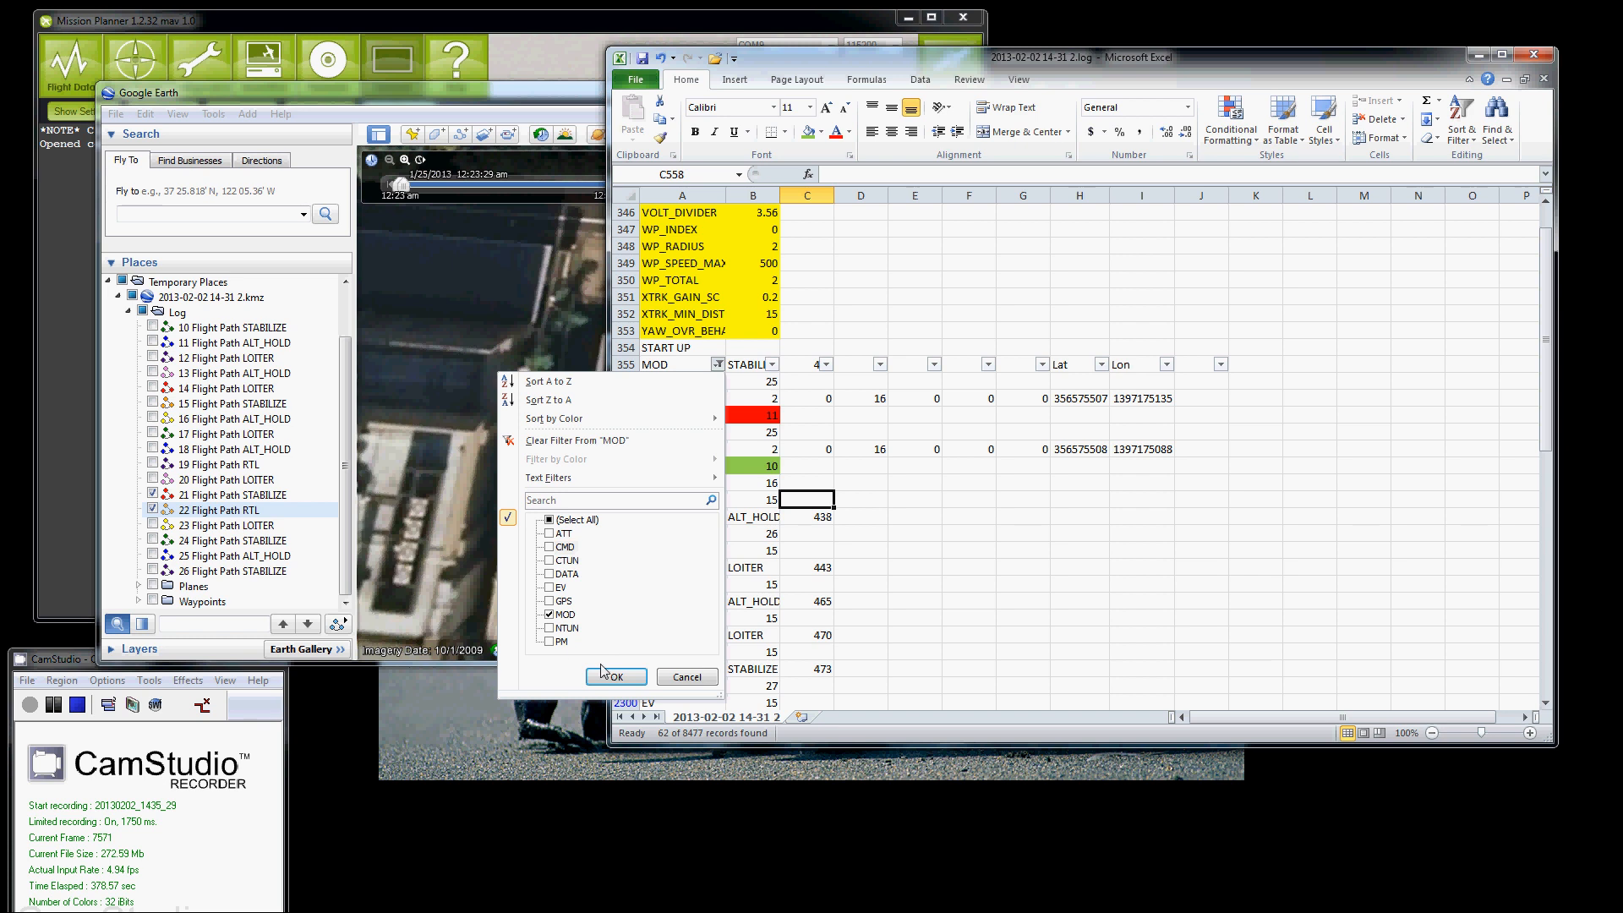
pyautogui.click(612, 677)
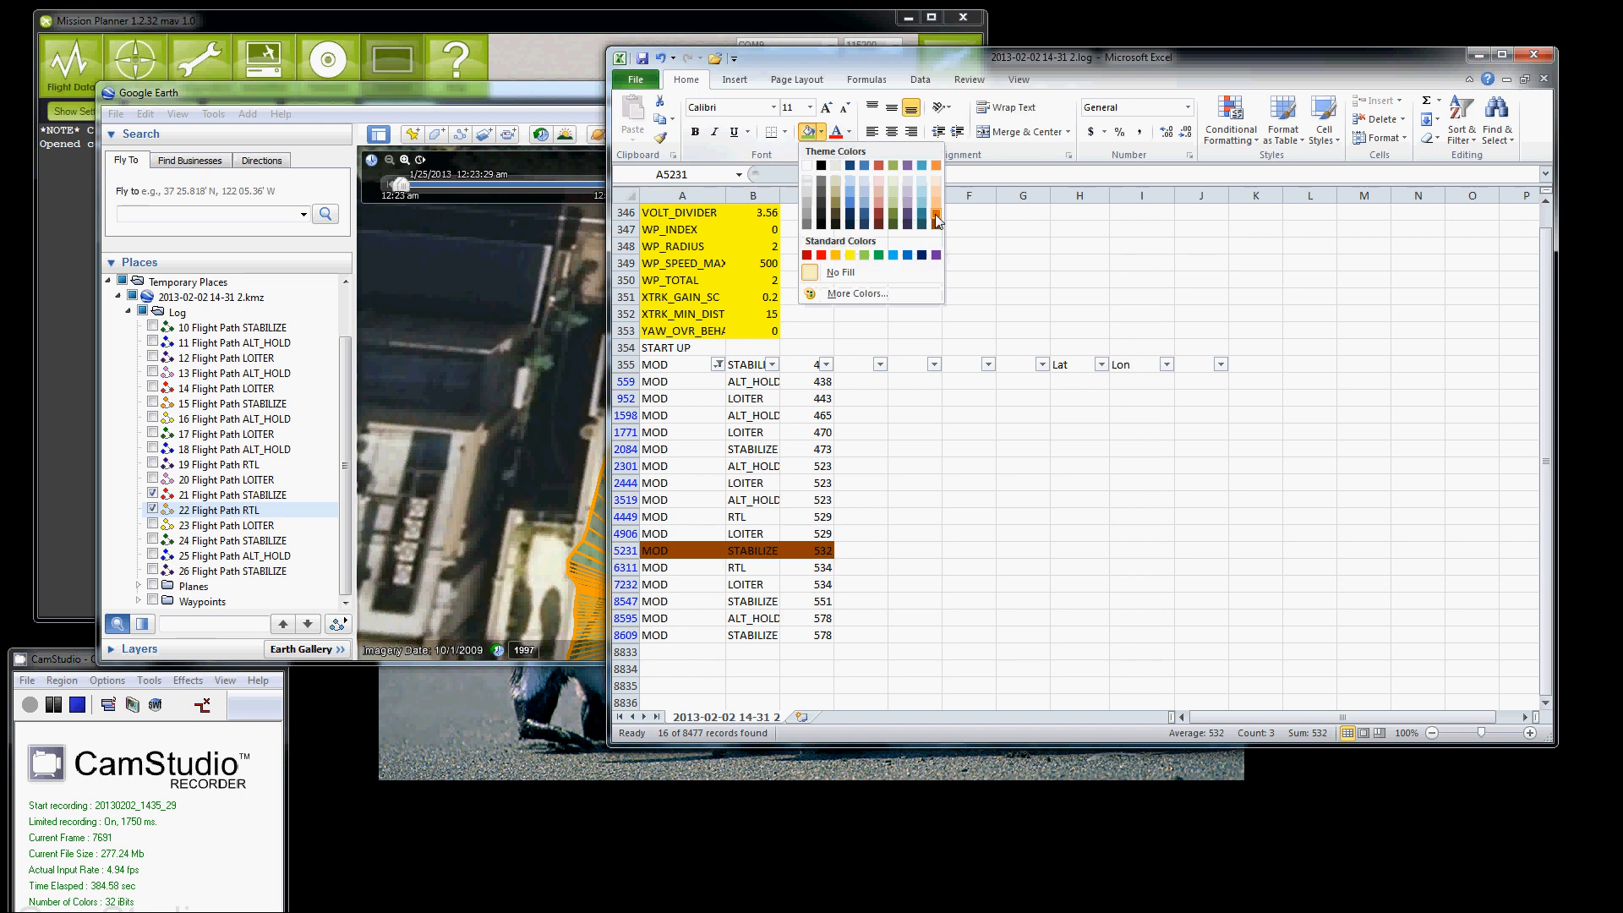
# Fill the STABILIZE and RTL mode rows 5231 and 6311 orange, then re-include CMD and EV records
pyautogui.click(626, 566)
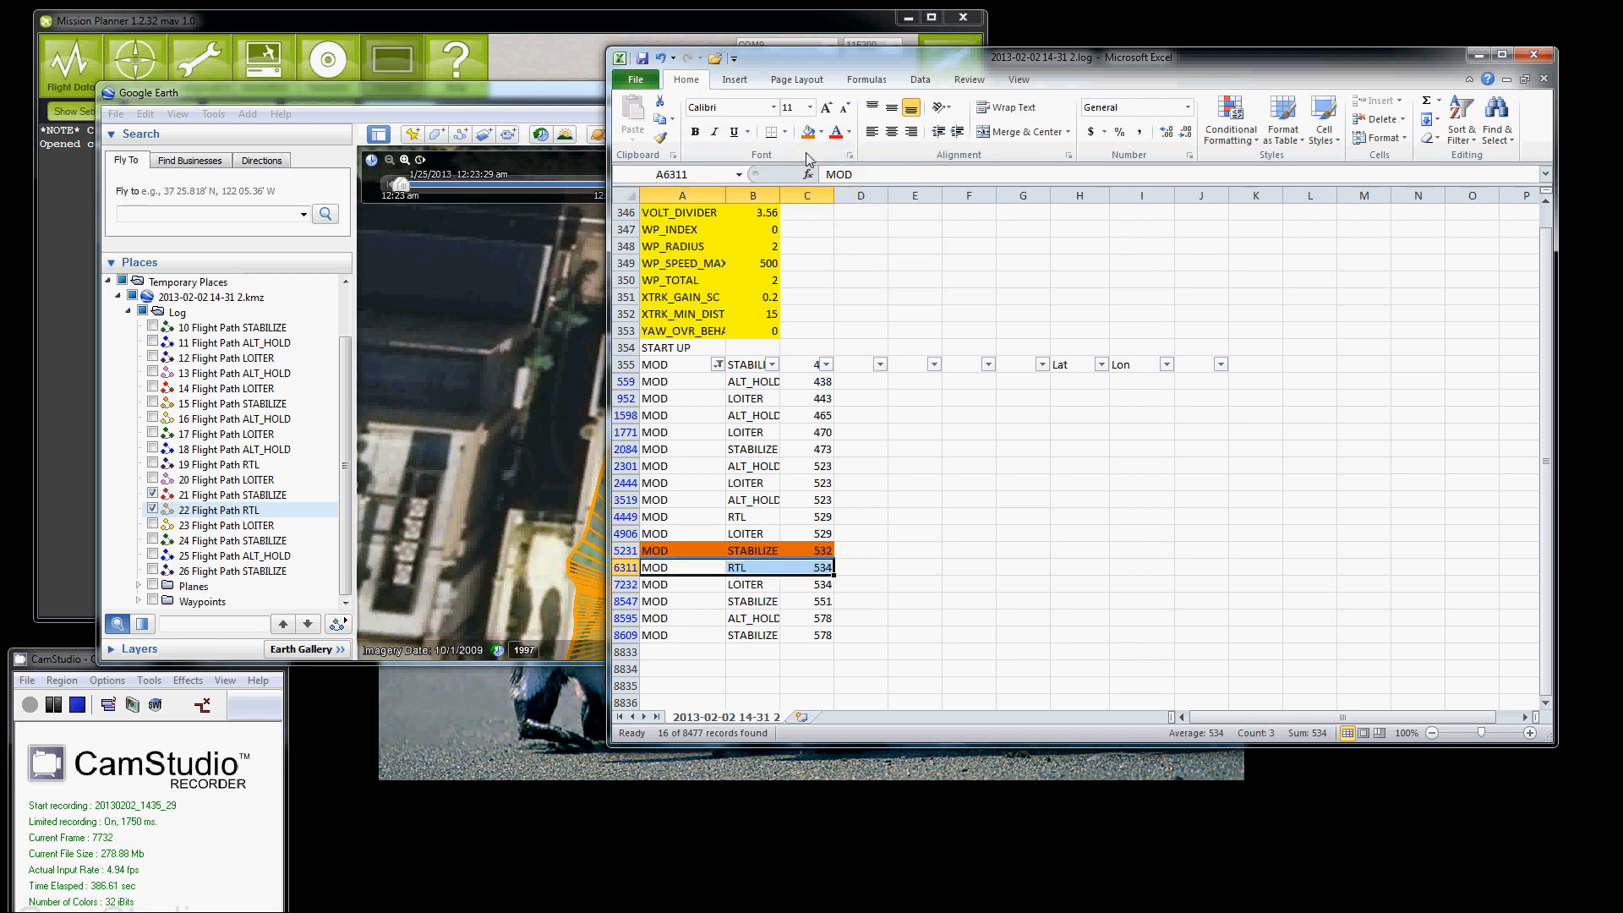
pyautogui.click(717, 363)
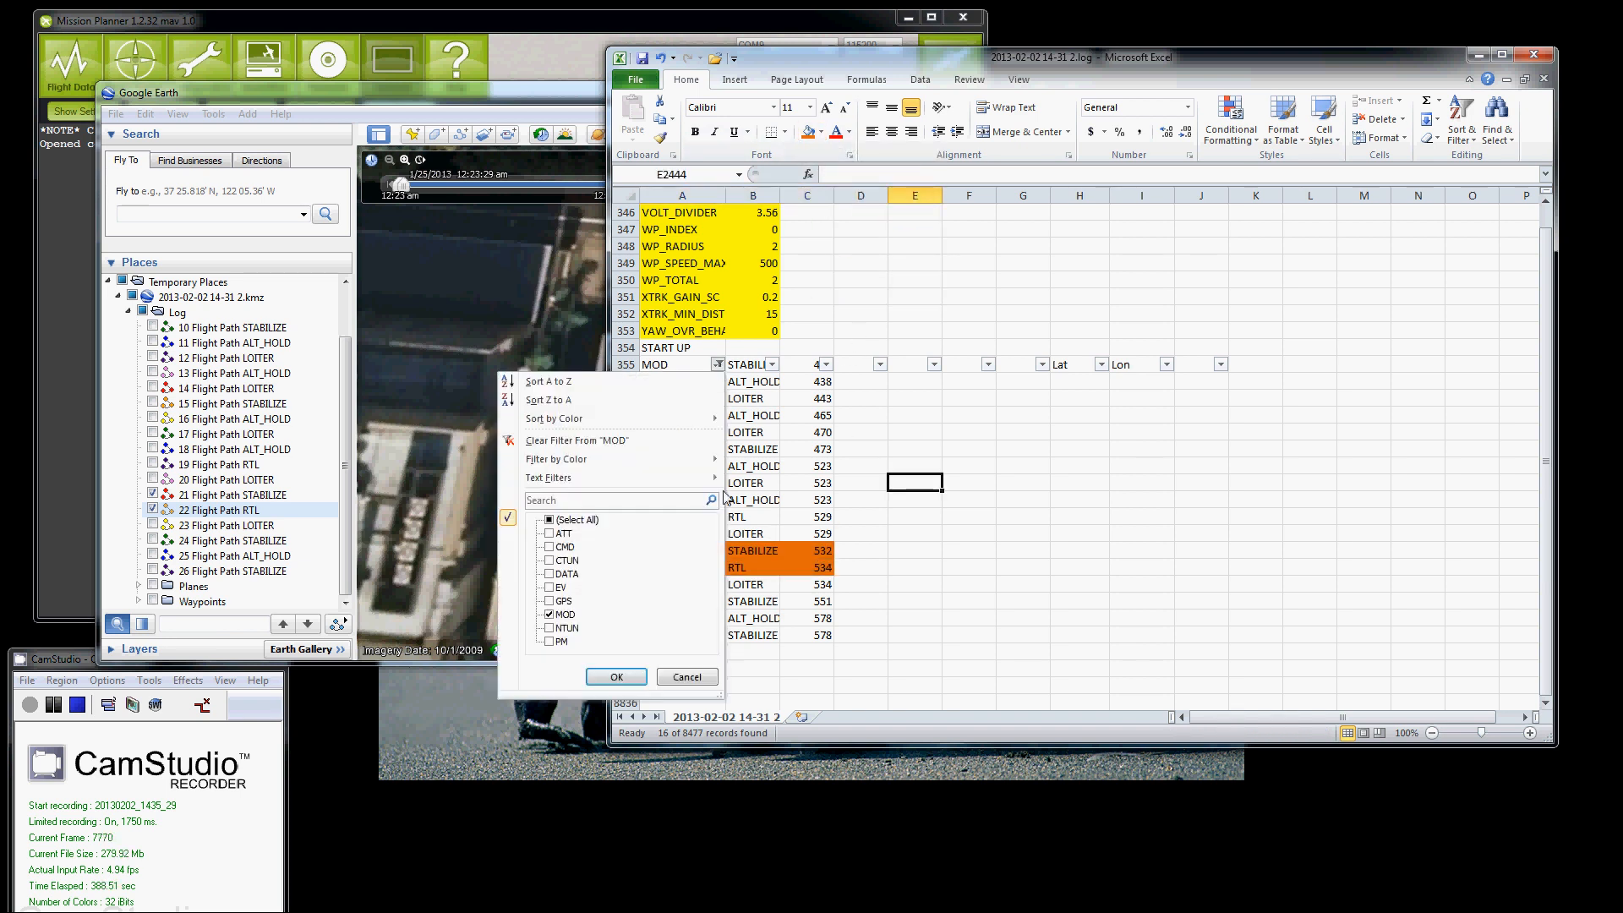
pyautogui.click(551, 546)
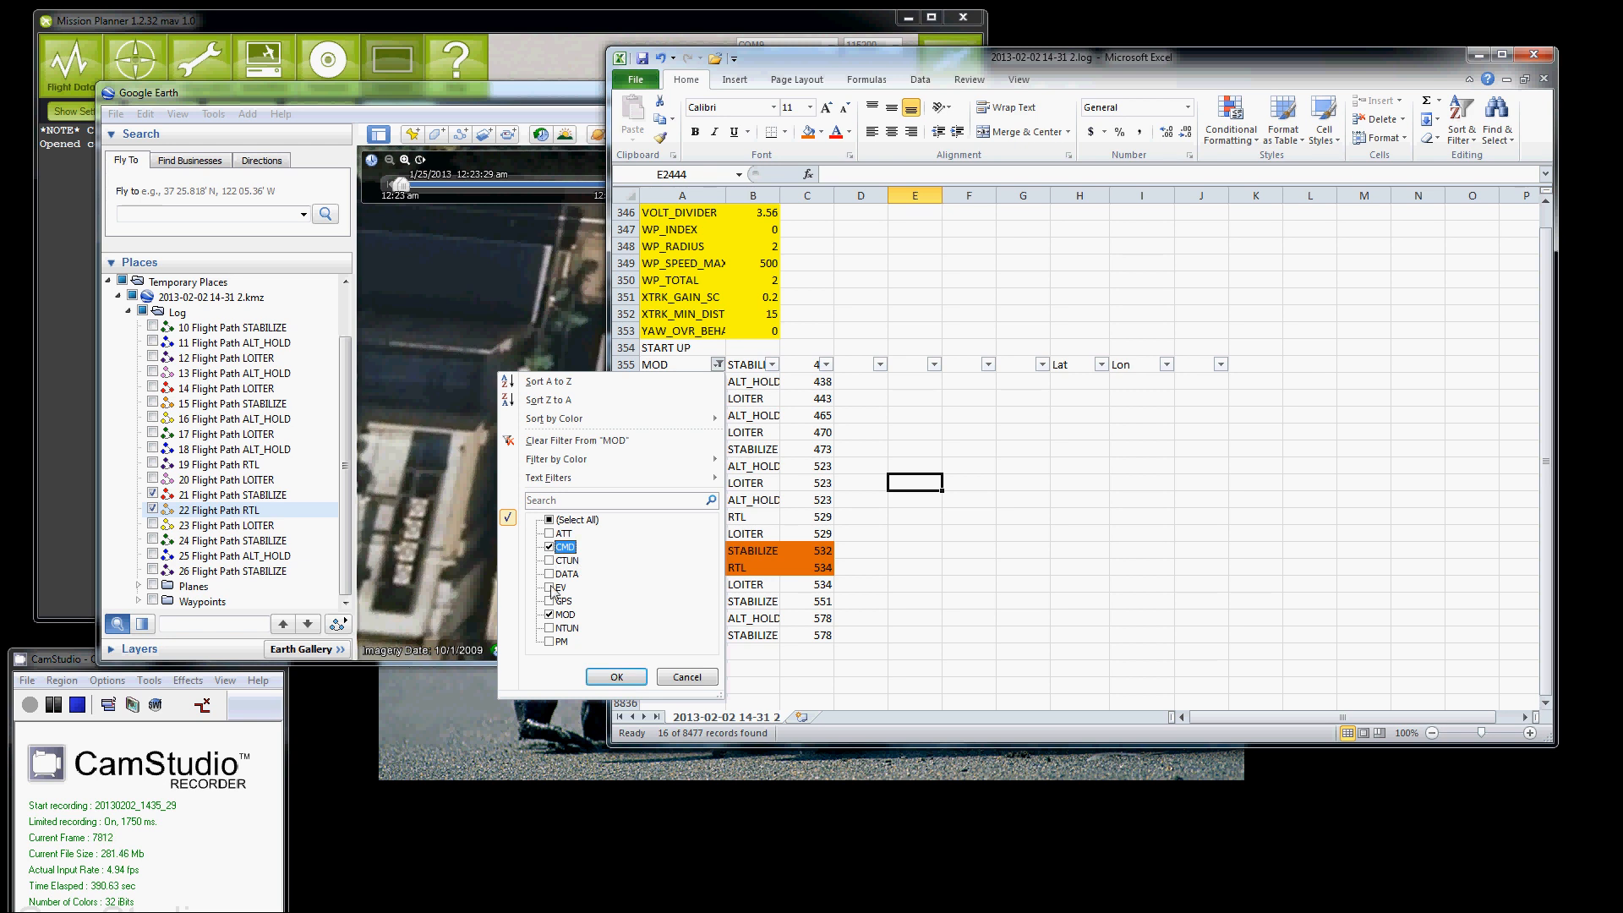
pyautogui.click(615, 677)
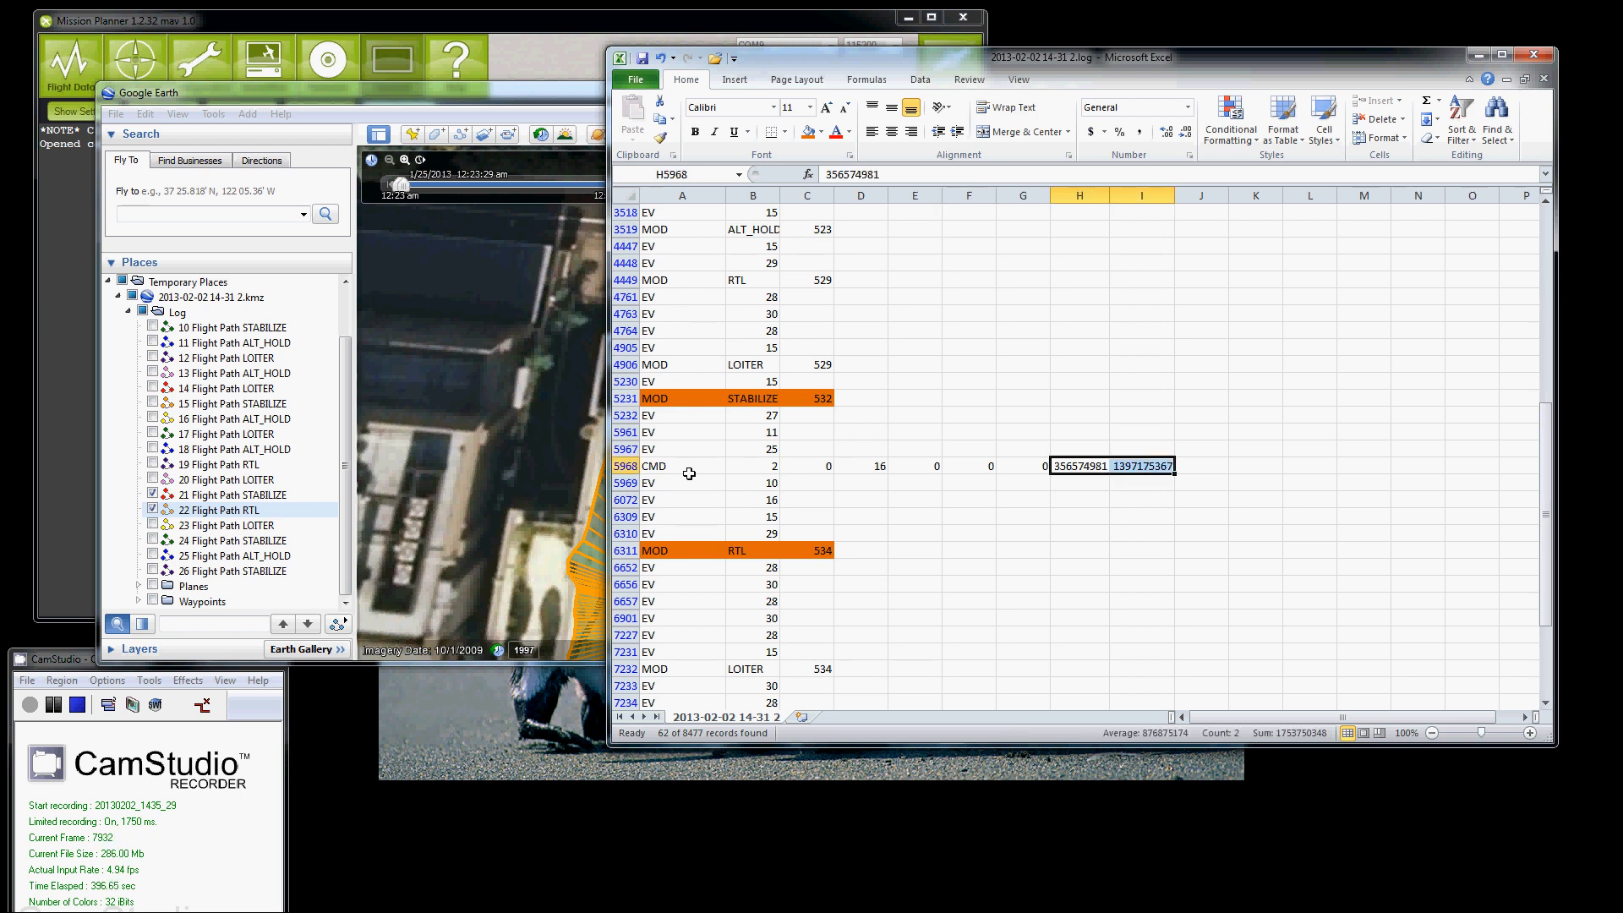
# Shade the EV 11 cell in row 5961 red and the EV 10 cell in row 5969 green
pyautogui.click(753, 432)
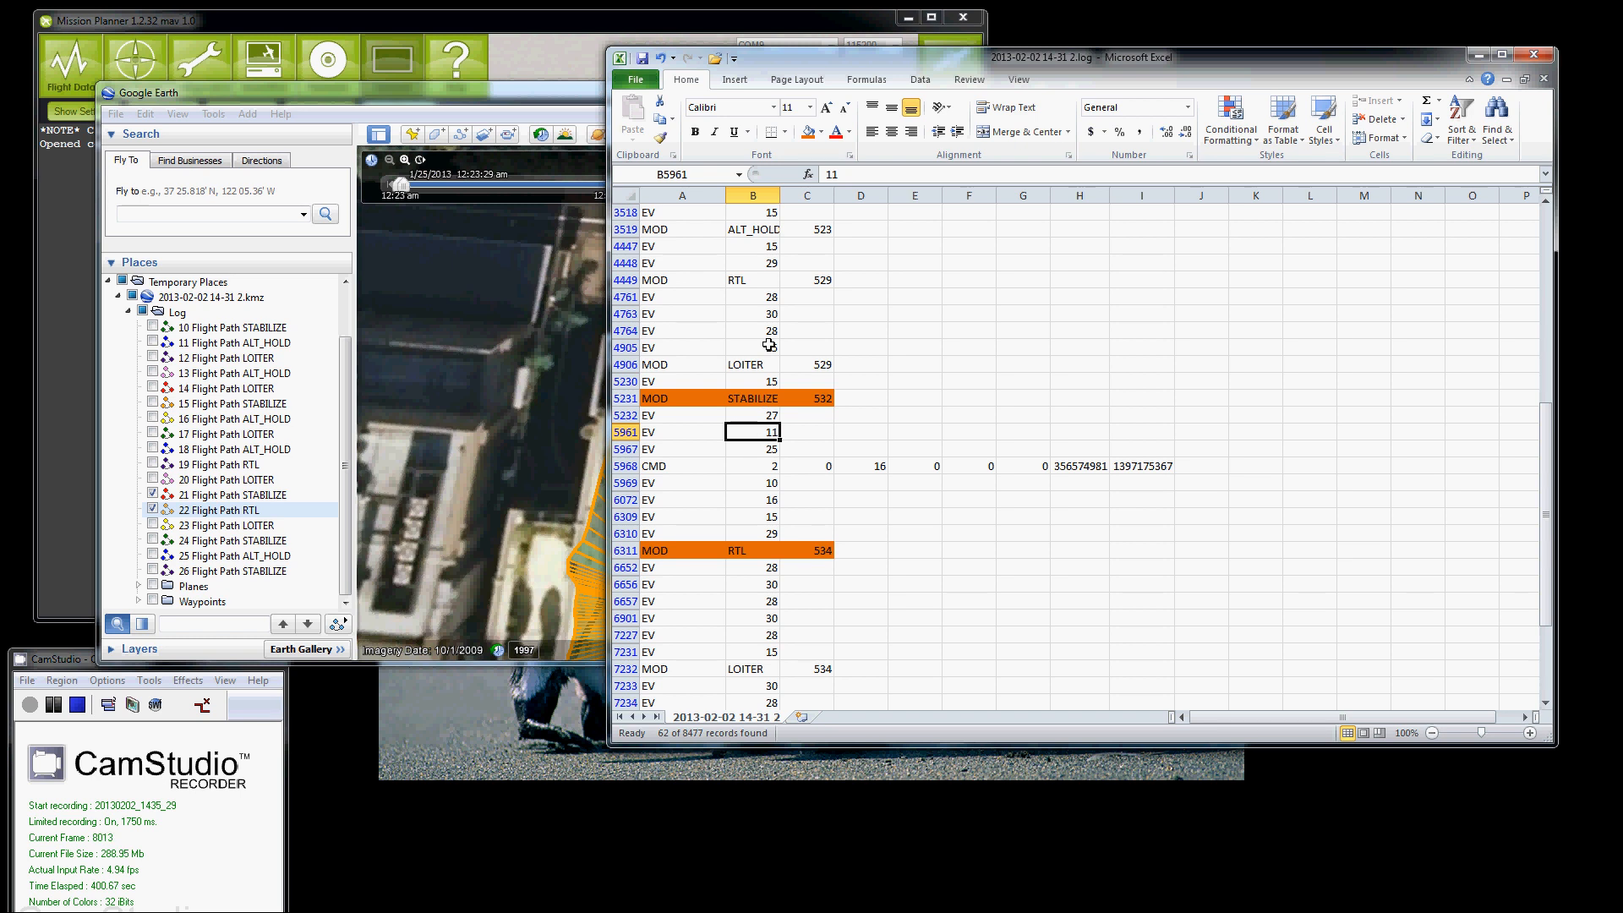
pyautogui.click(822, 132)
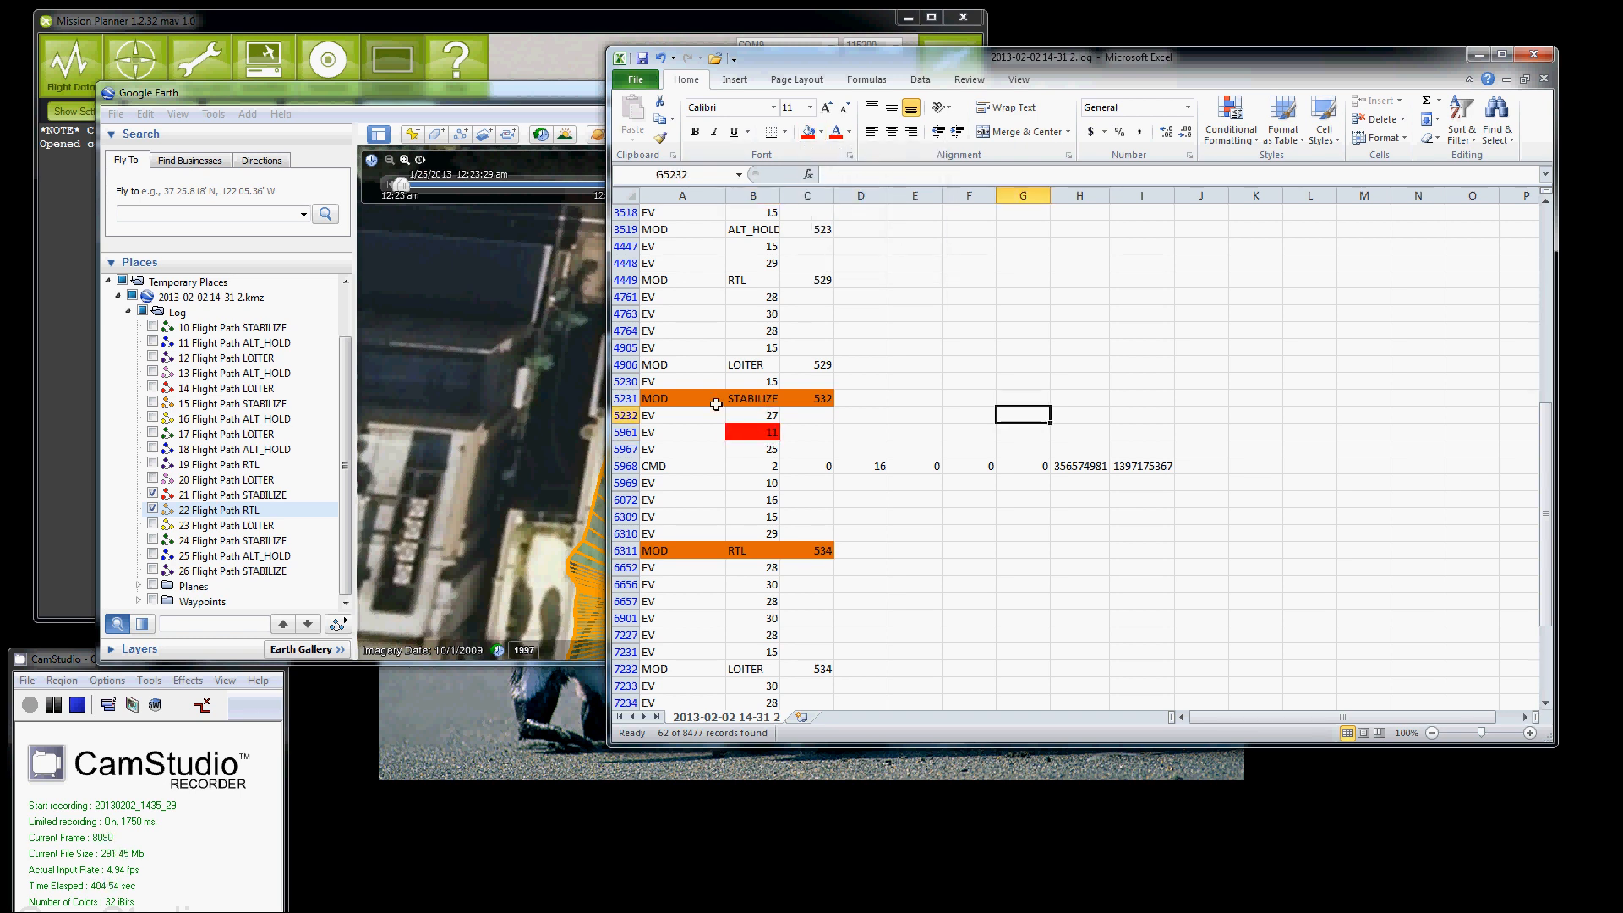
pyautogui.click(752, 431)
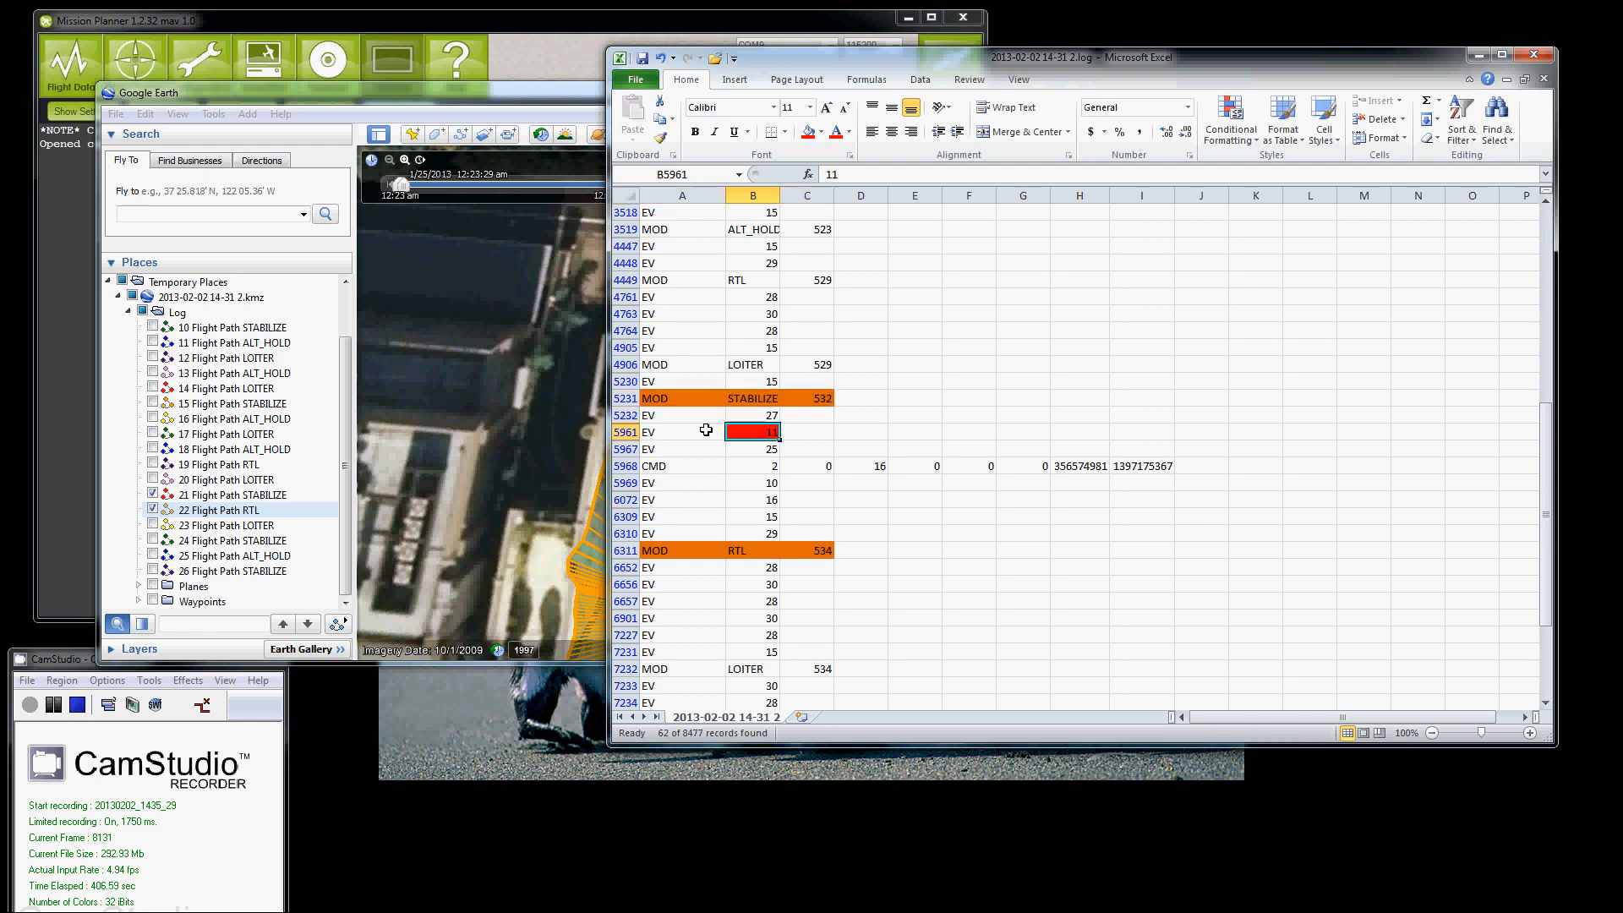
pyautogui.click(752, 482)
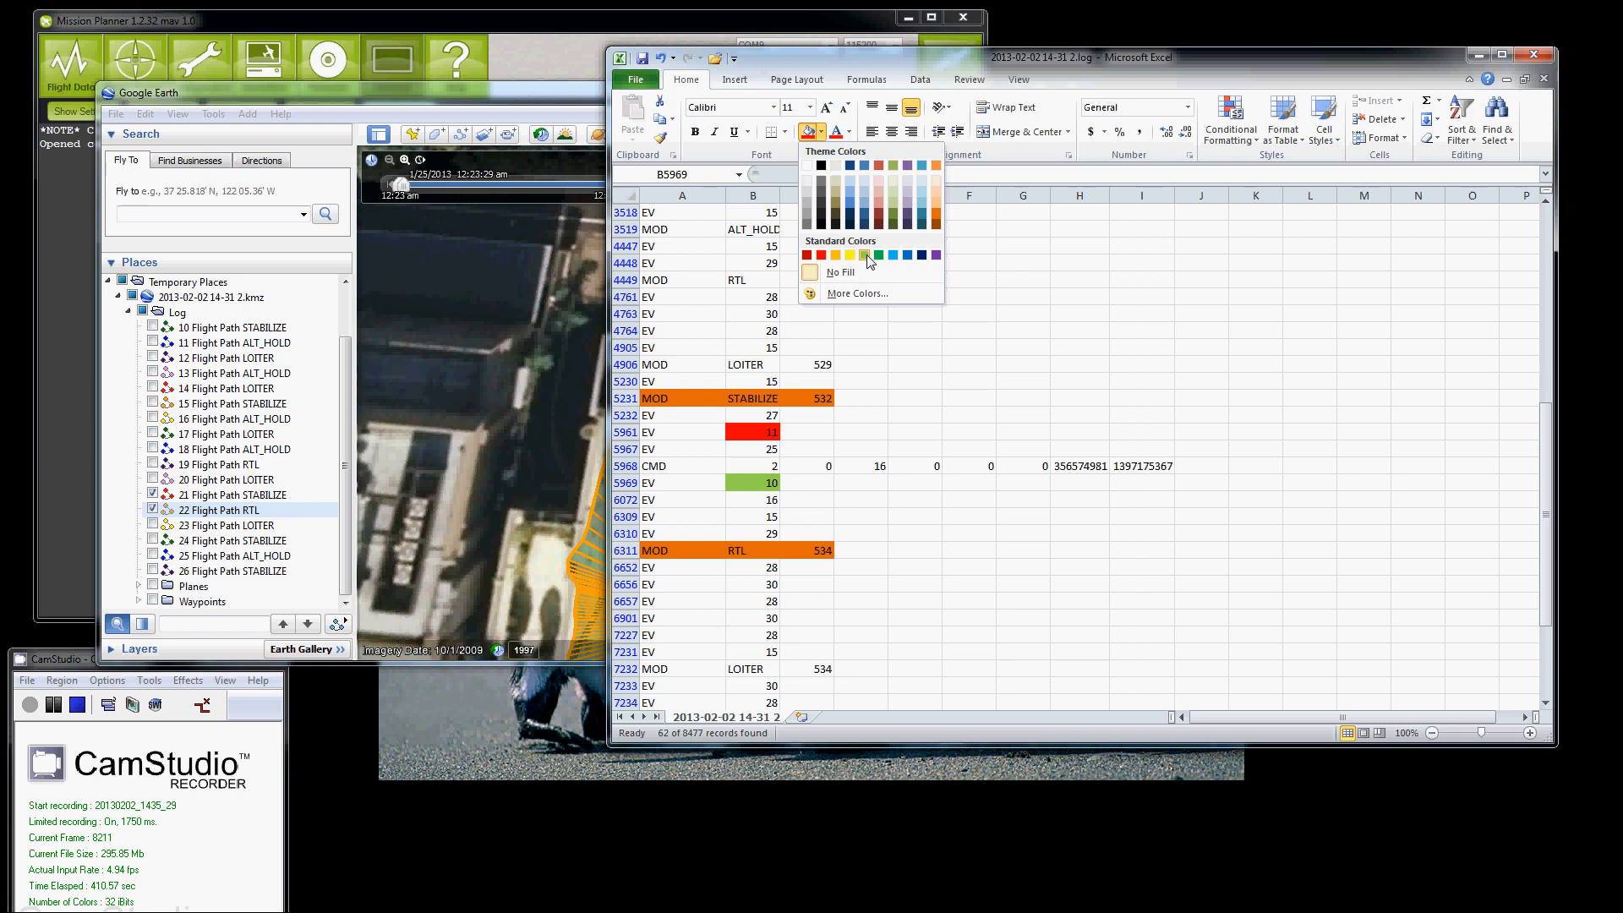
# Select the longitude value in I5968 and an empty cell beside the coordinates
pyautogui.click(1079, 465)
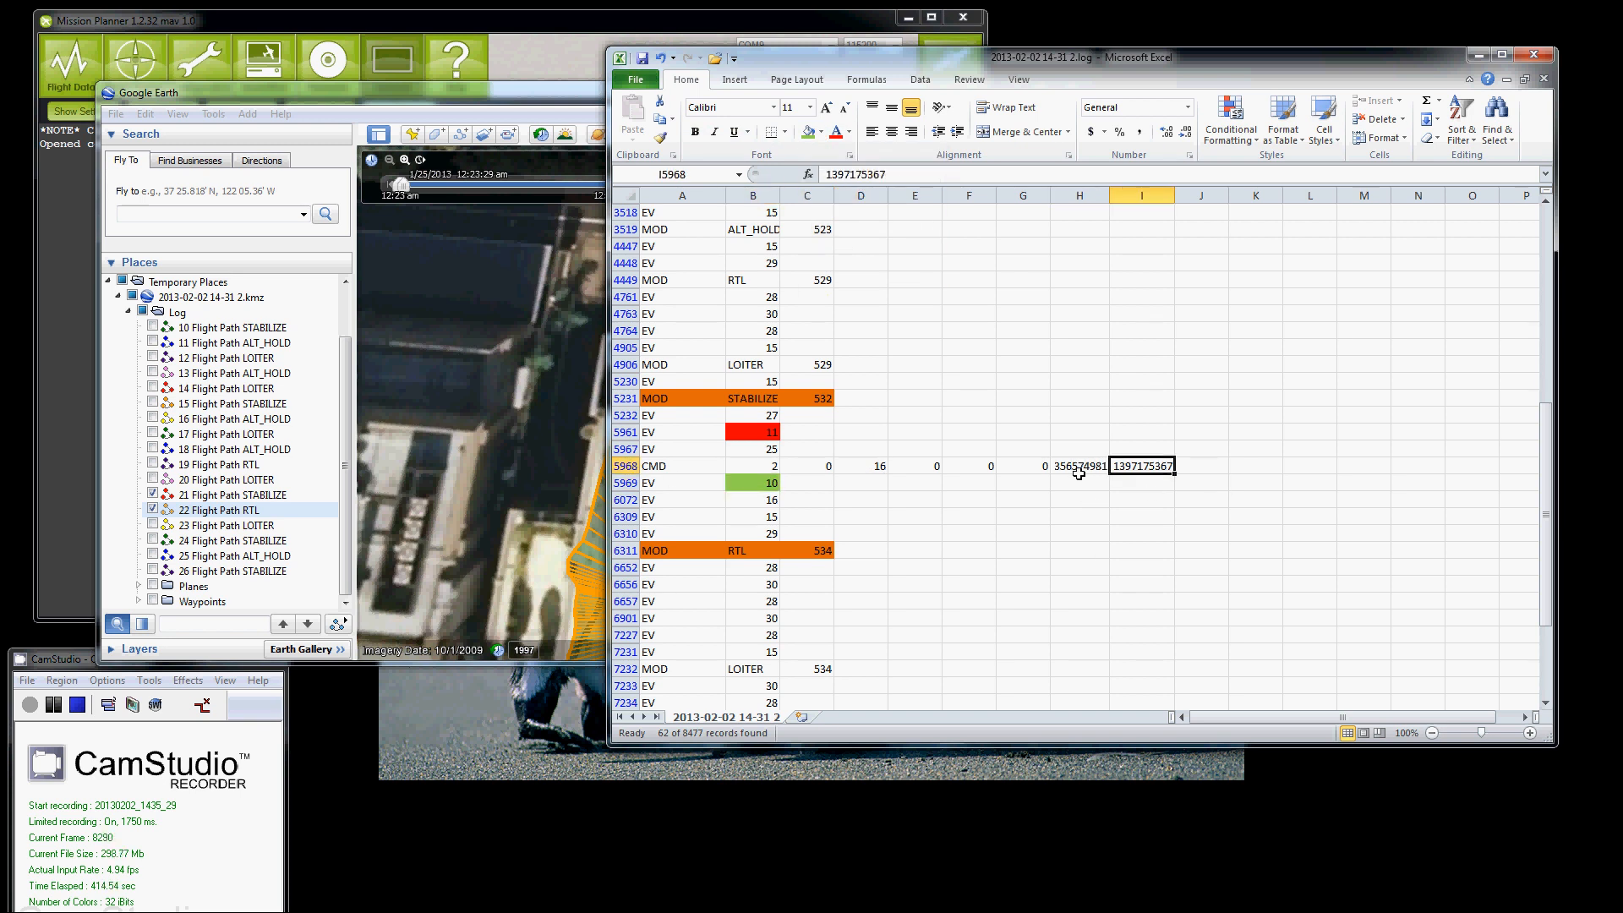
pyautogui.click(1077, 465)
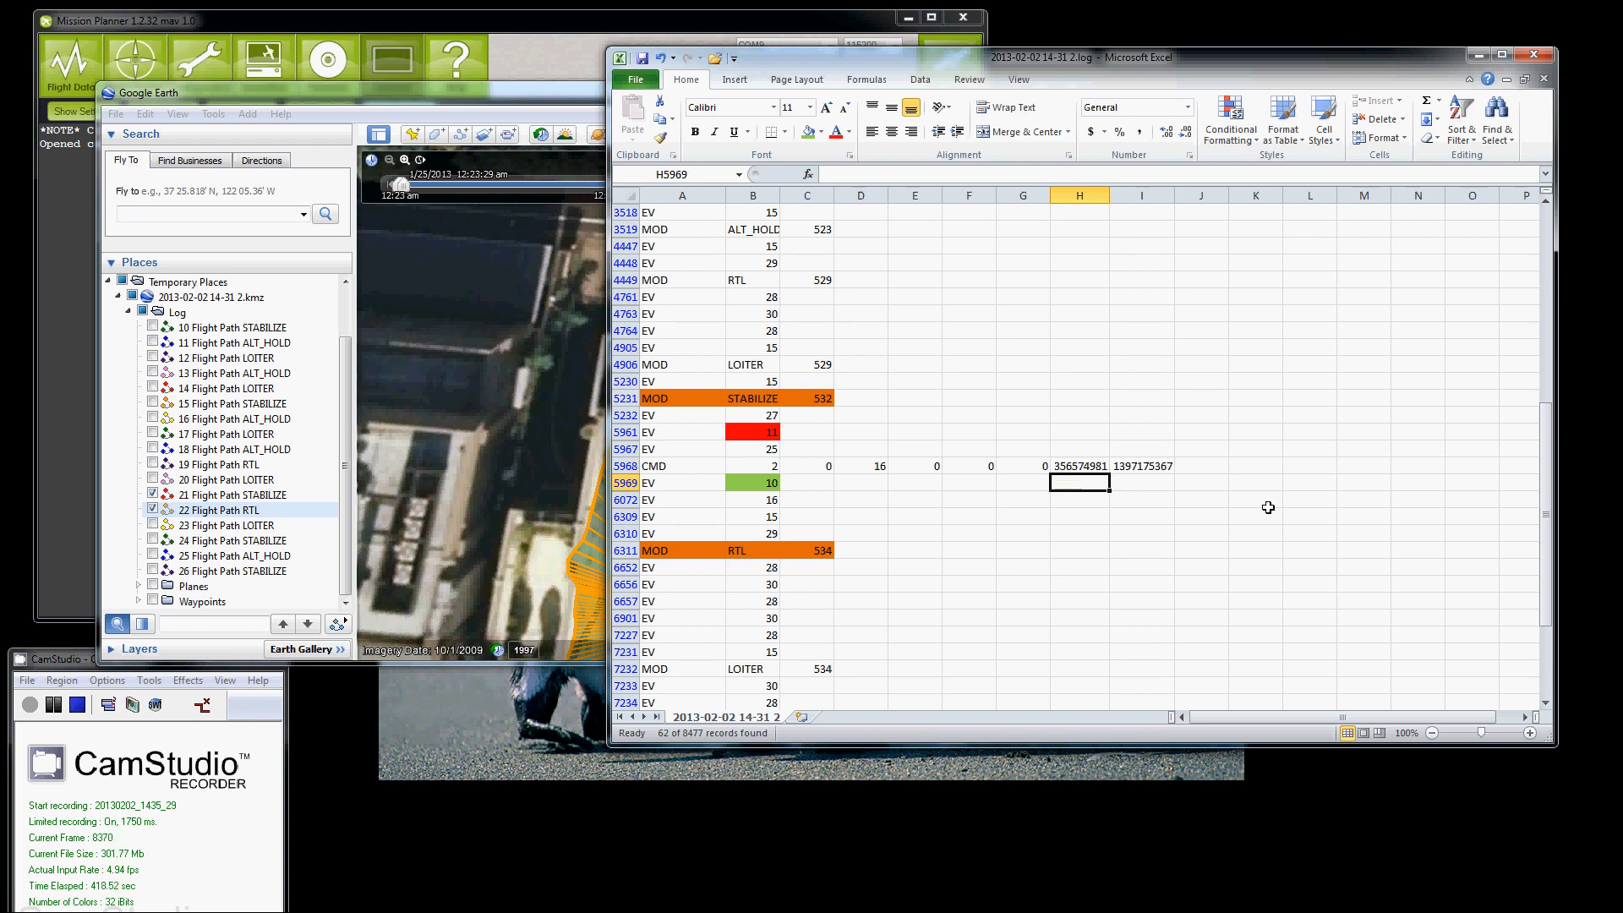
pyautogui.click(1254, 467)
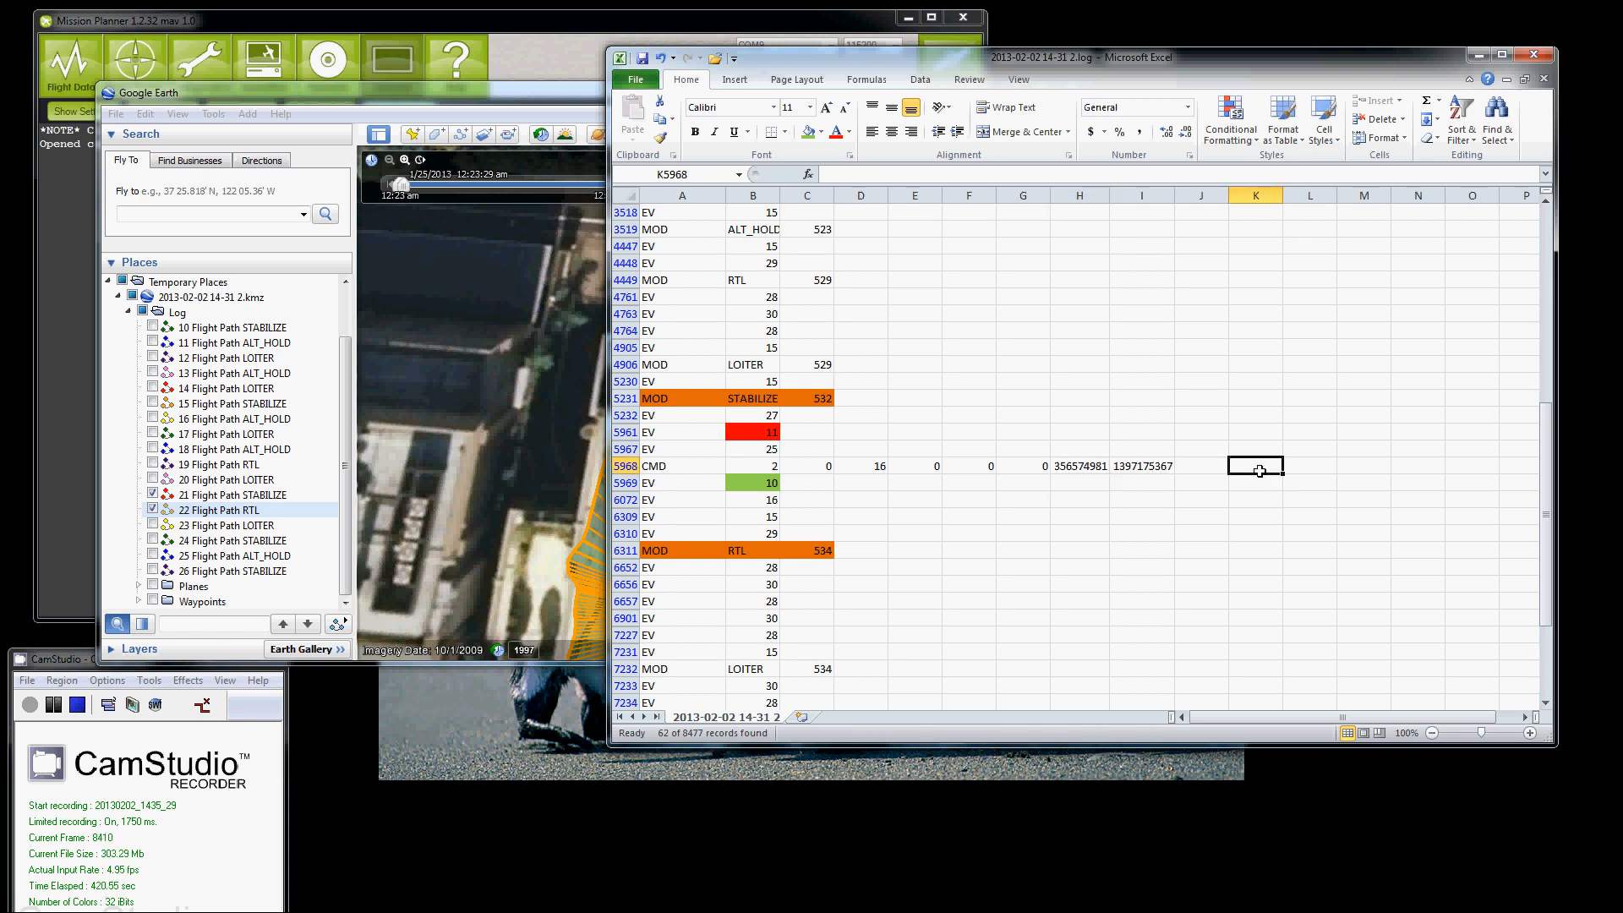
# Copy the H5968 latitude into K5968 as 35.6575 and add the lat and lon headings
pyautogui.click(1077, 465)
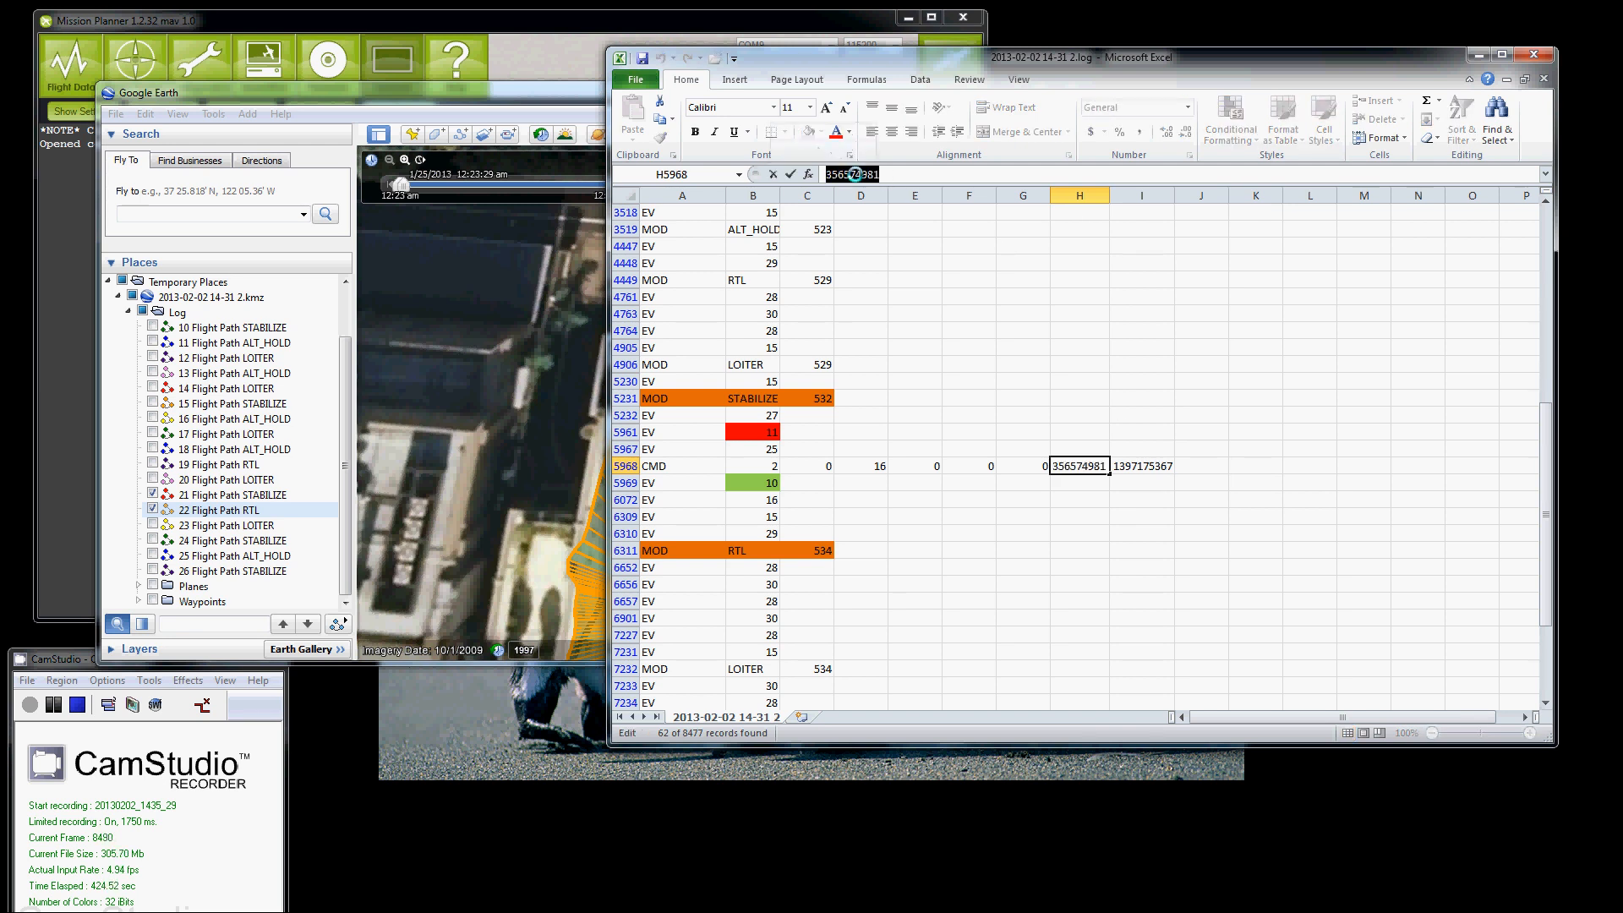
pyautogui.click(1254, 465)
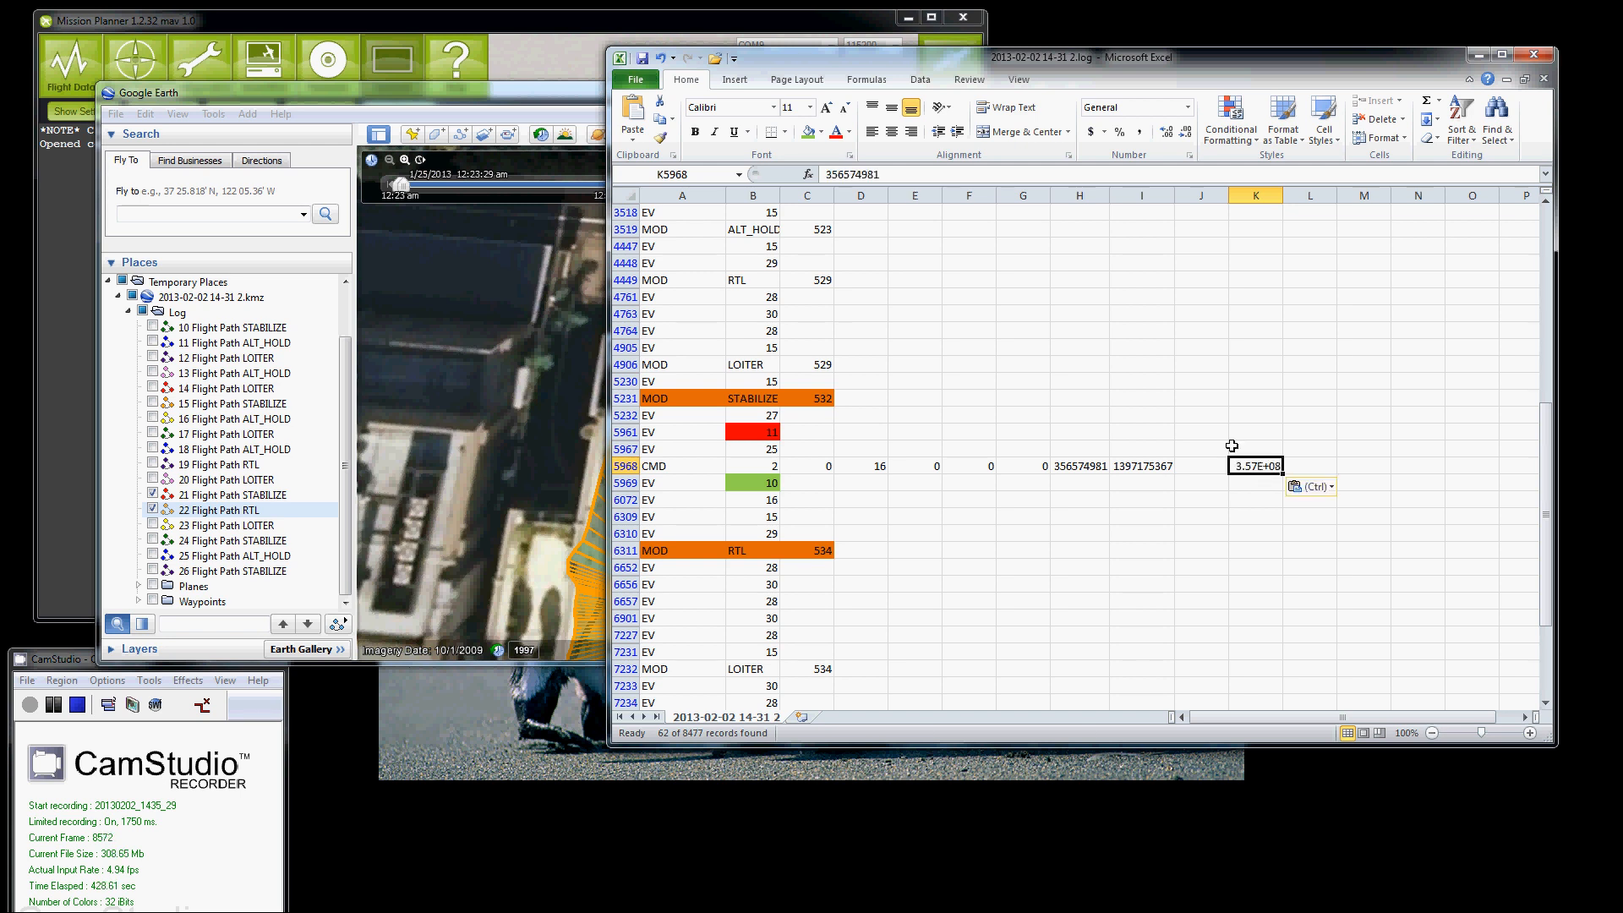
pyautogui.doubleClick(1257, 465)
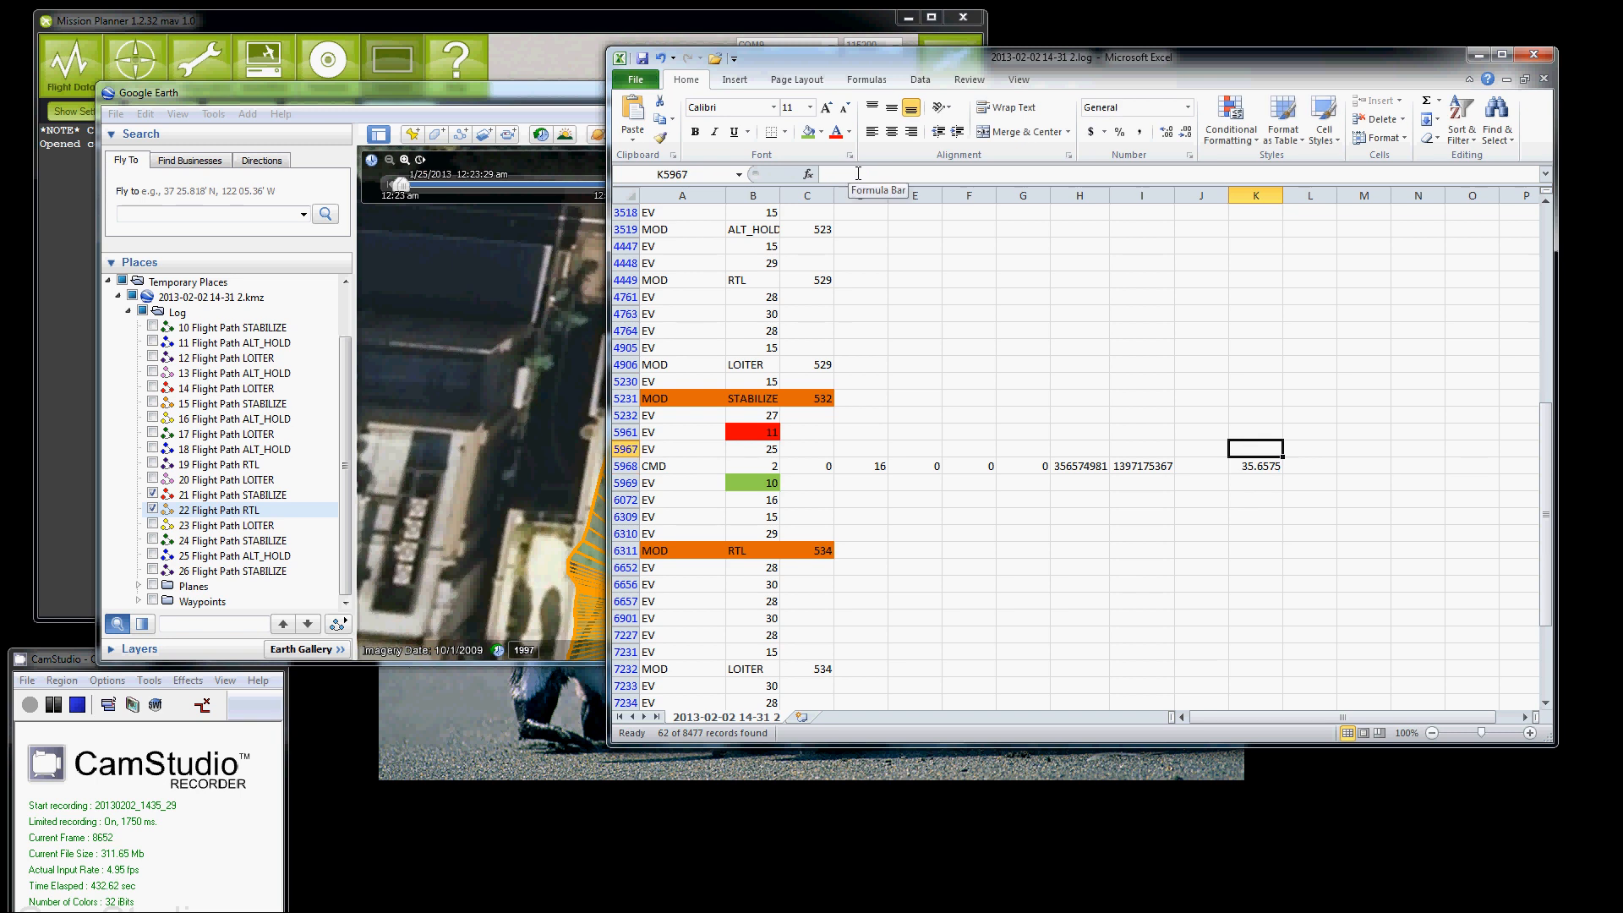
pyautogui.write('lon')
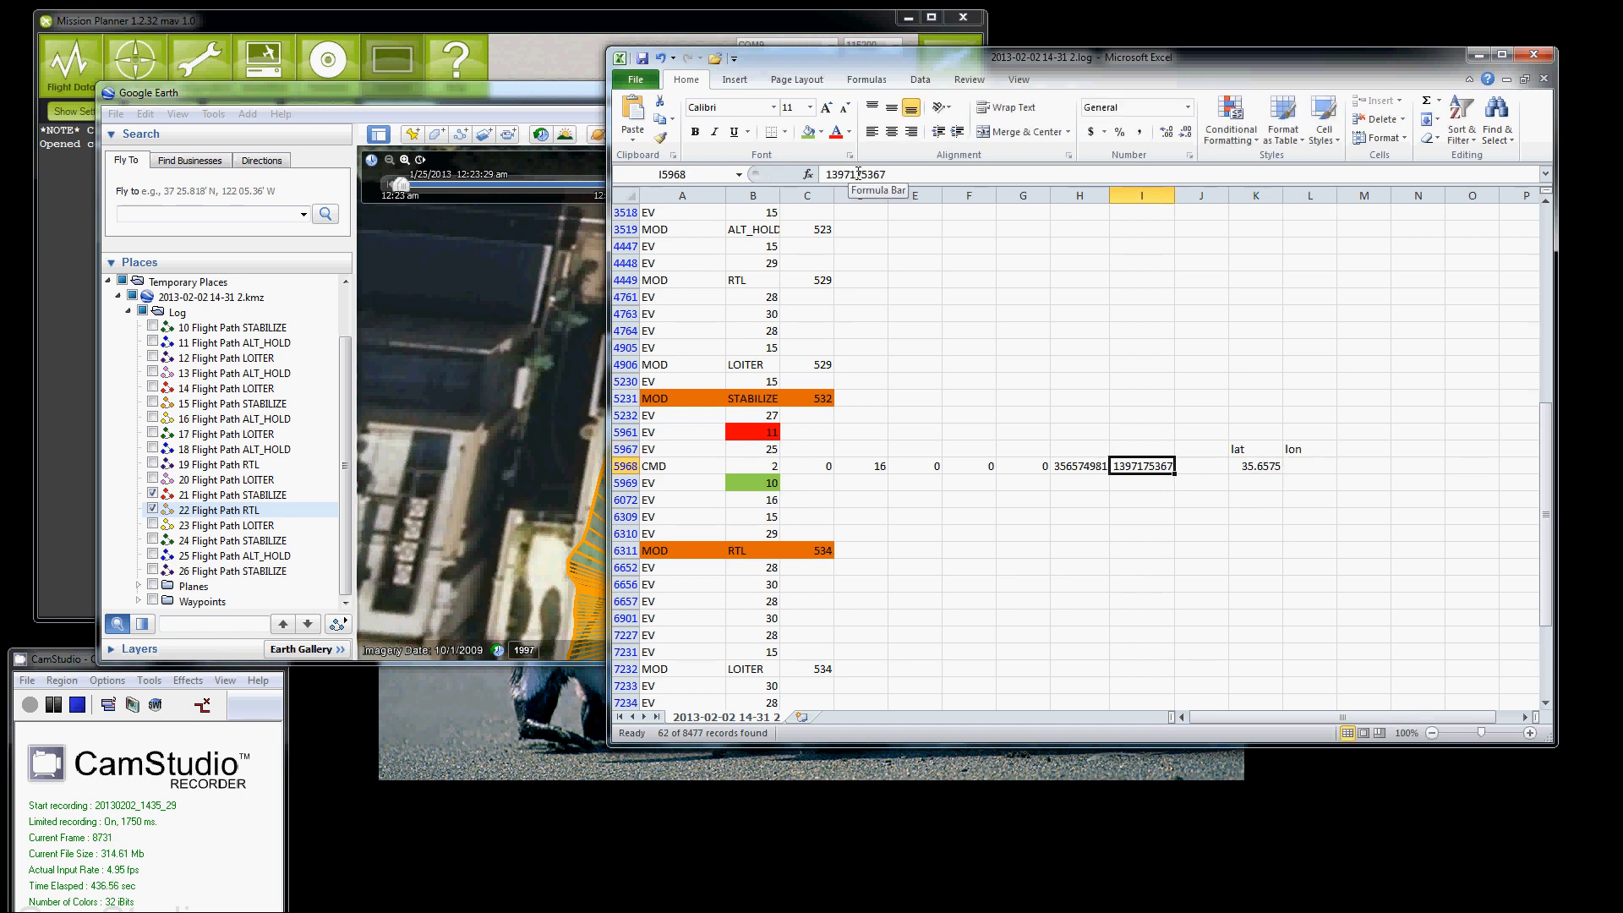
# Enter the home longitude 139.7175 in L5968 beside the latitude
pyautogui.click(1309, 467)
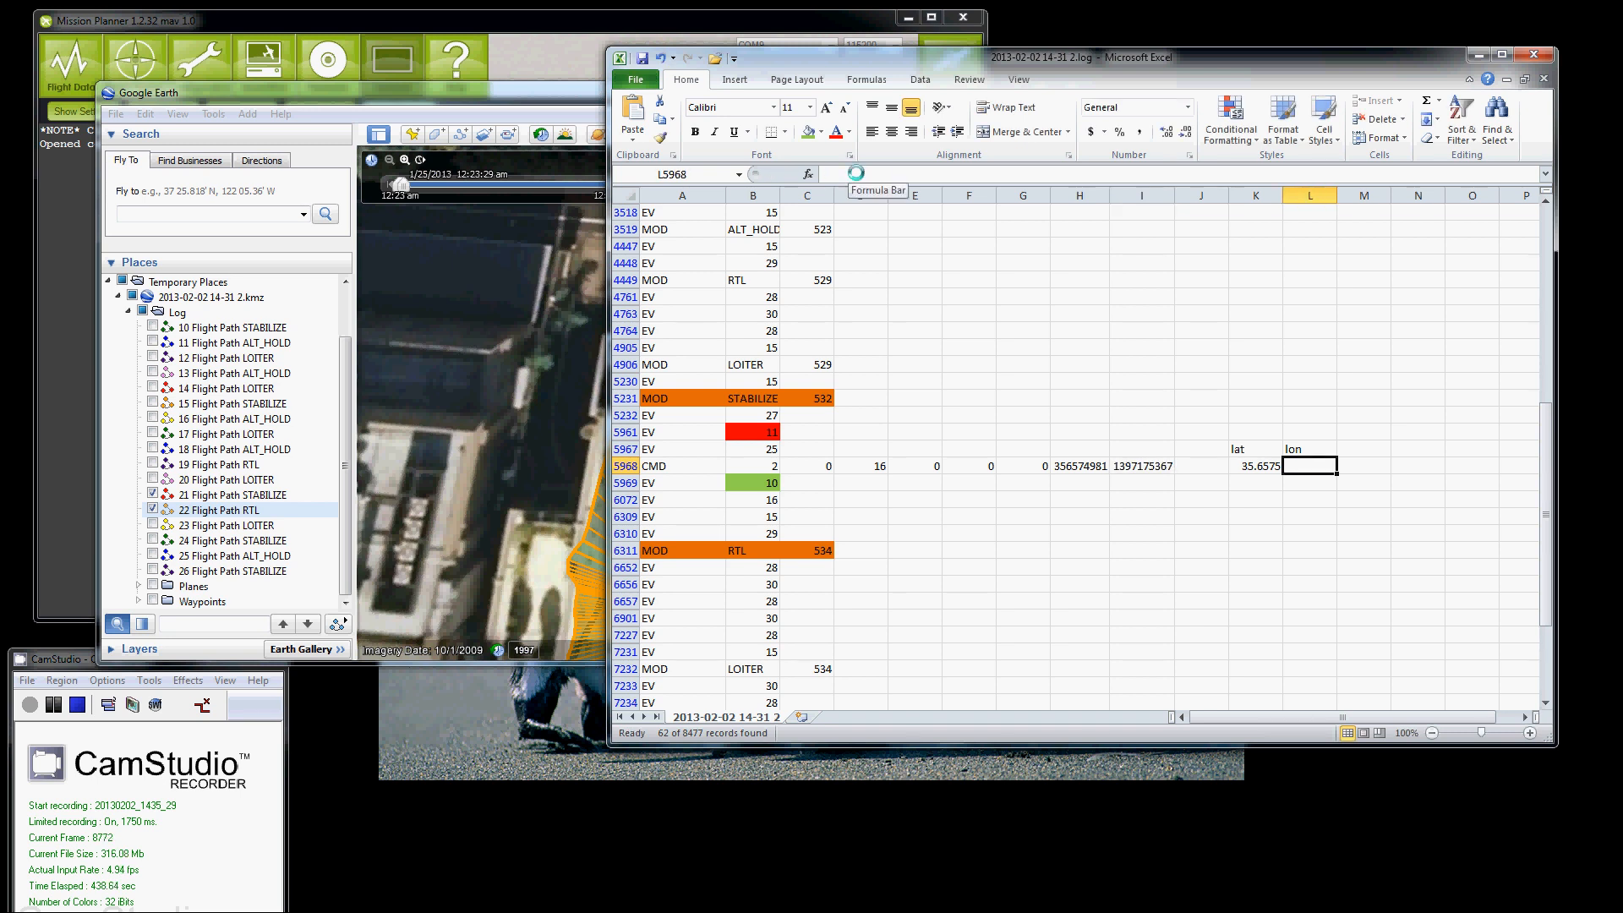
pyautogui.write('1397175367')
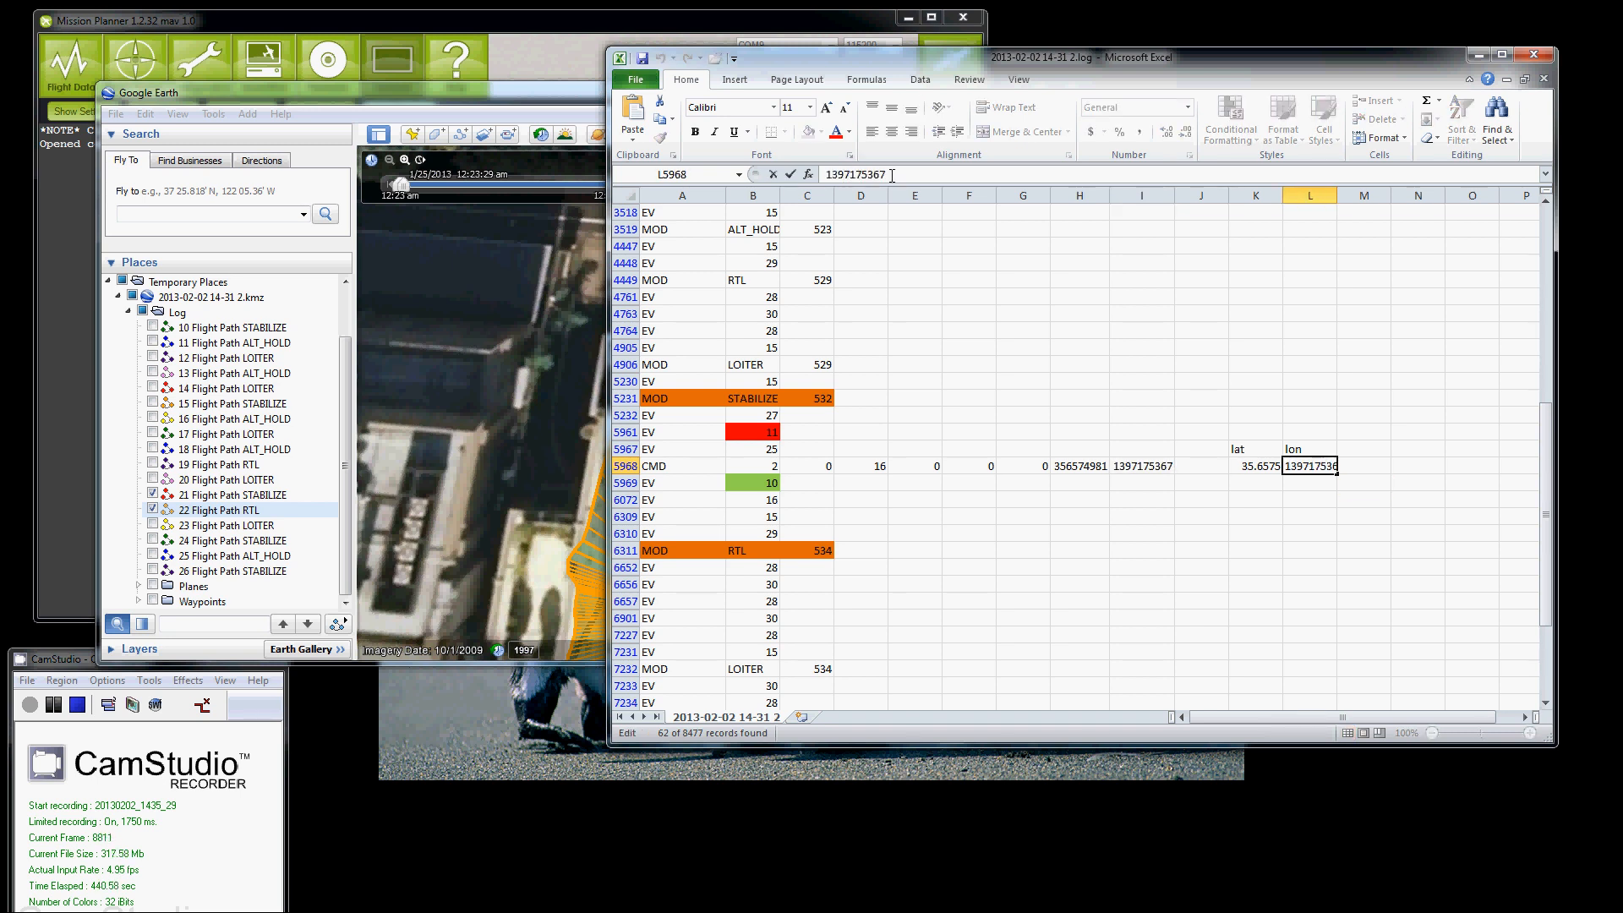
pyautogui.click(1254, 465)
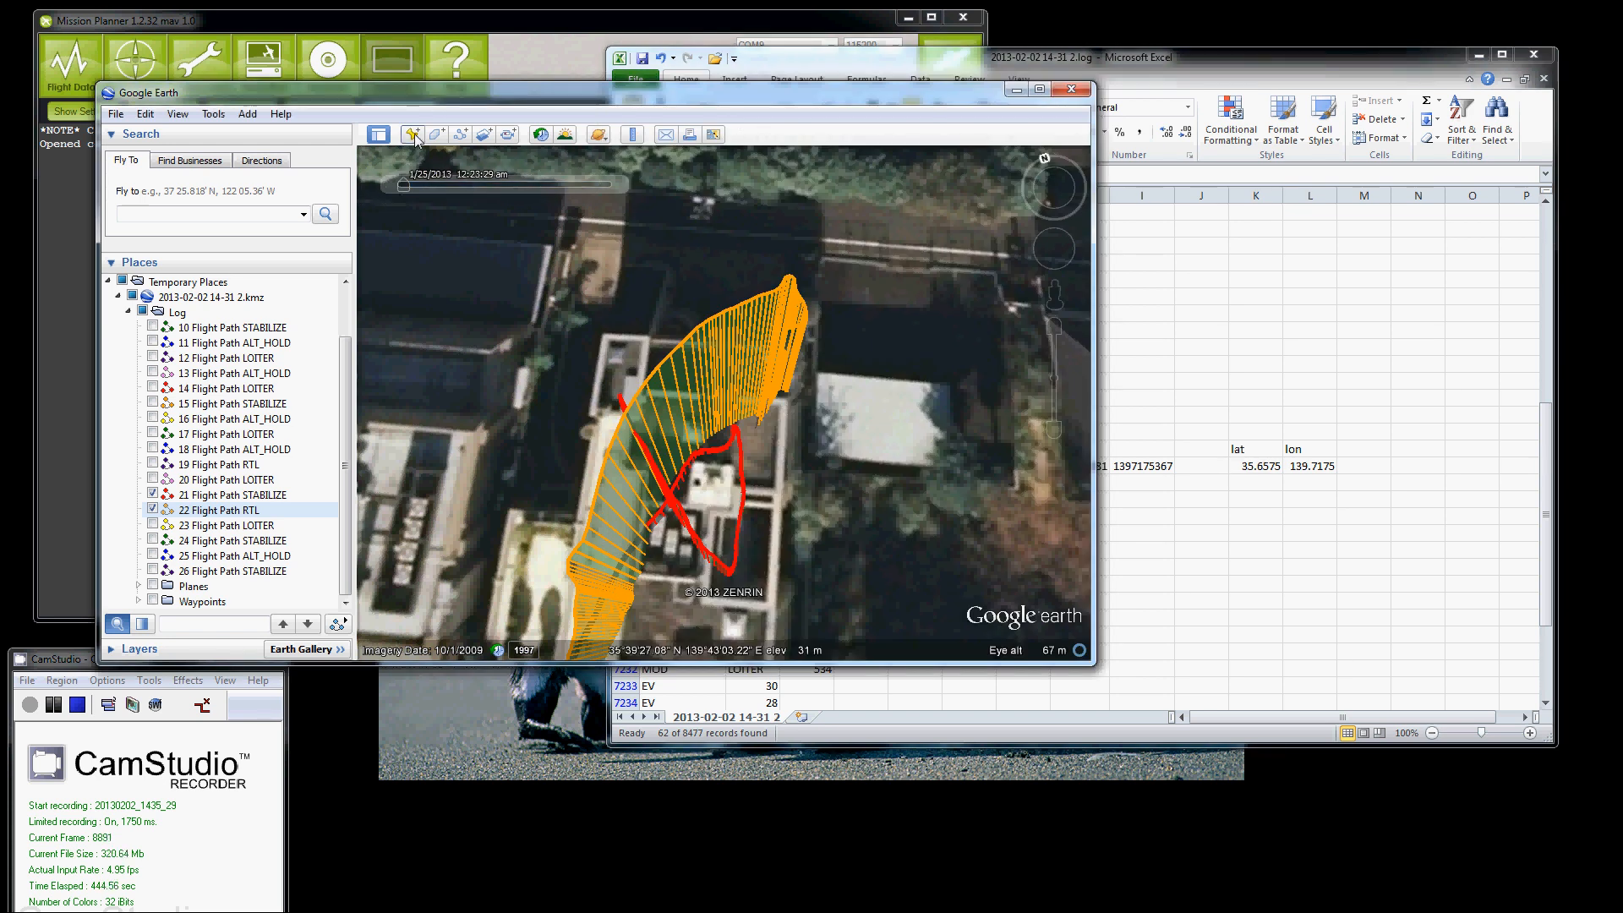
pyautogui.moveTo(412, 133)
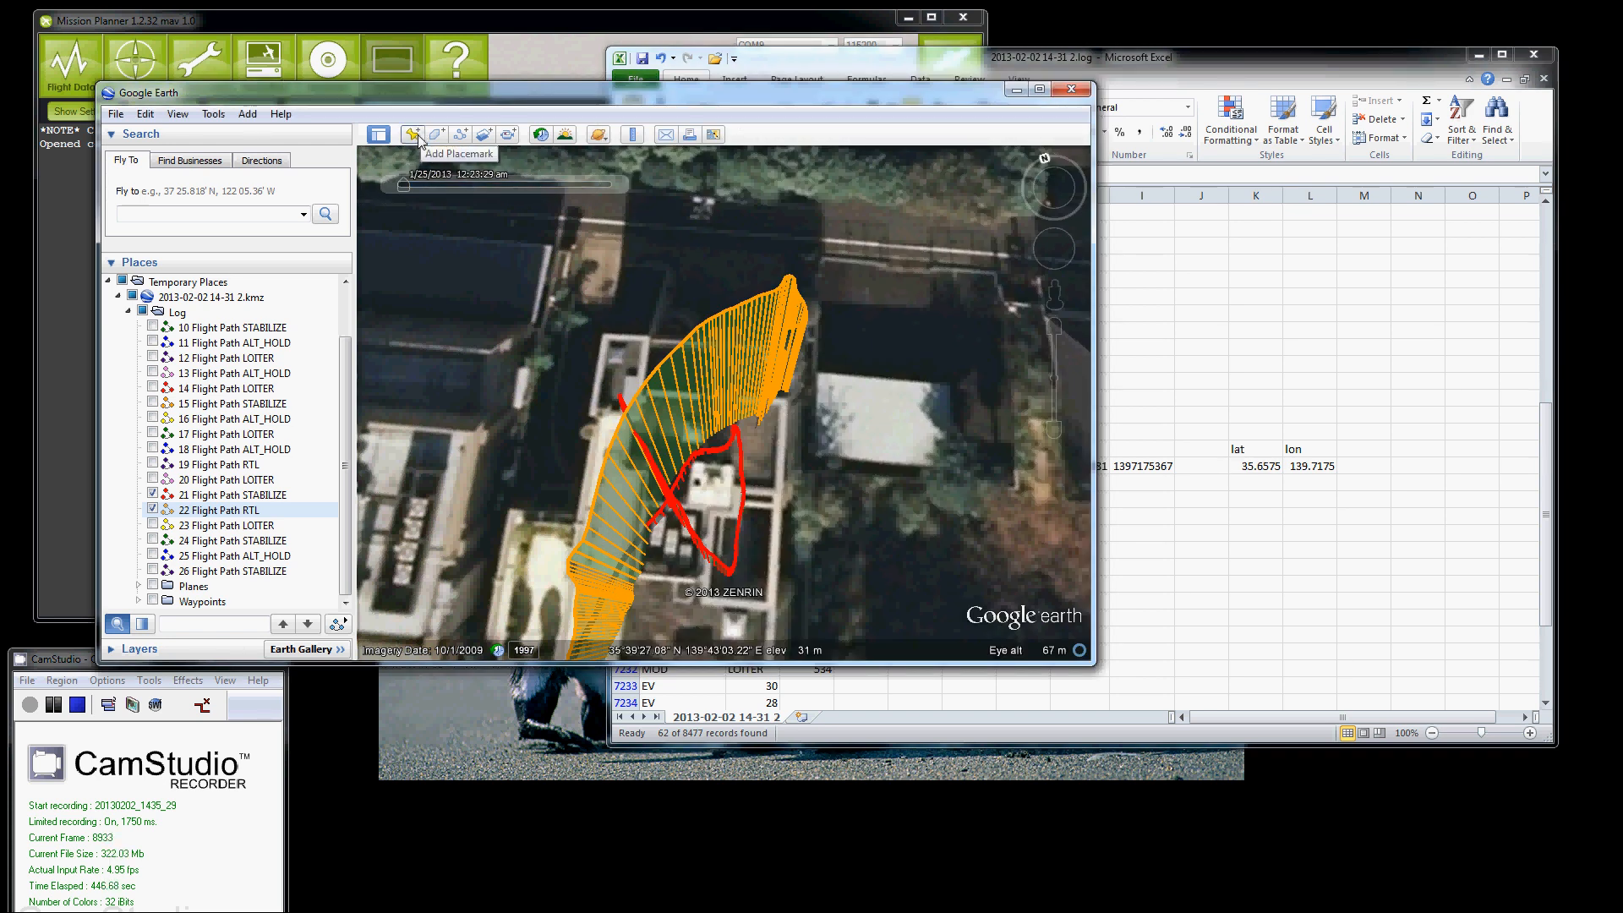
# Add a placemark named HomeA at 35°39'26.99"N, 139°43'3.13"E
pyautogui.click(412, 134)
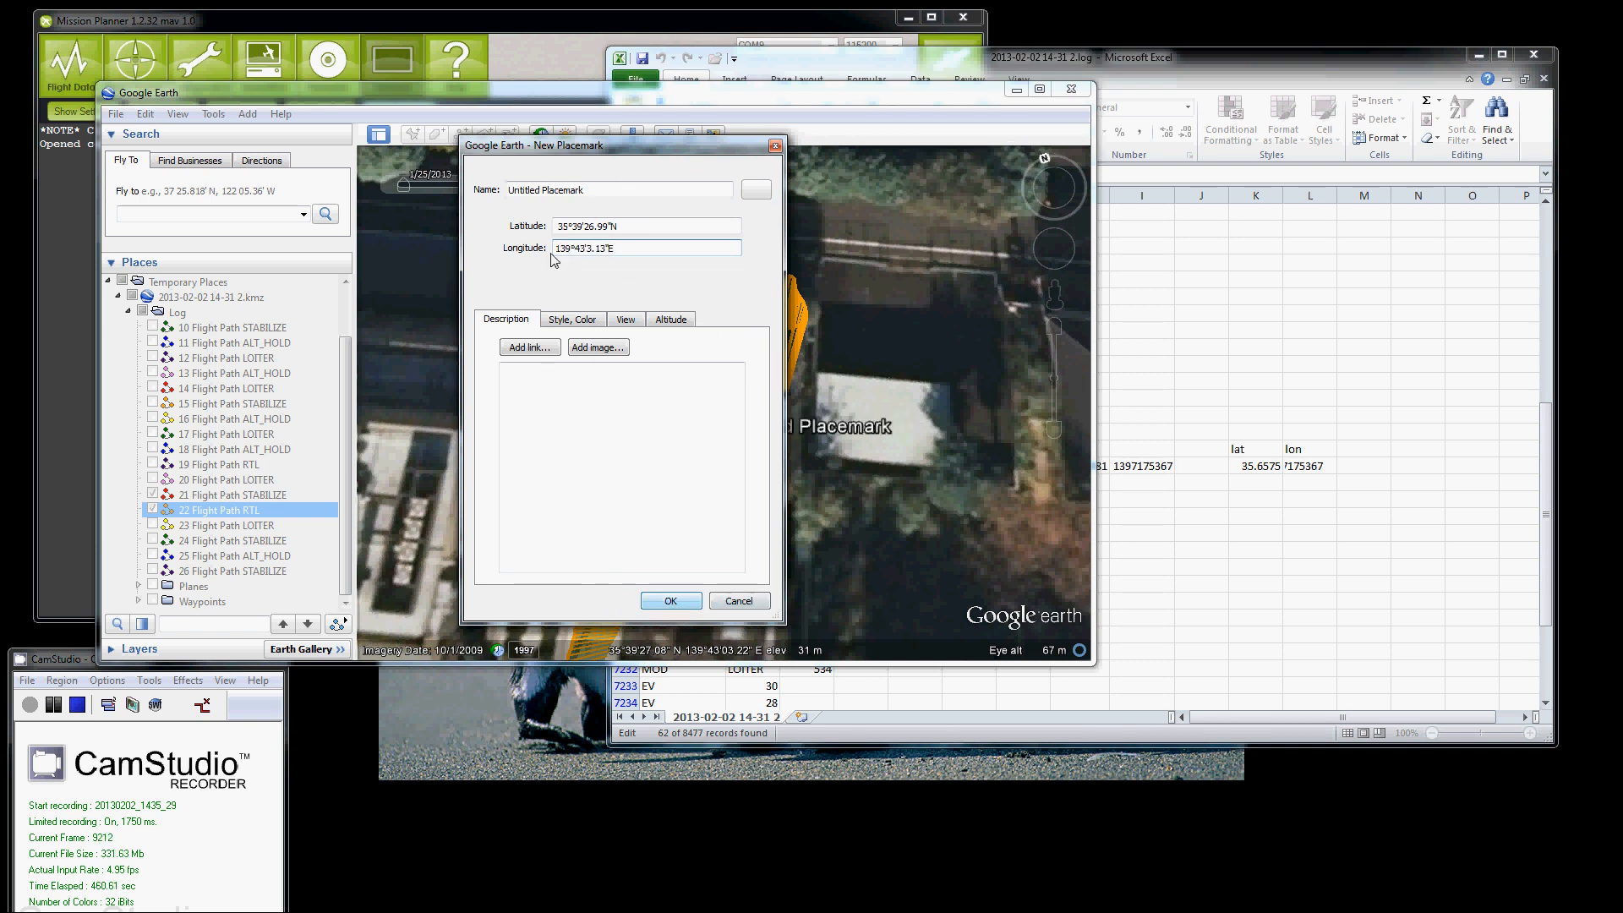
pyautogui.write('Home')
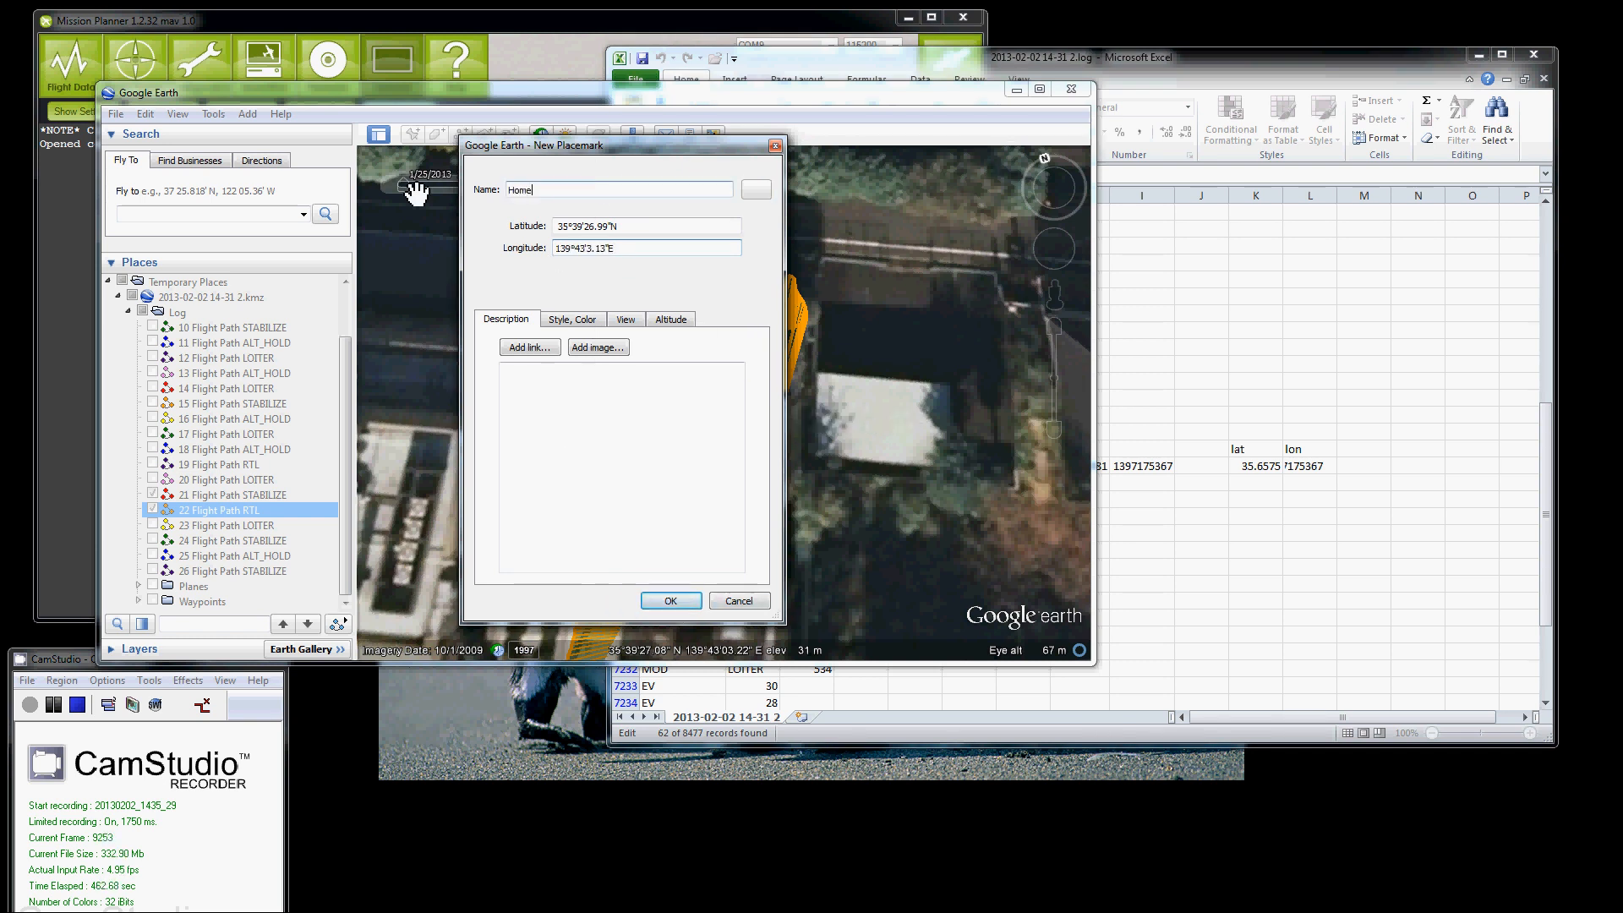
pyautogui.write('A')
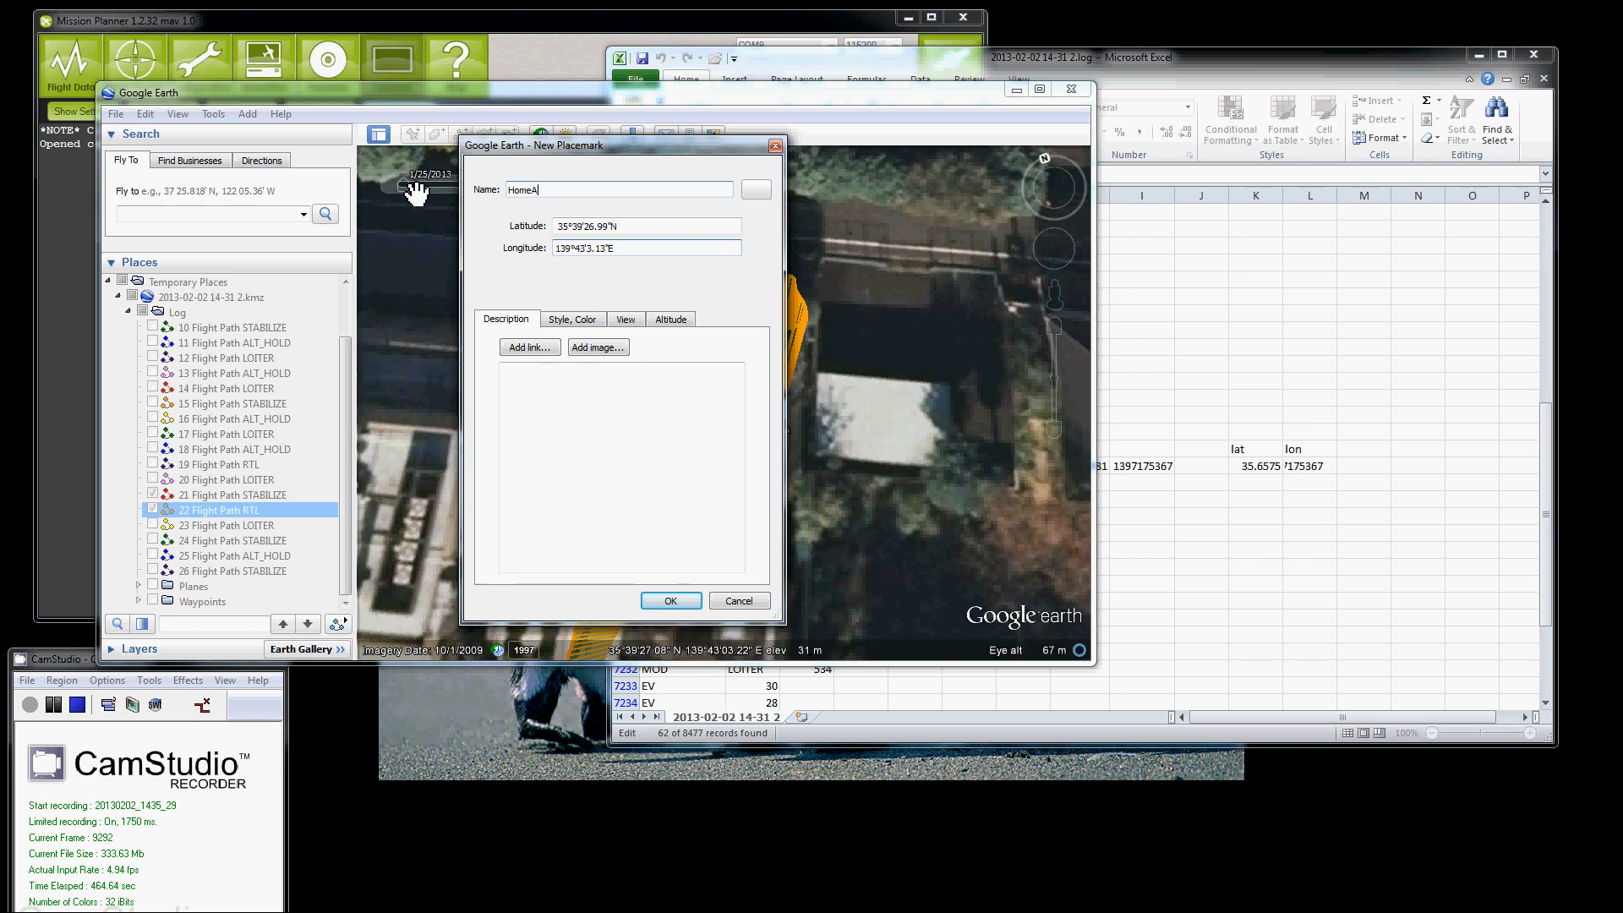
pyautogui.click(670, 601)
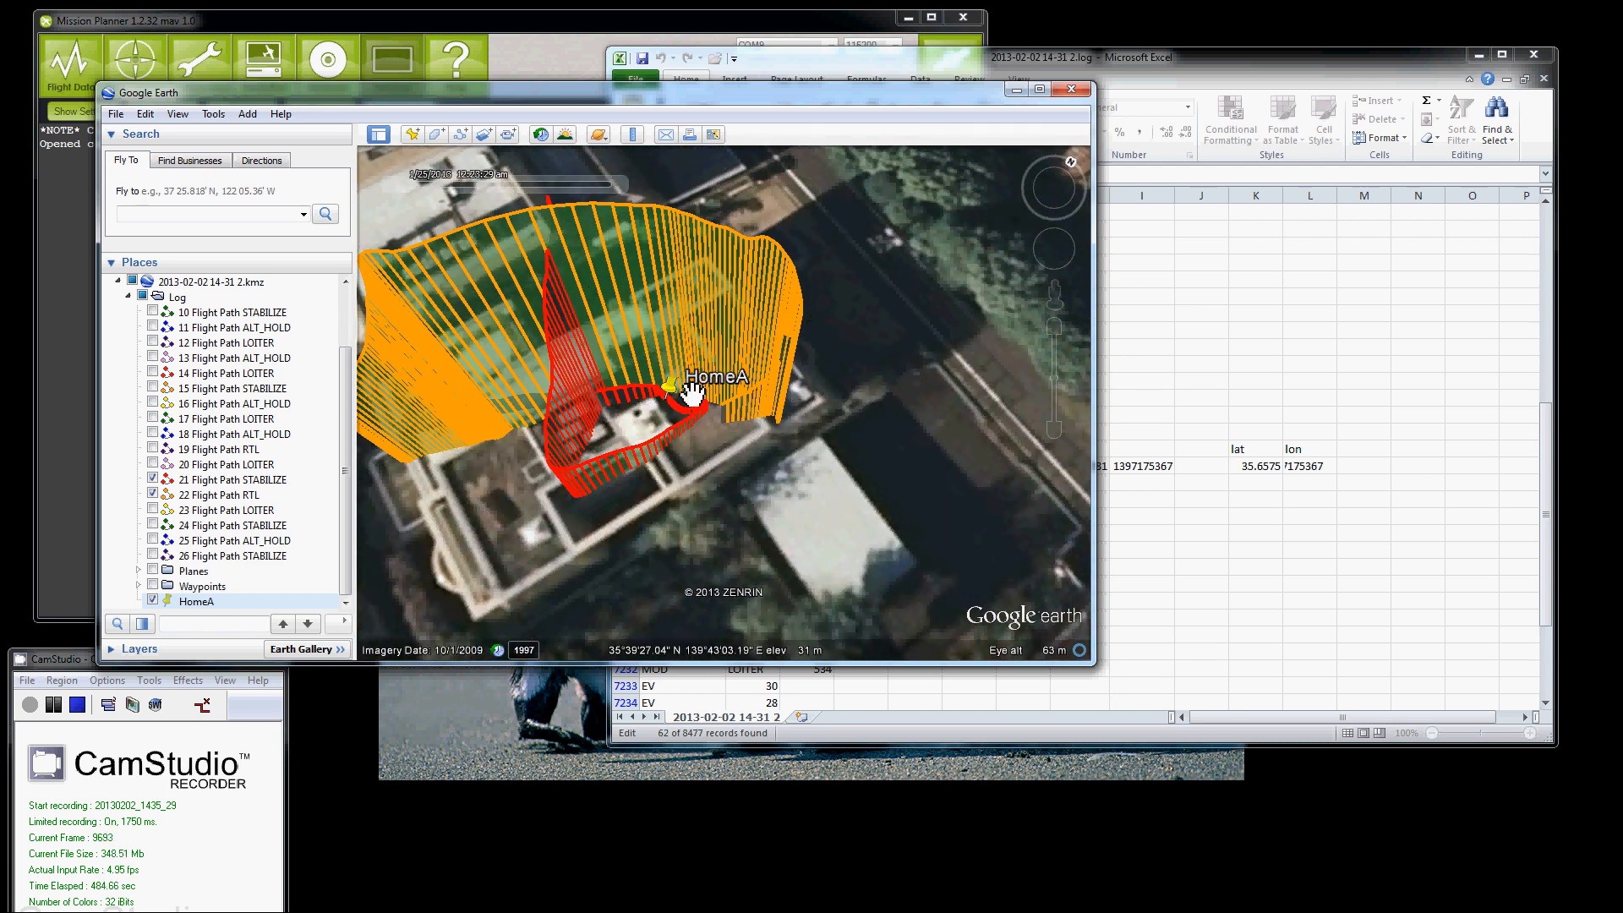
# Tilt and pan the 3D view to see HomeA beside the red RTL flight path
pyautogui.moveTo(688, 399); pyautogui.dragTo(838, 422)
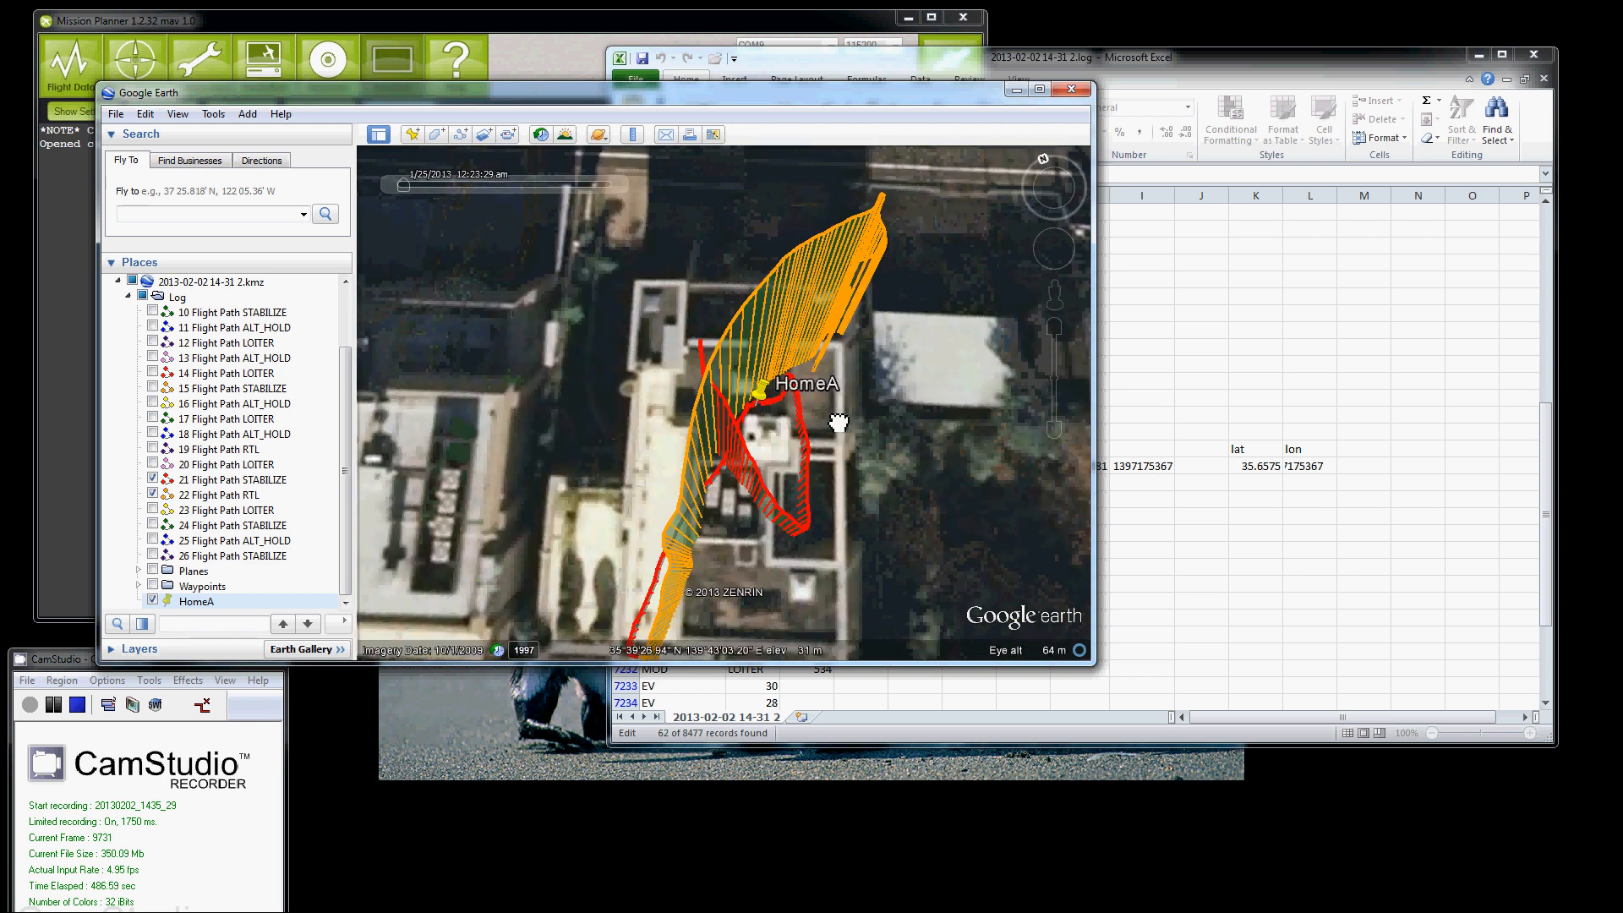
pyautogui.moveTo(839, 423); pyautogui.dragTo(693, 537)
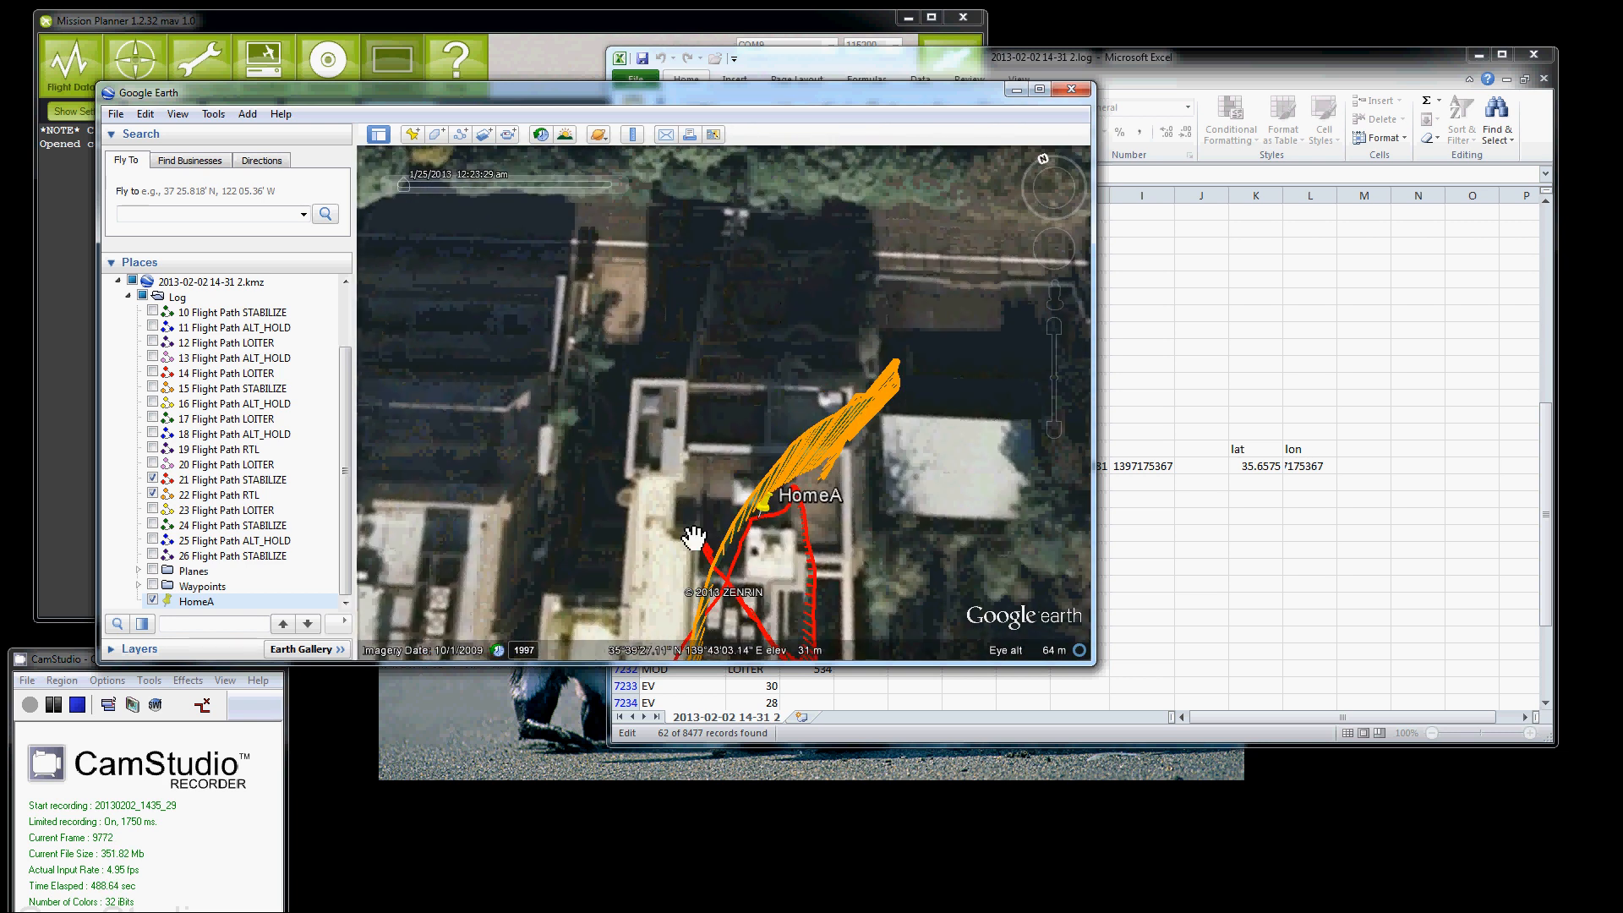